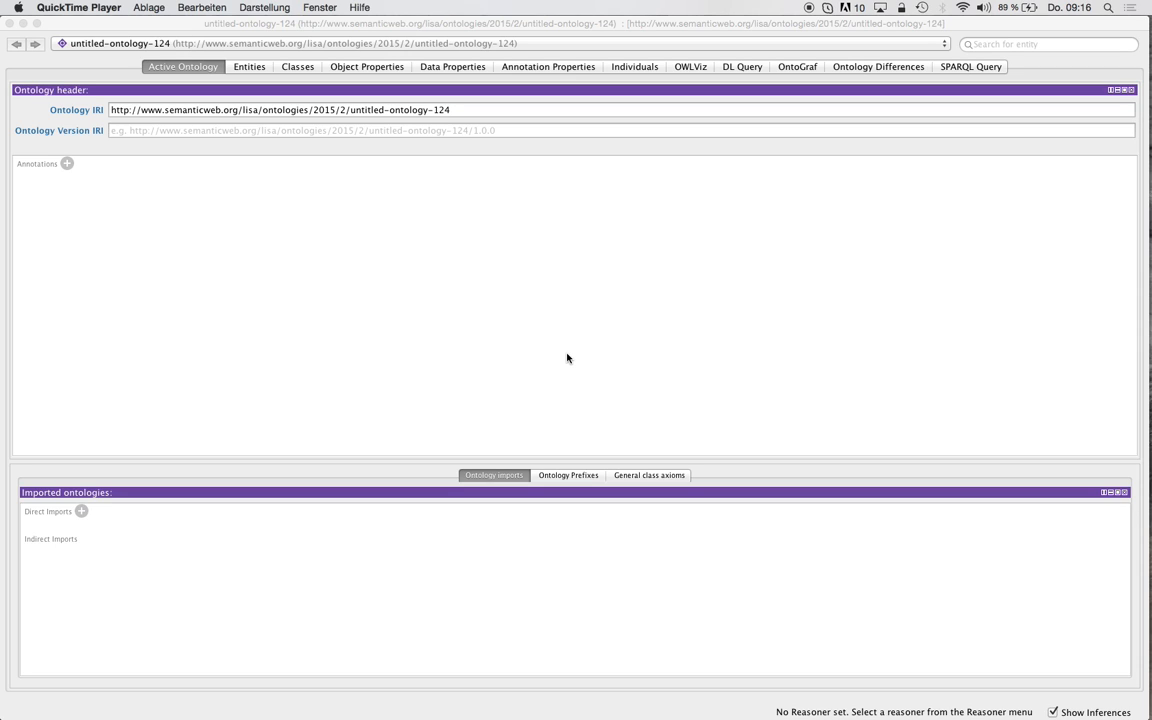
mouse_move(464, 324)
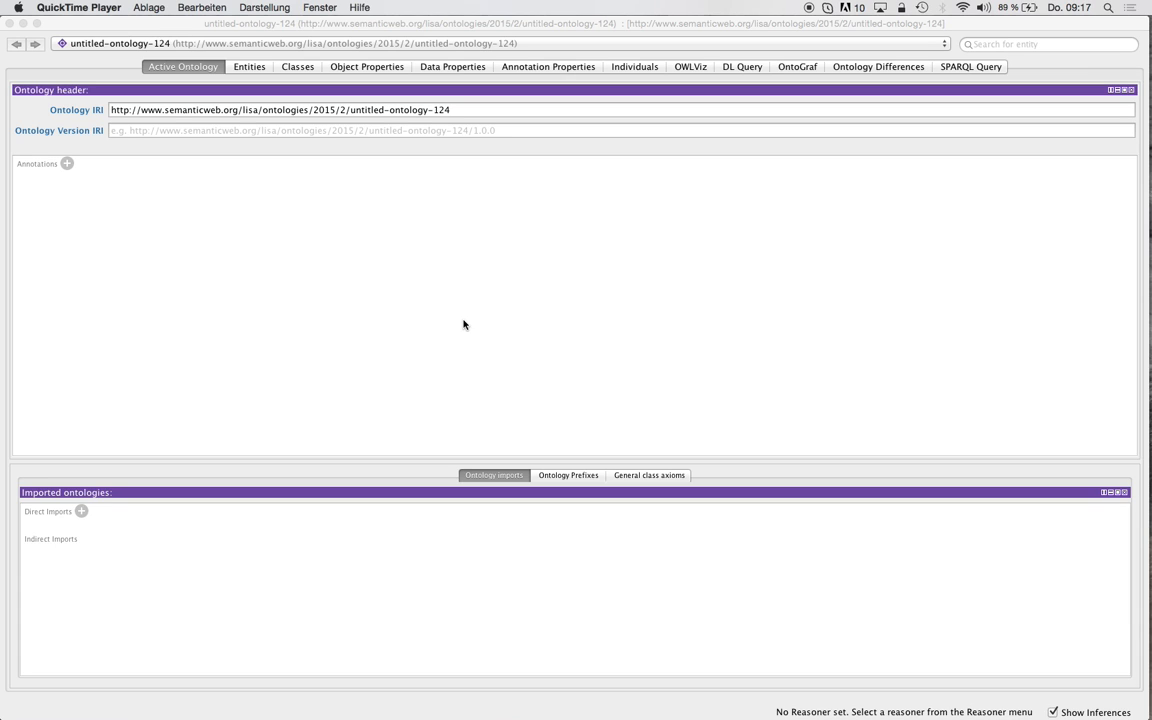
mouse_move(352, 212)
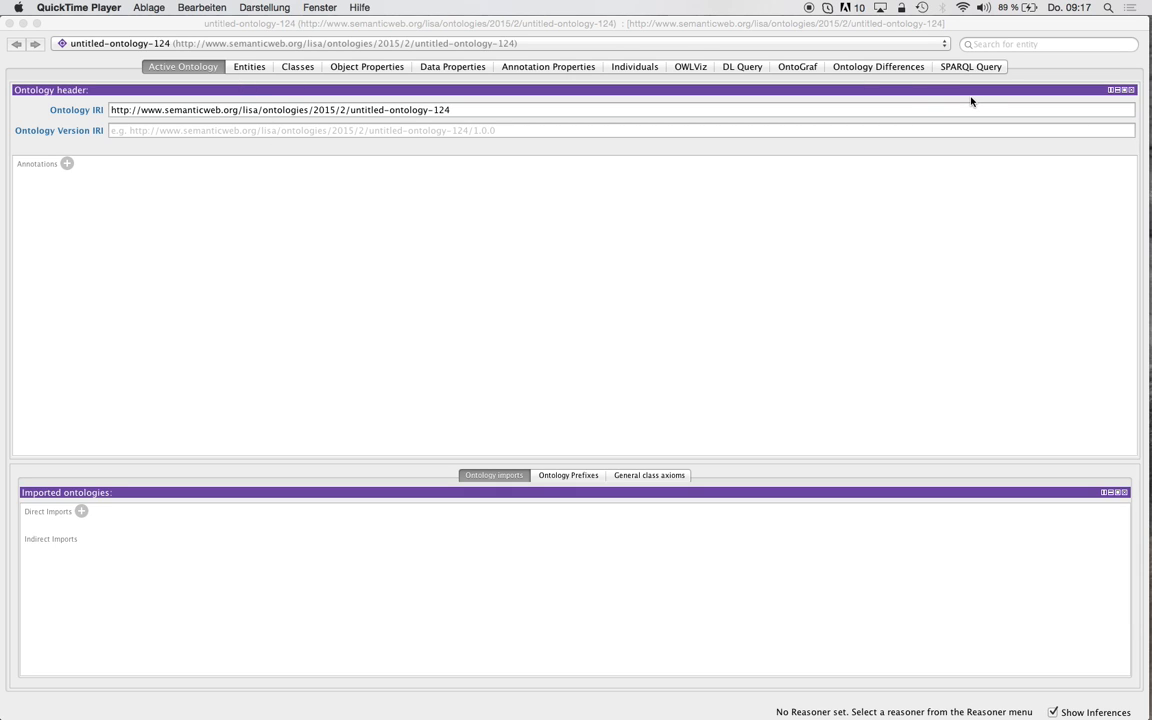
mouse_move(280, 82)
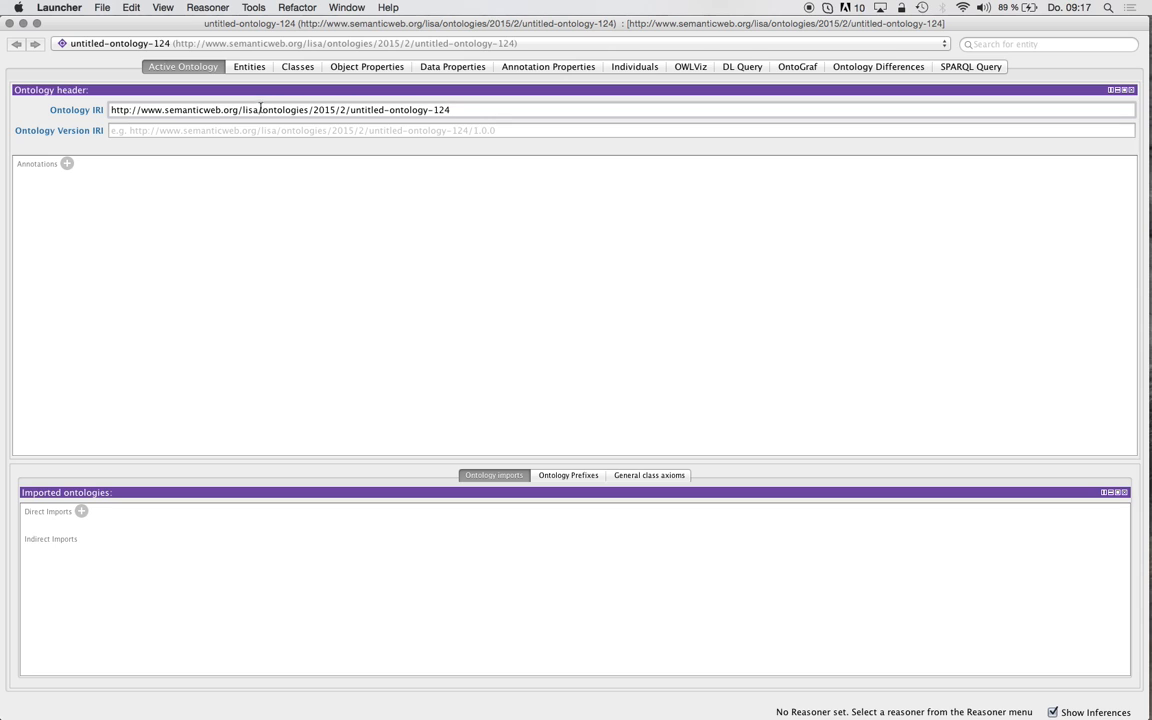
Replace the IRI path ending with 'myOntology' and append a trailing '#'.
drag(264, 110, 494, 110)
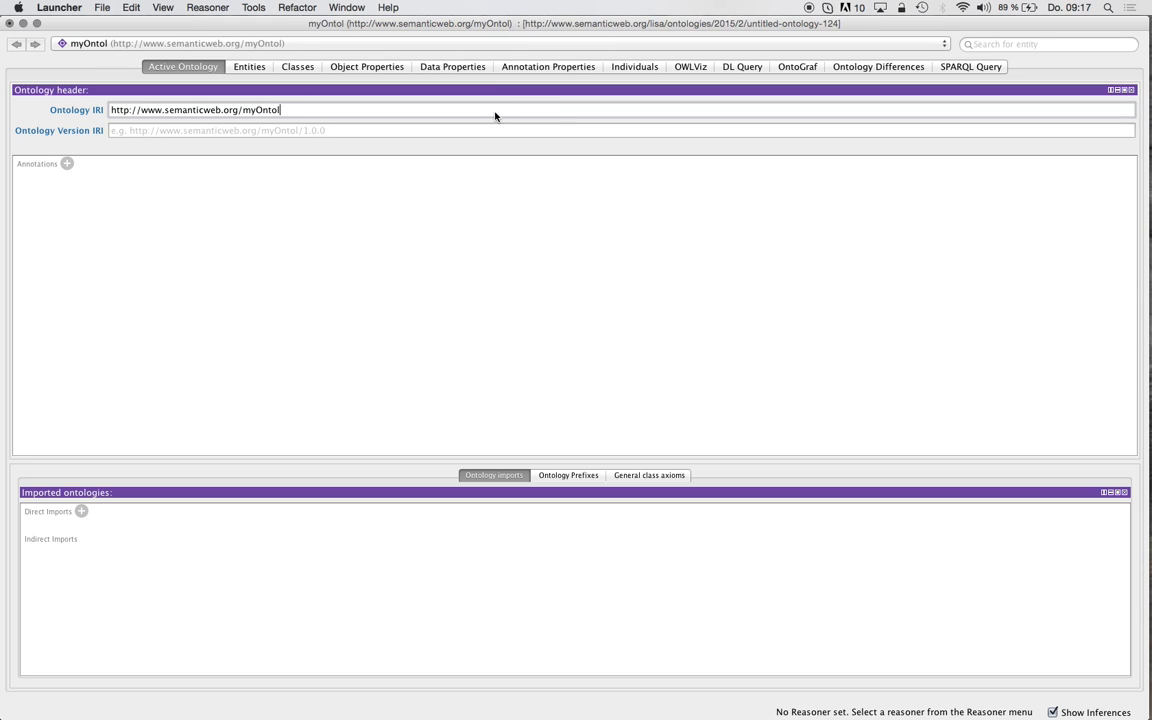
text(ogy)
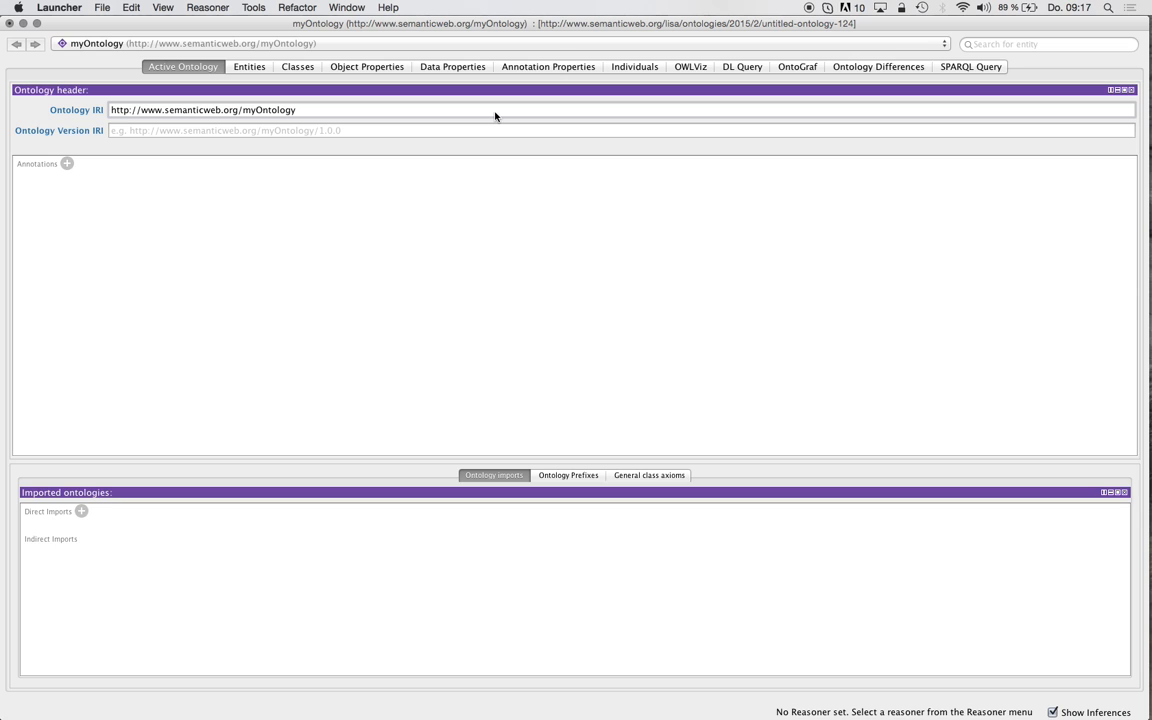
text(#)
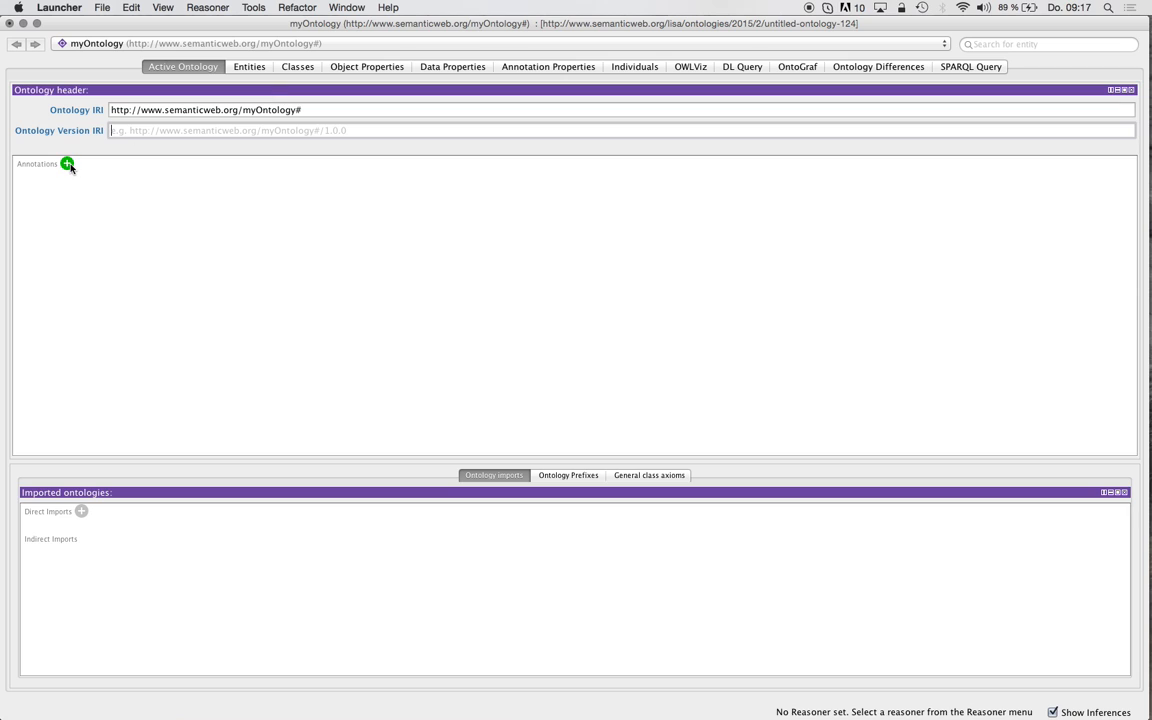
Add an rdfs:label annotation 'This is my new Ontology' with its value type set to literal.
click(68, 164)
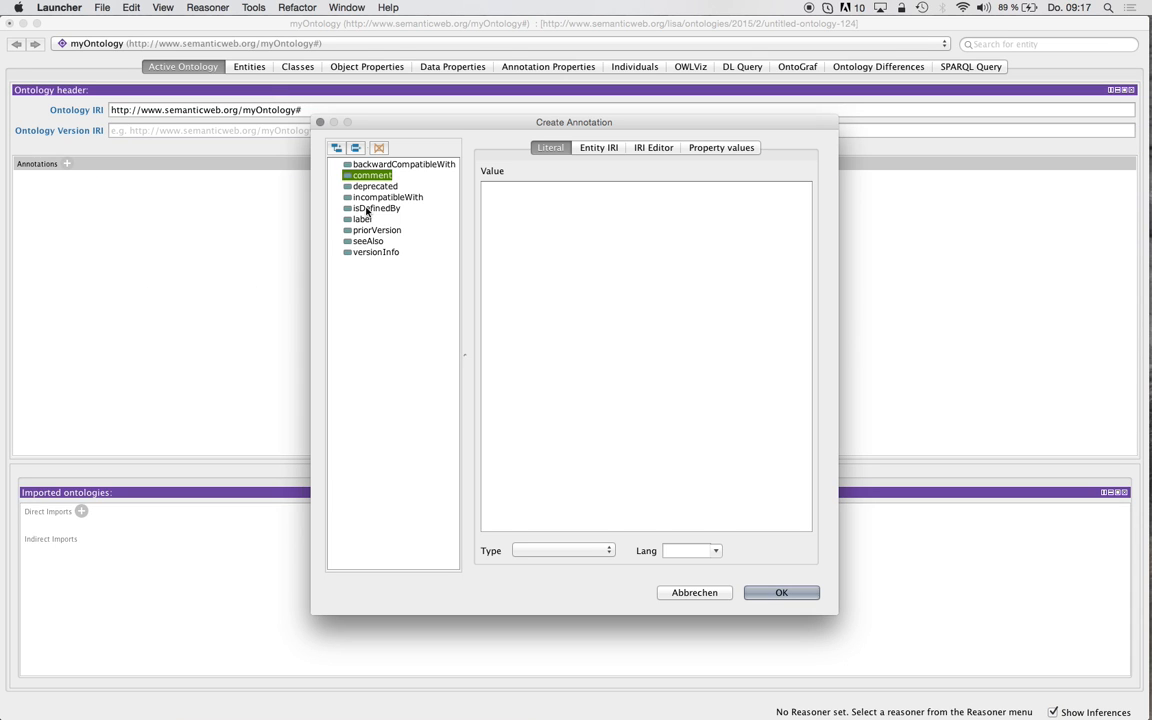
click(360, 218)
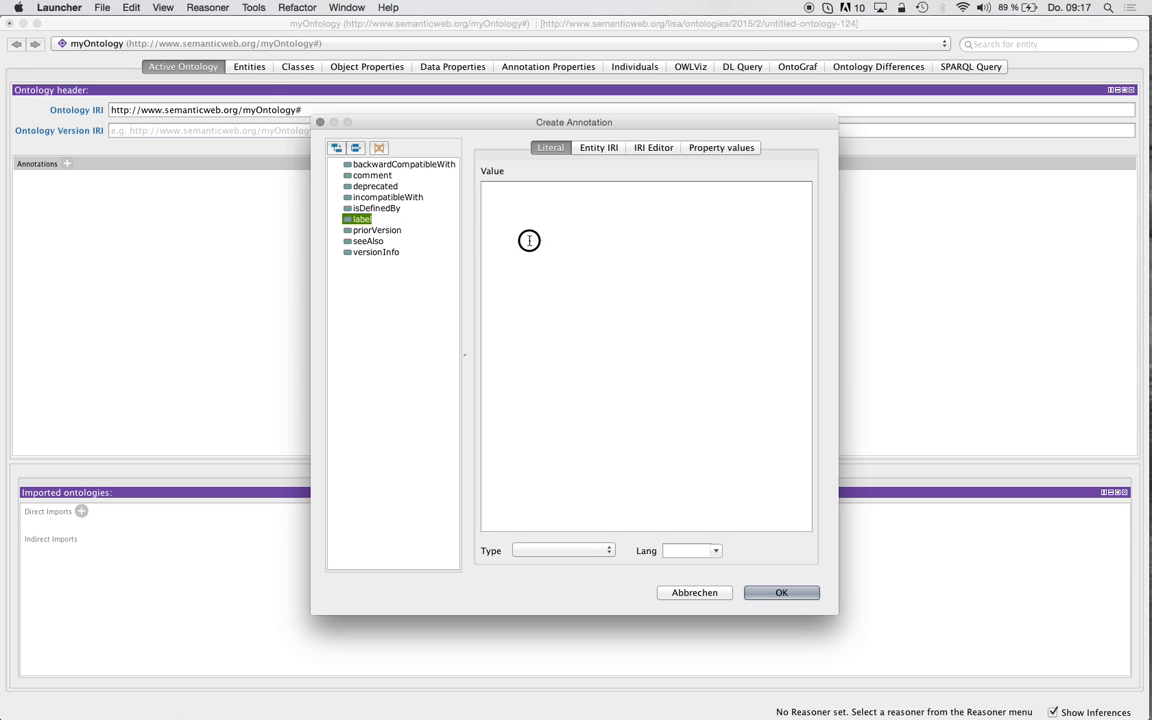
text(This is my)
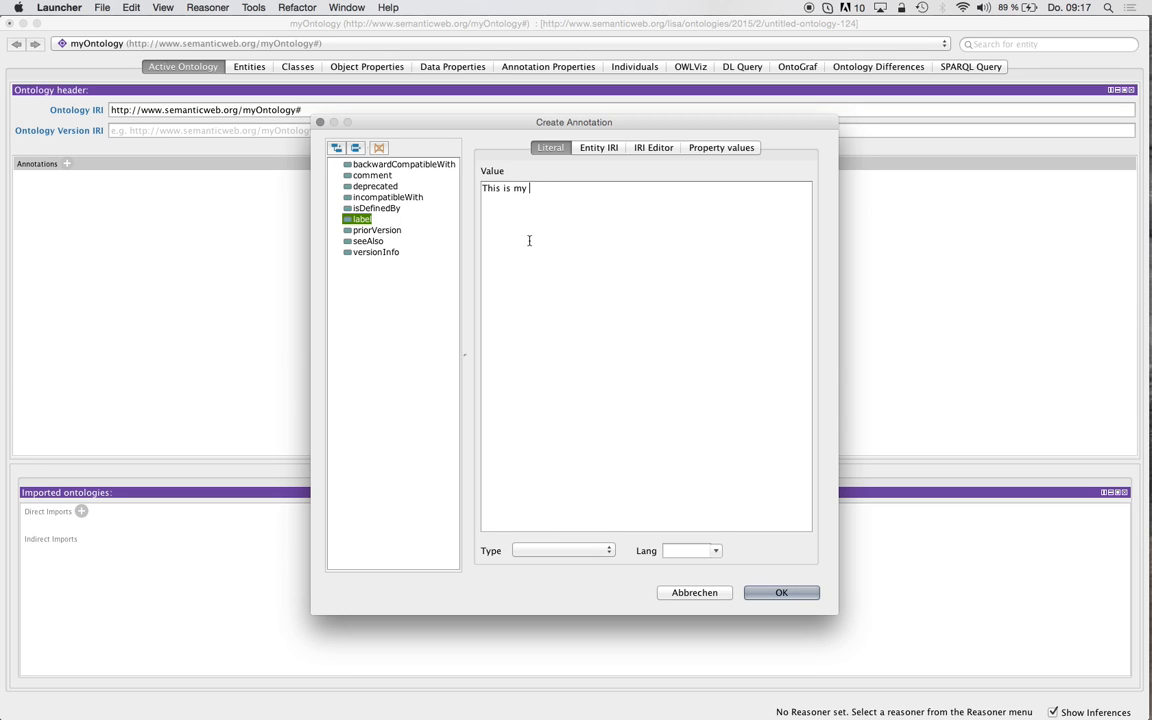
text(new Ontology)
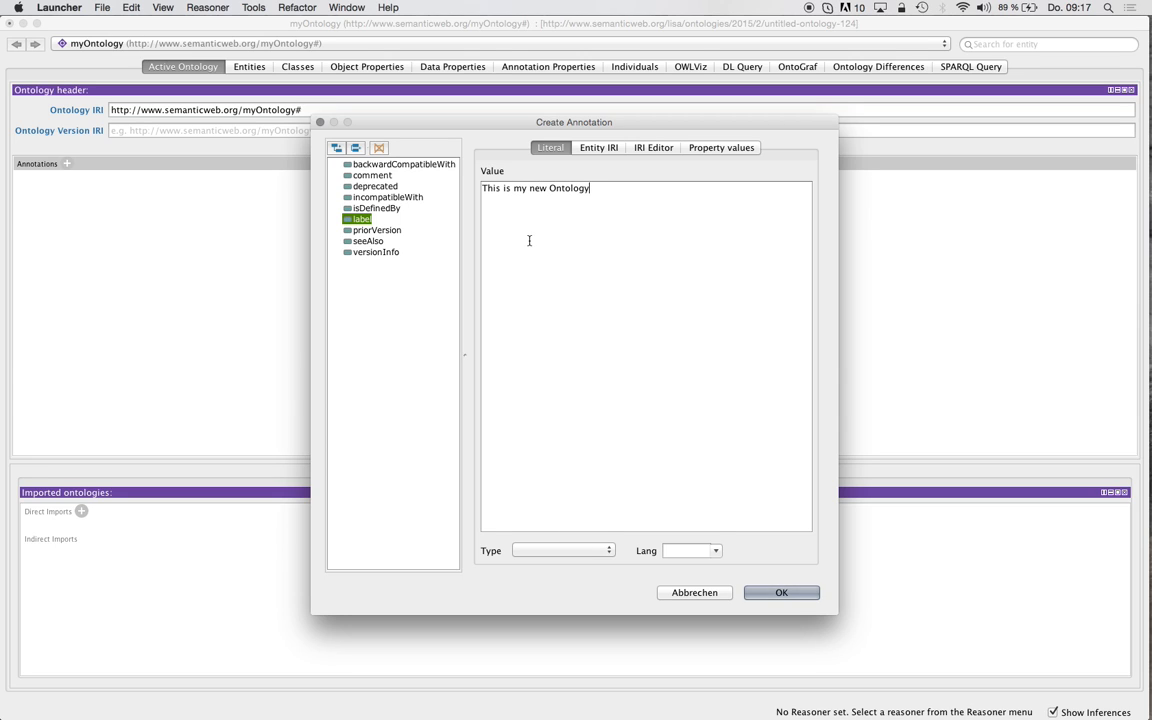
click(608, 550)
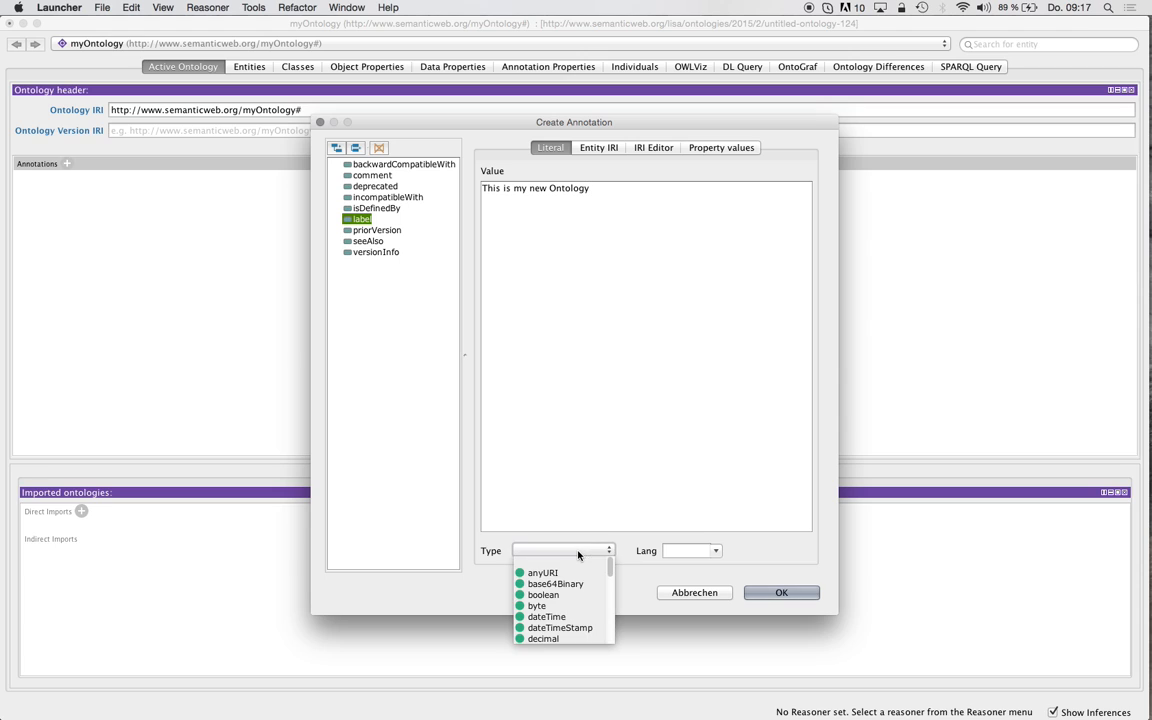
scroll(down, 3)
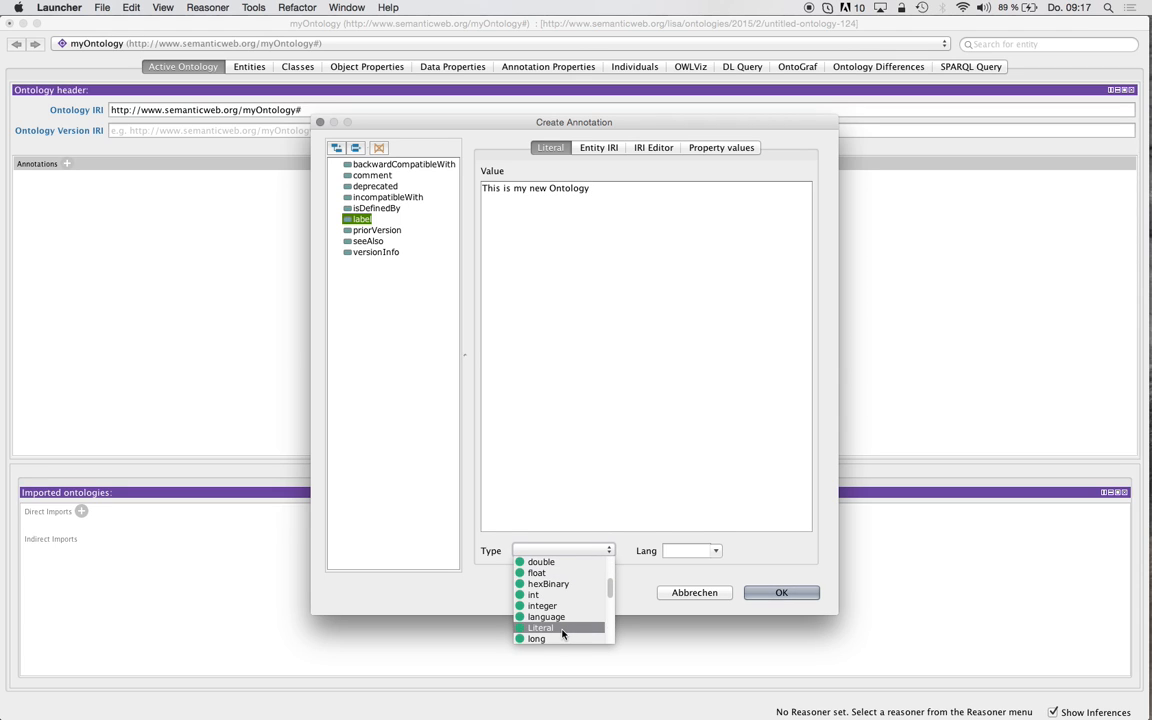
click(780, 592)
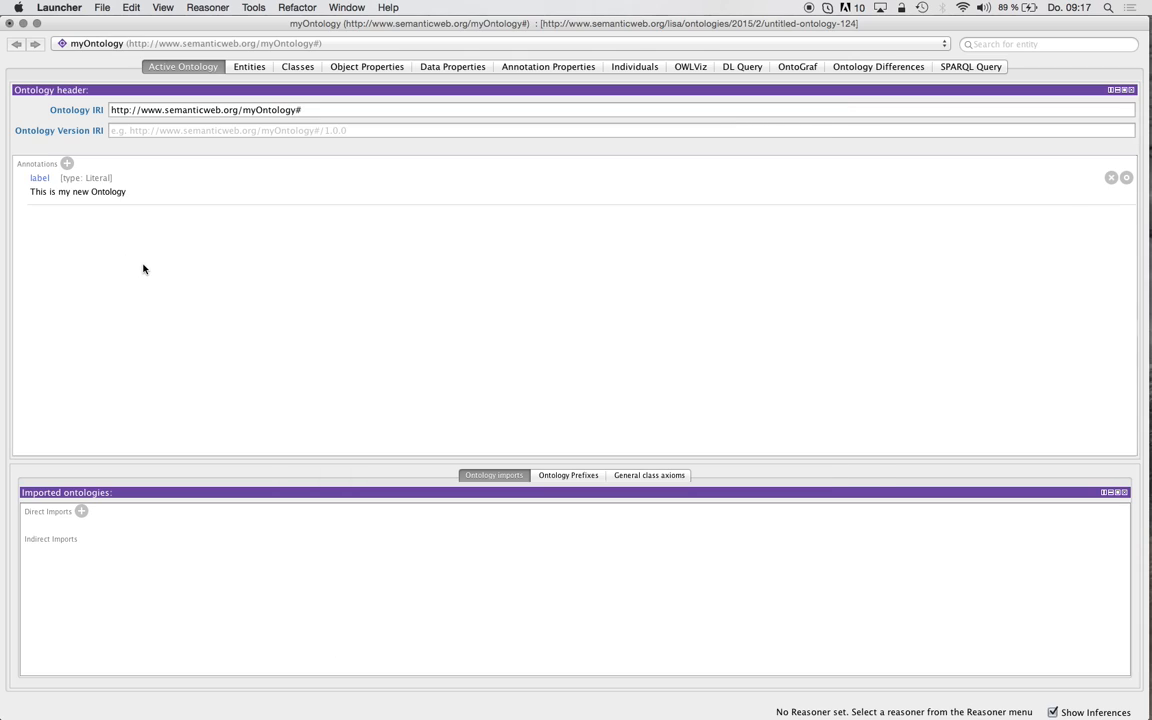
mouse_move(428, 596)
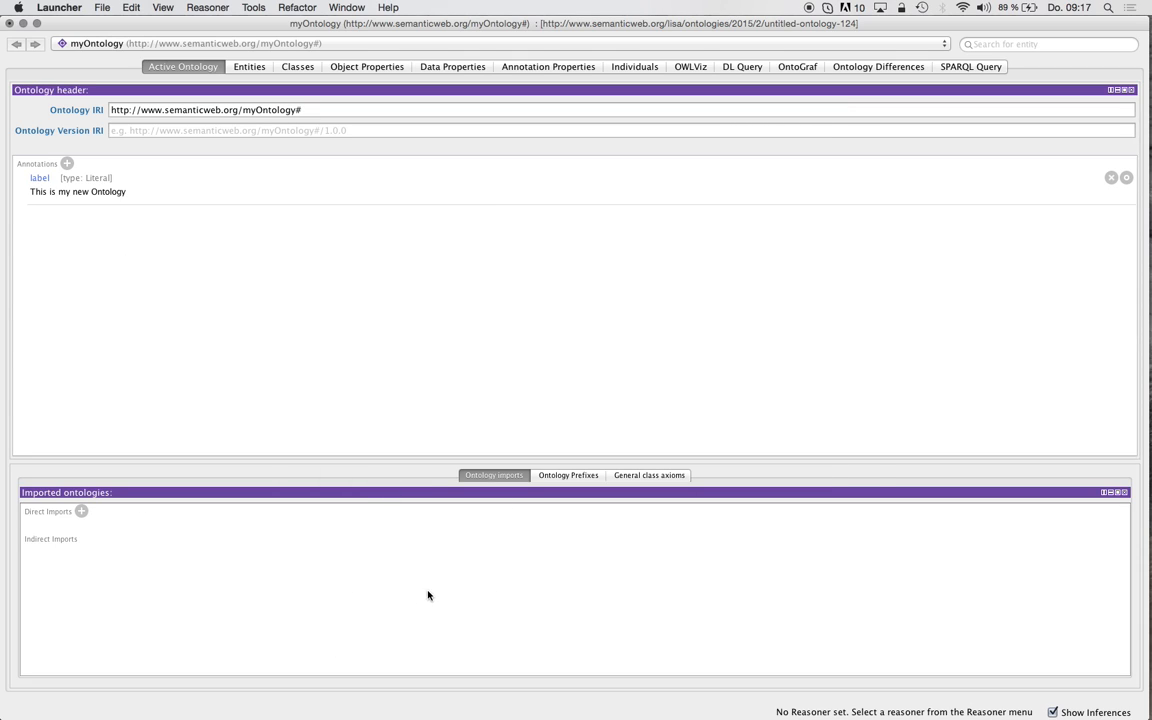
mouse_move(544, 480)
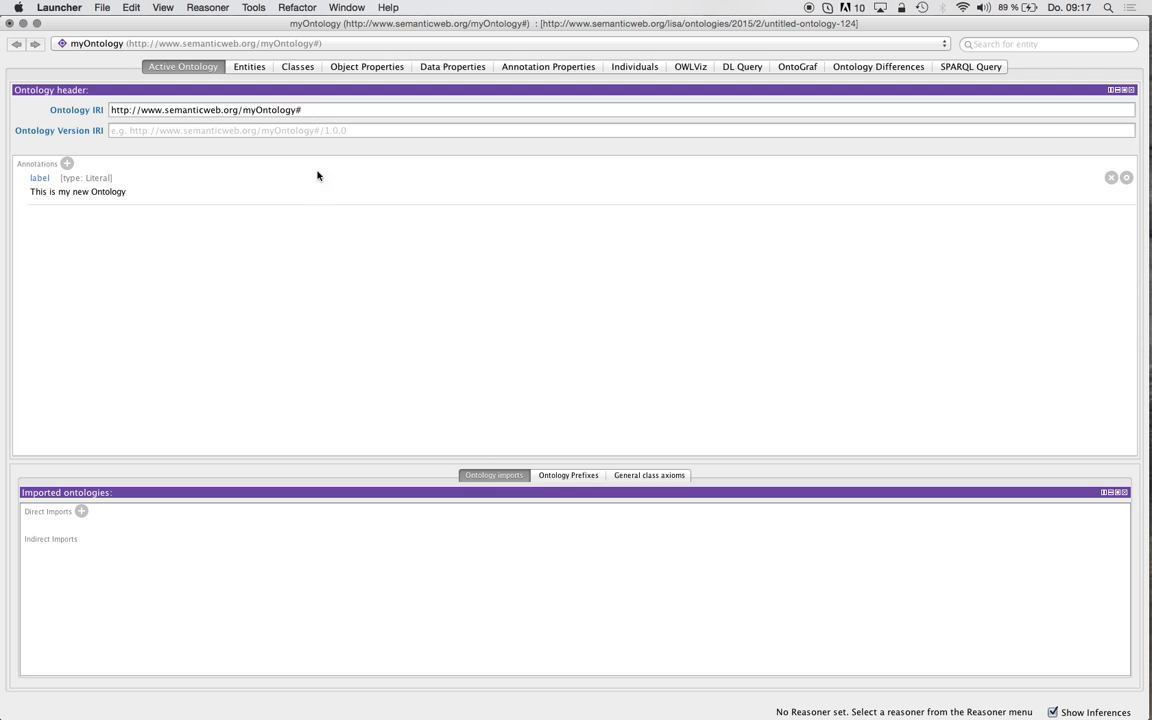
mouse_move(262, 72)
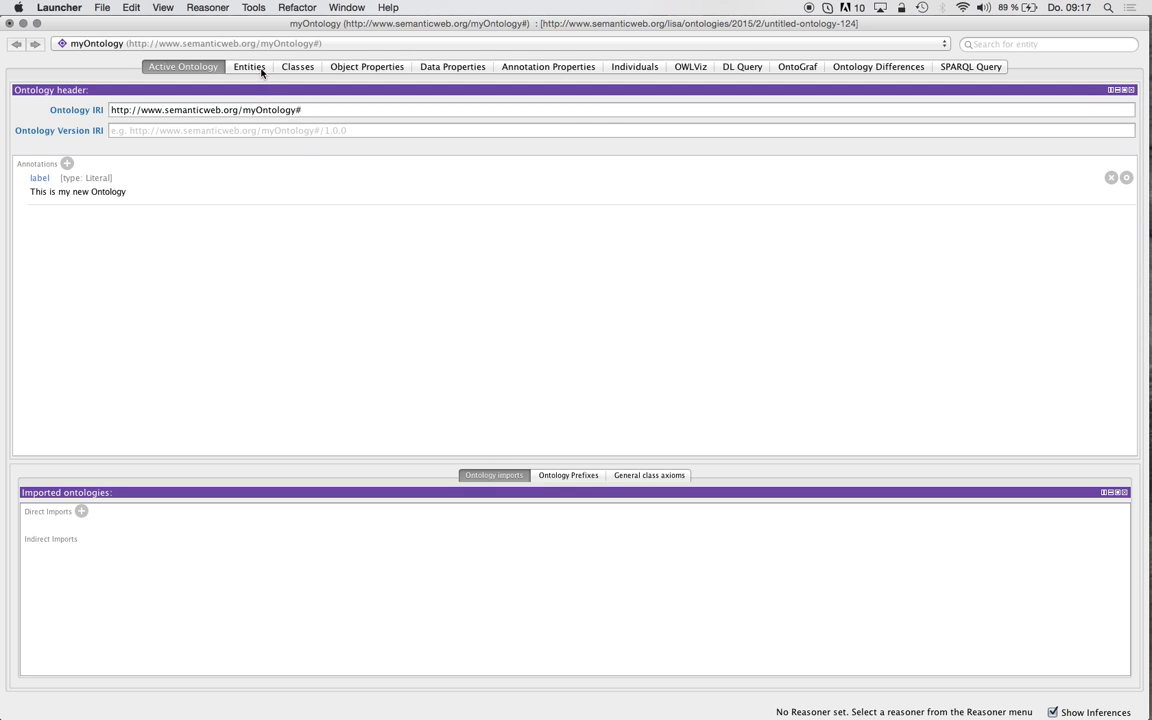
Show the Classes hierarchy (after a glance at Entities) and select owl:Thing as parent.
click(296, 66)
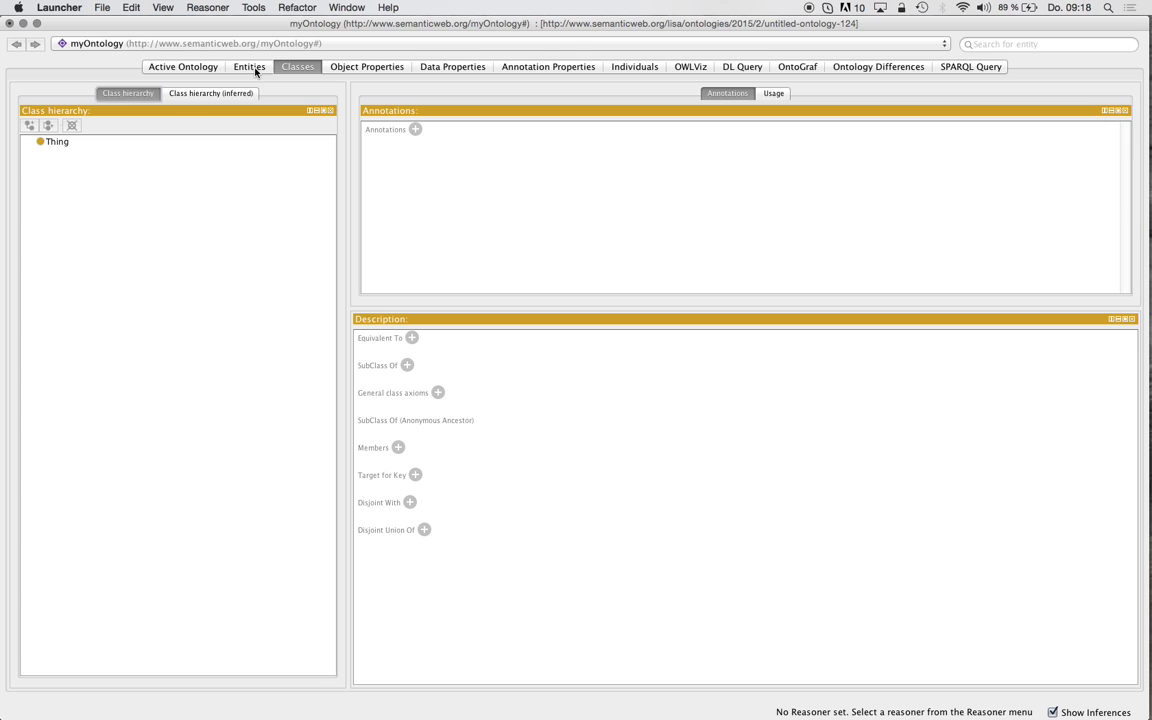
click(248, 66)
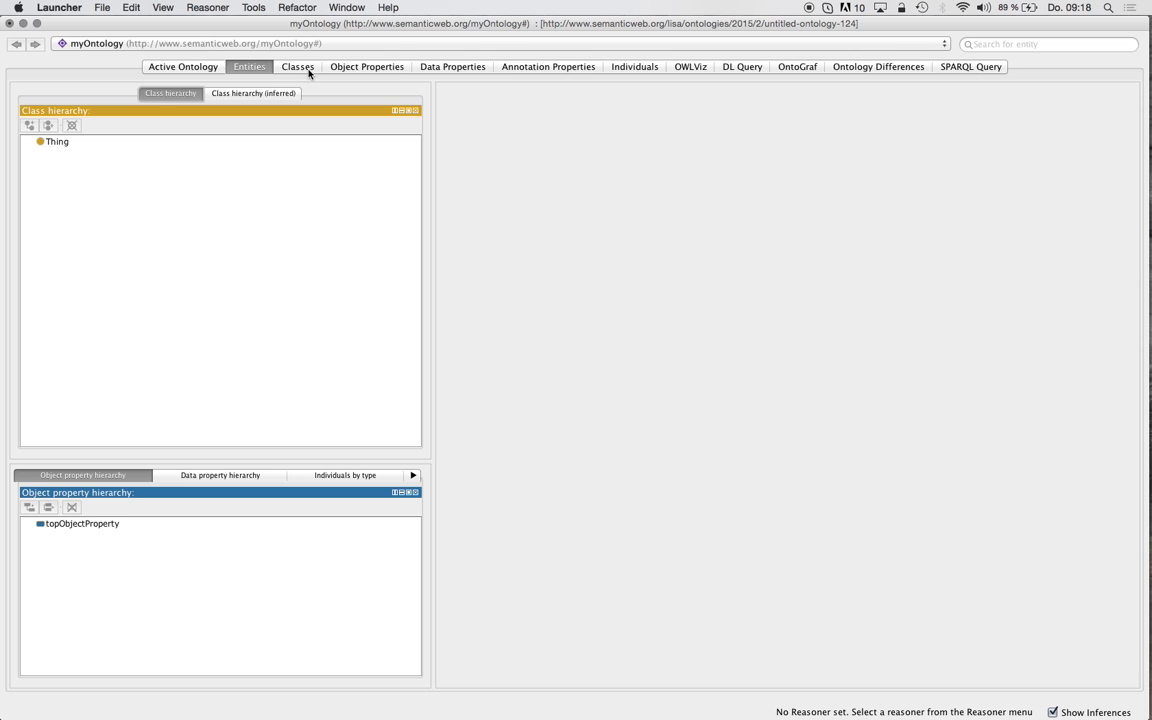
click(296, 66)
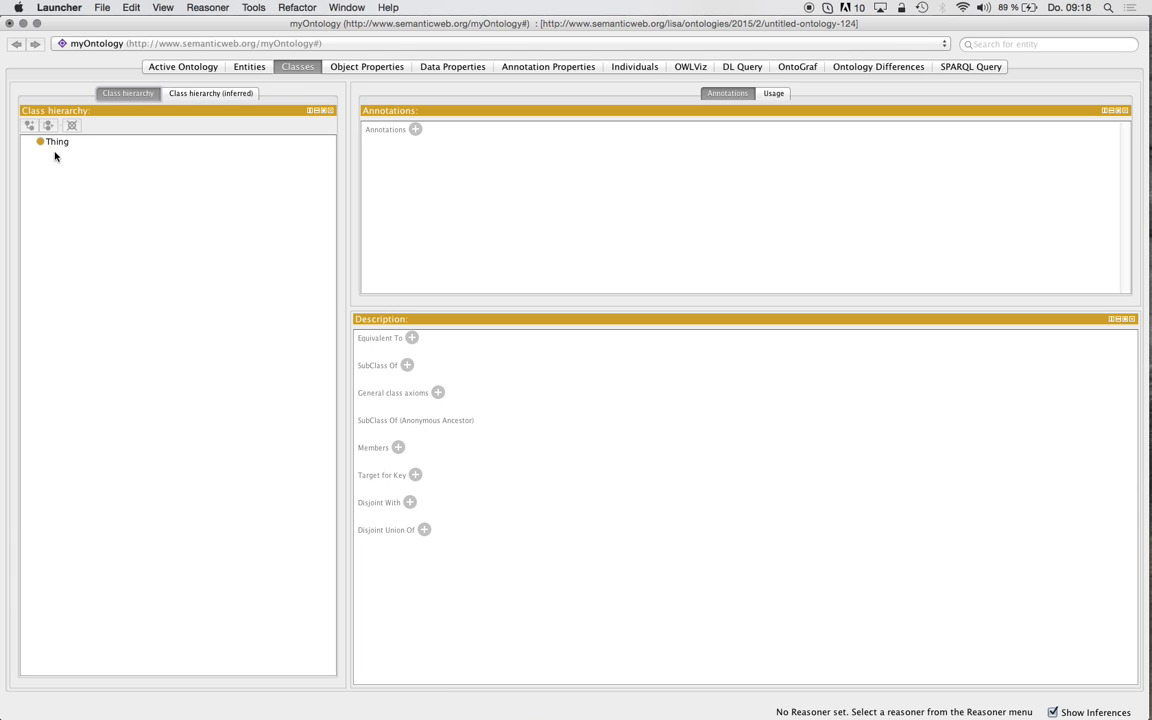
click(56, 140)
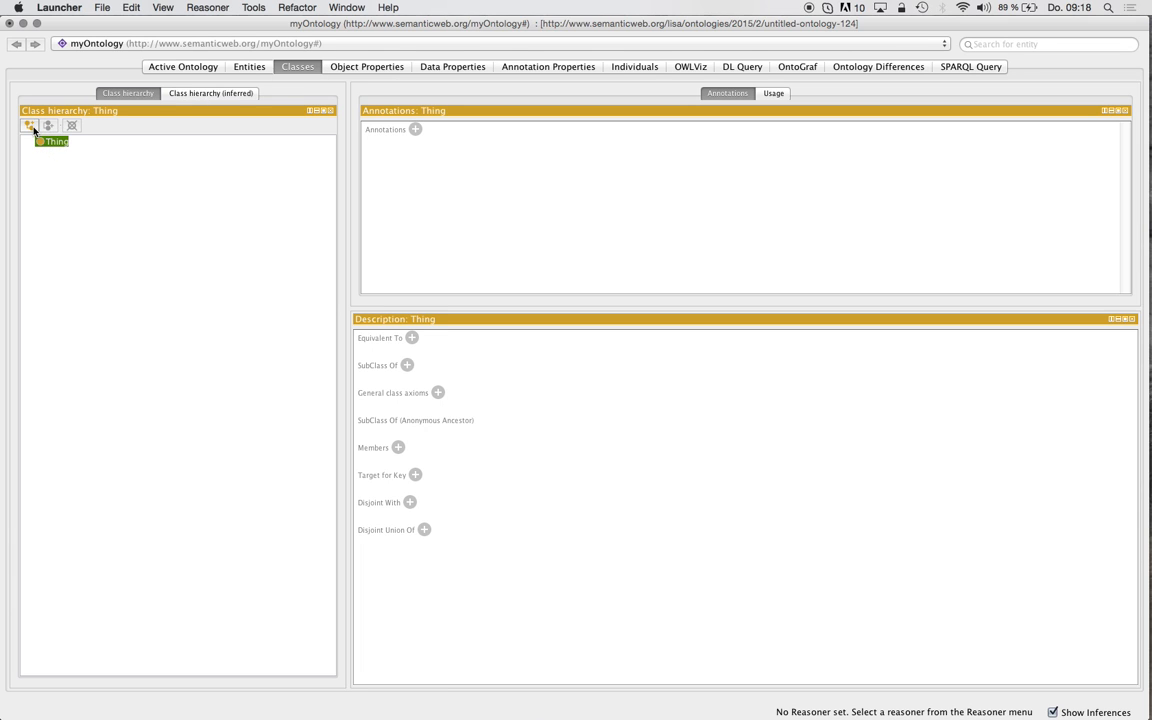
mouse_move(240, 242)
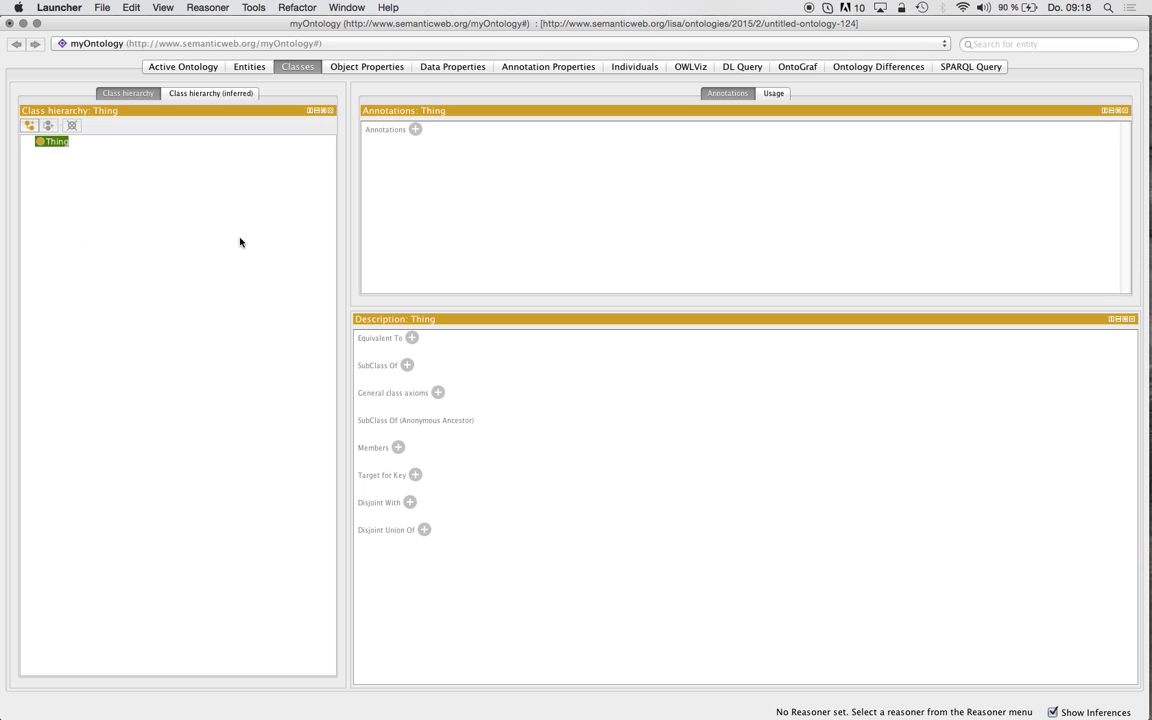
mouse_move(228, 198)
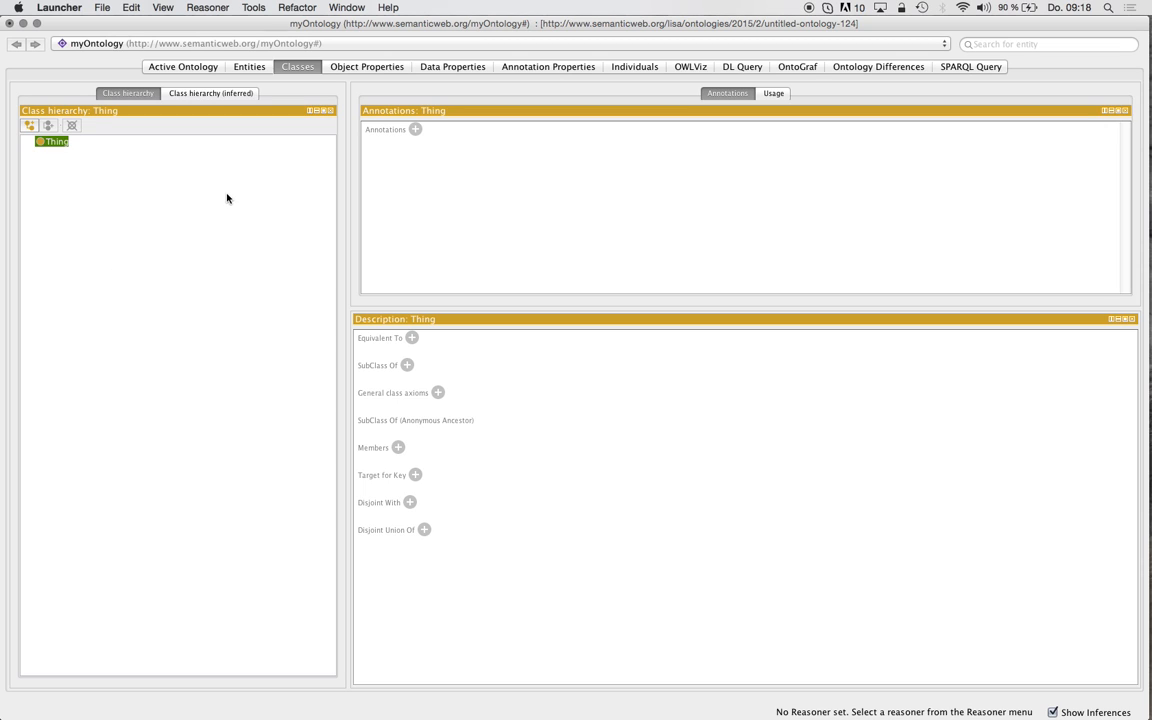
mouse_move(220, 16)
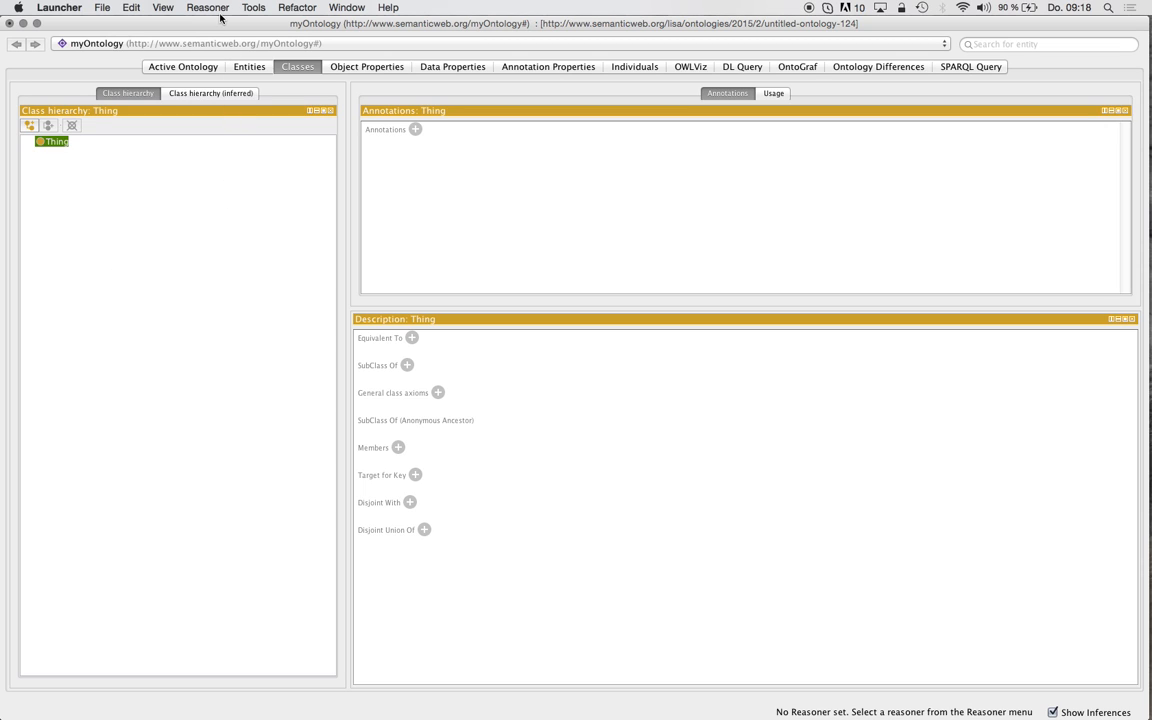
Start the Create Class Hierarchy wizard from Tools with Thing as the root.
click(252, 8)
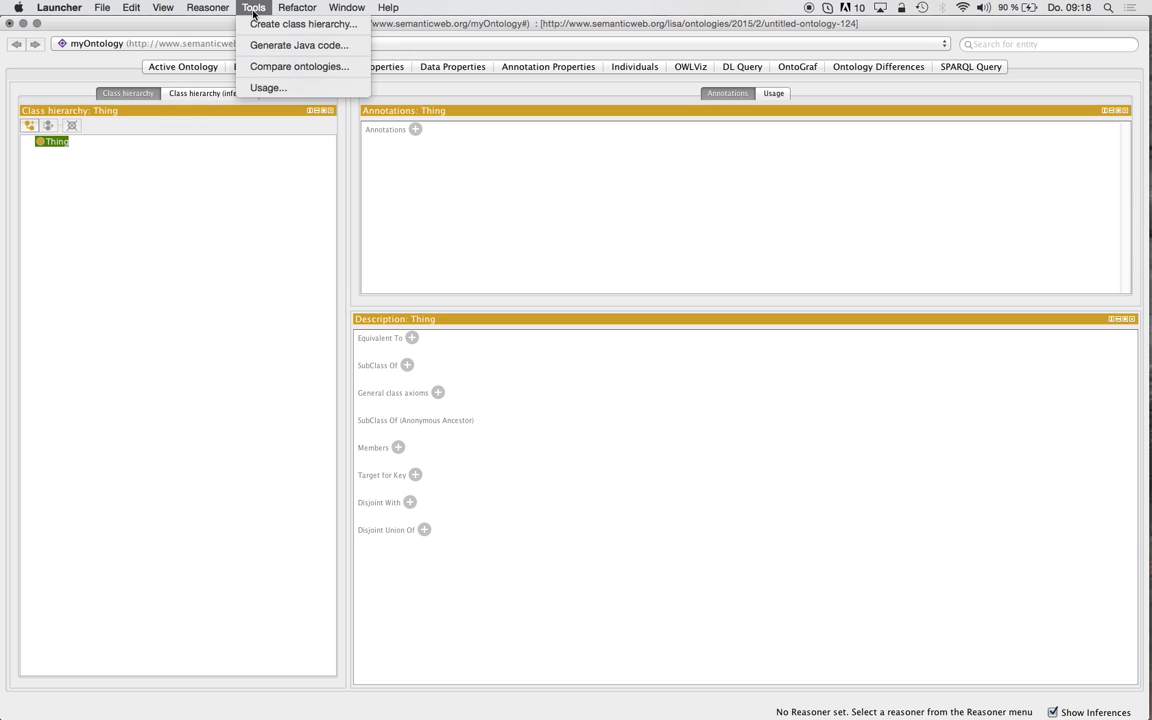
mouse_move(298, 44)
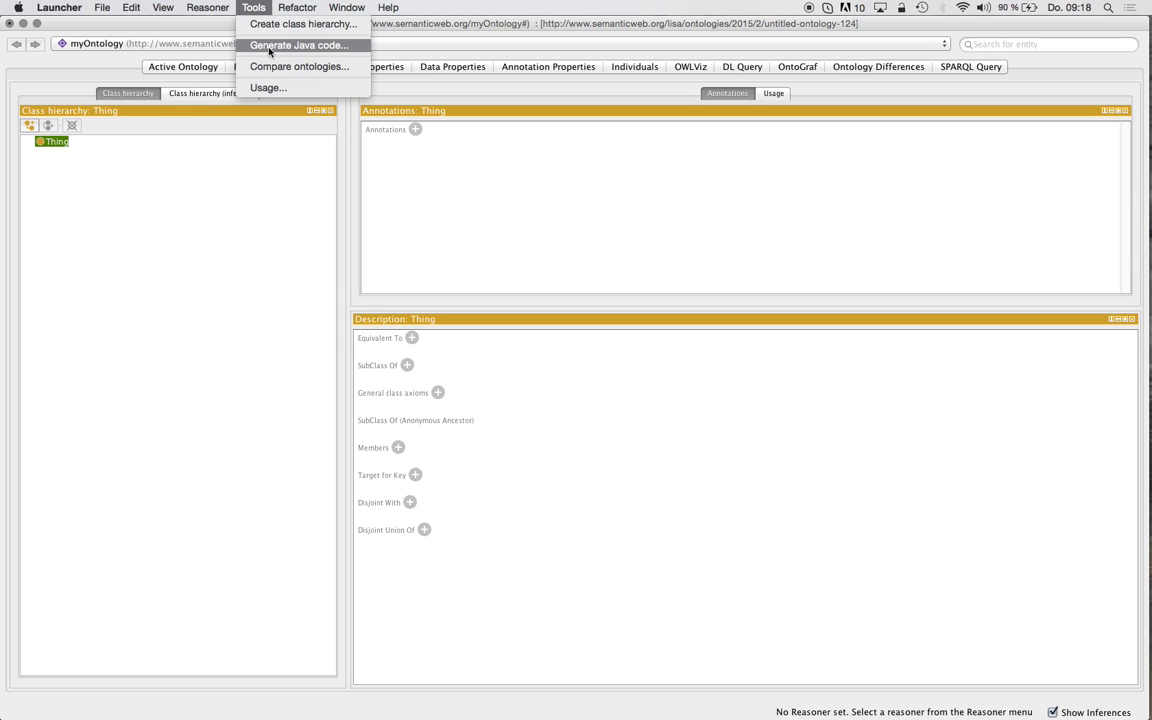
mouse_move(304, 24)
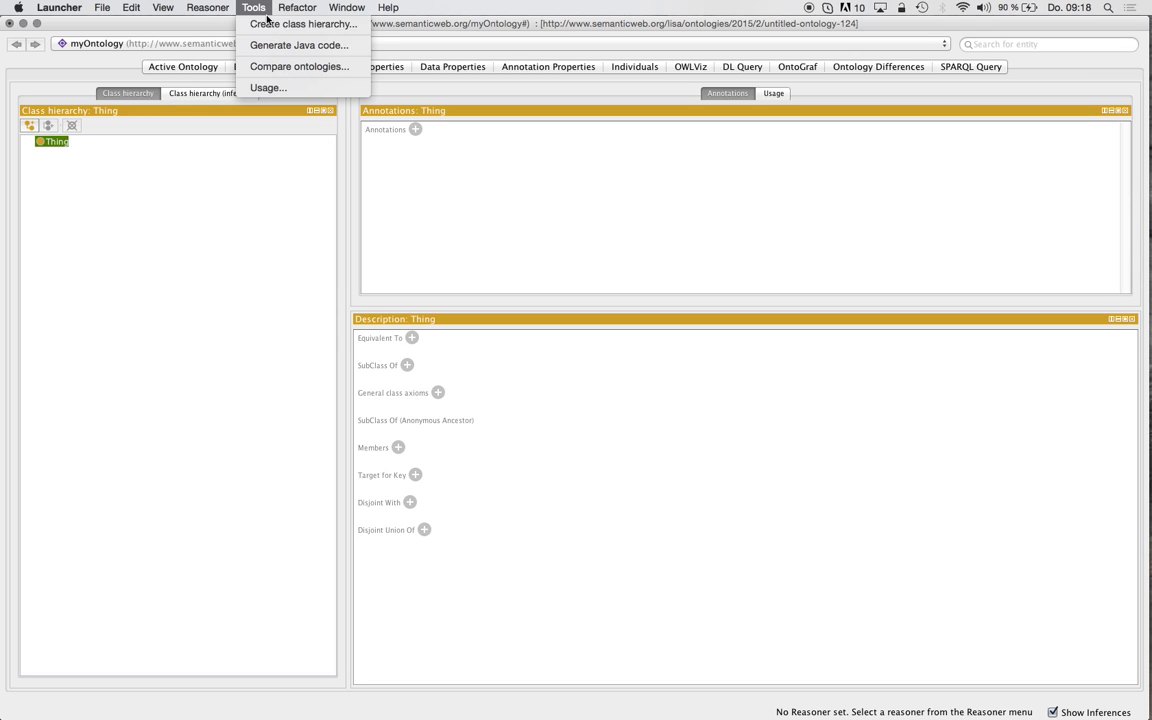
click(304, 24)
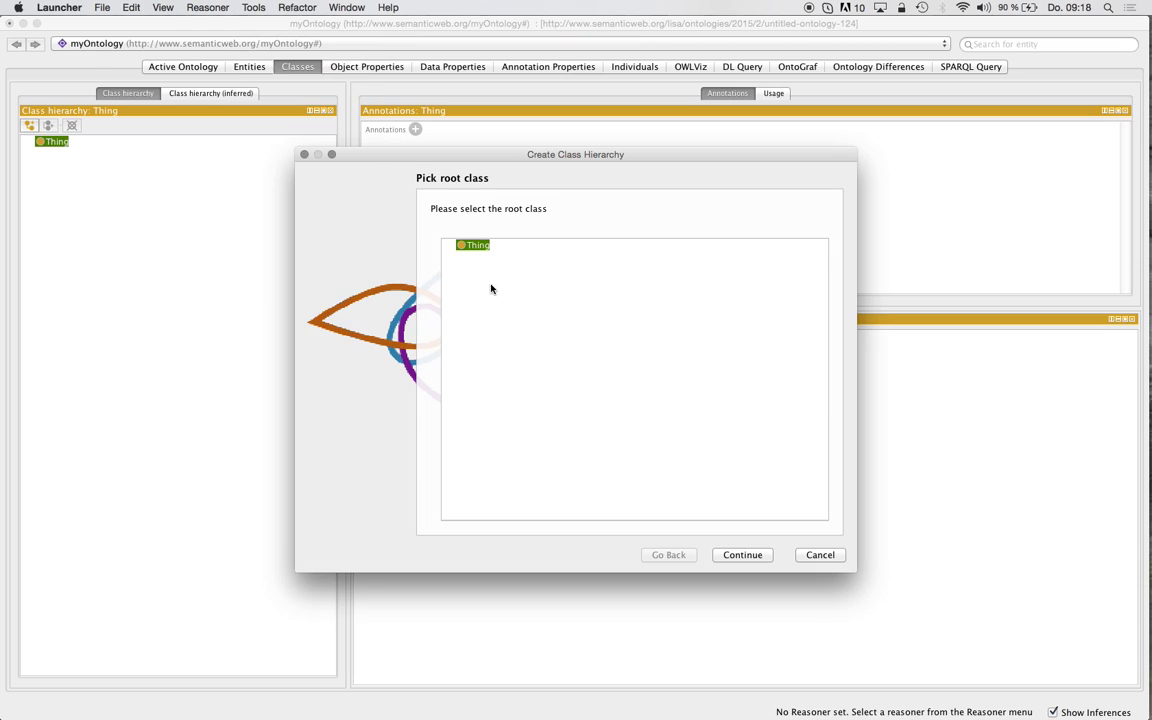
click(742, 556)
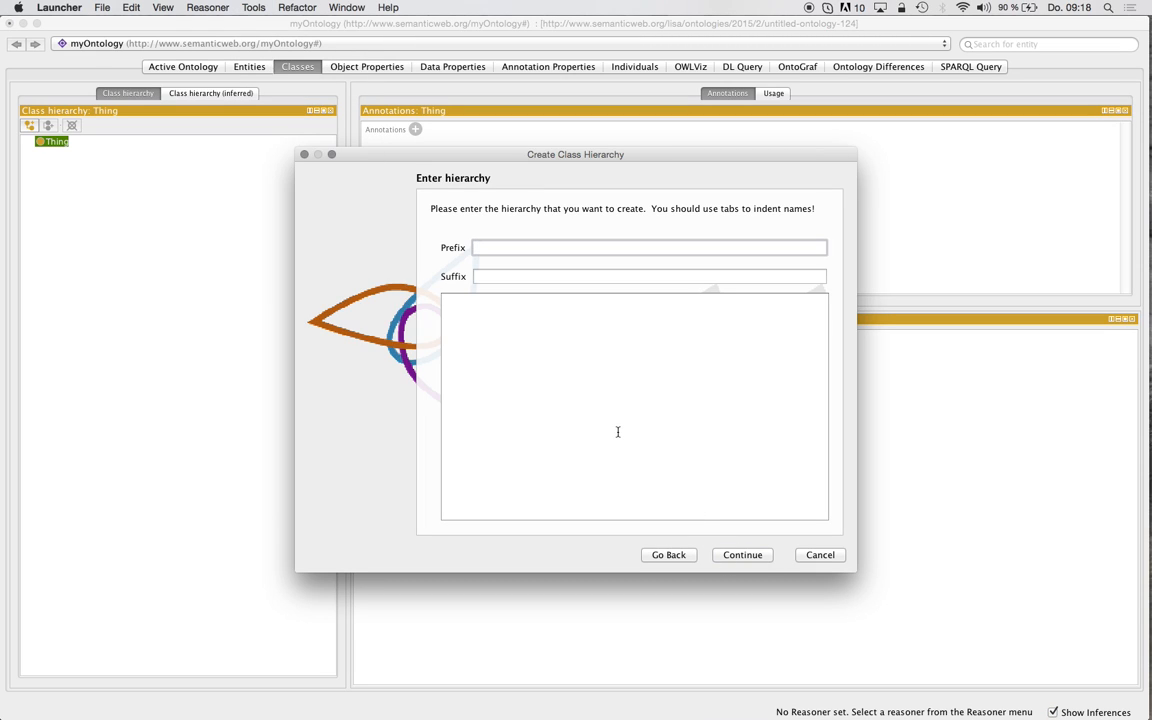
mouse_move(540, 356)
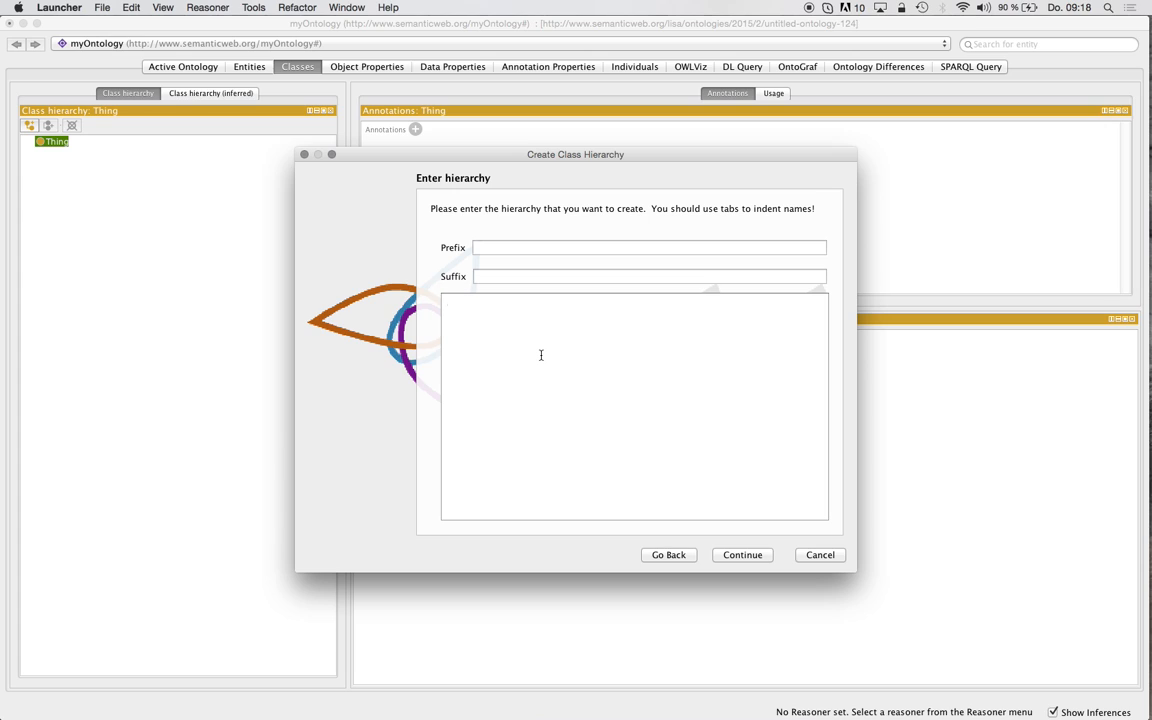
Enter Pet with subclasses Dog, Cat, Mouse plus a separate Person, and continue to disjointness.
text(Pet)
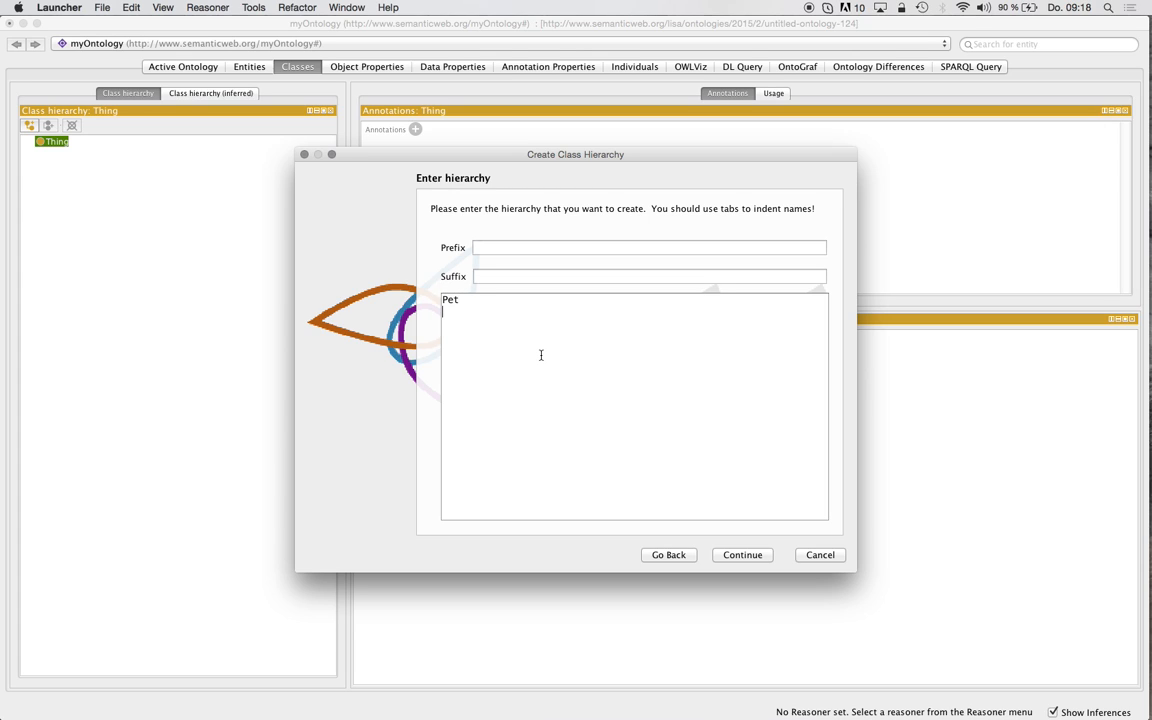
text(Dog)
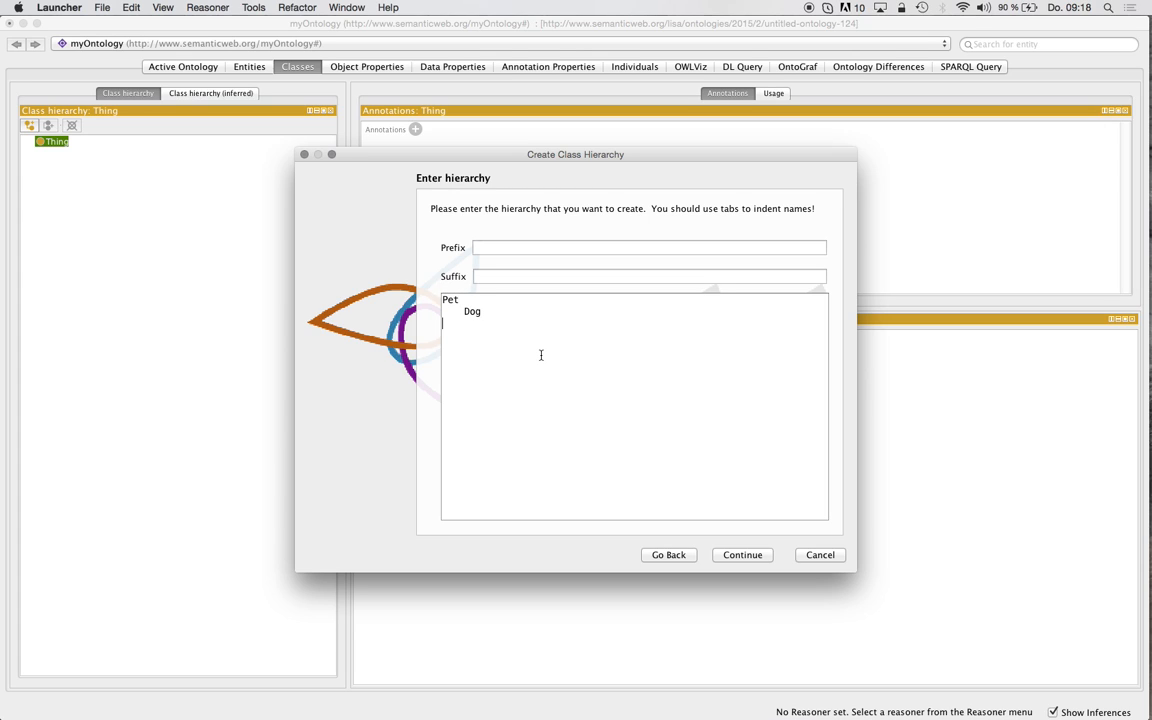
text(Cat)
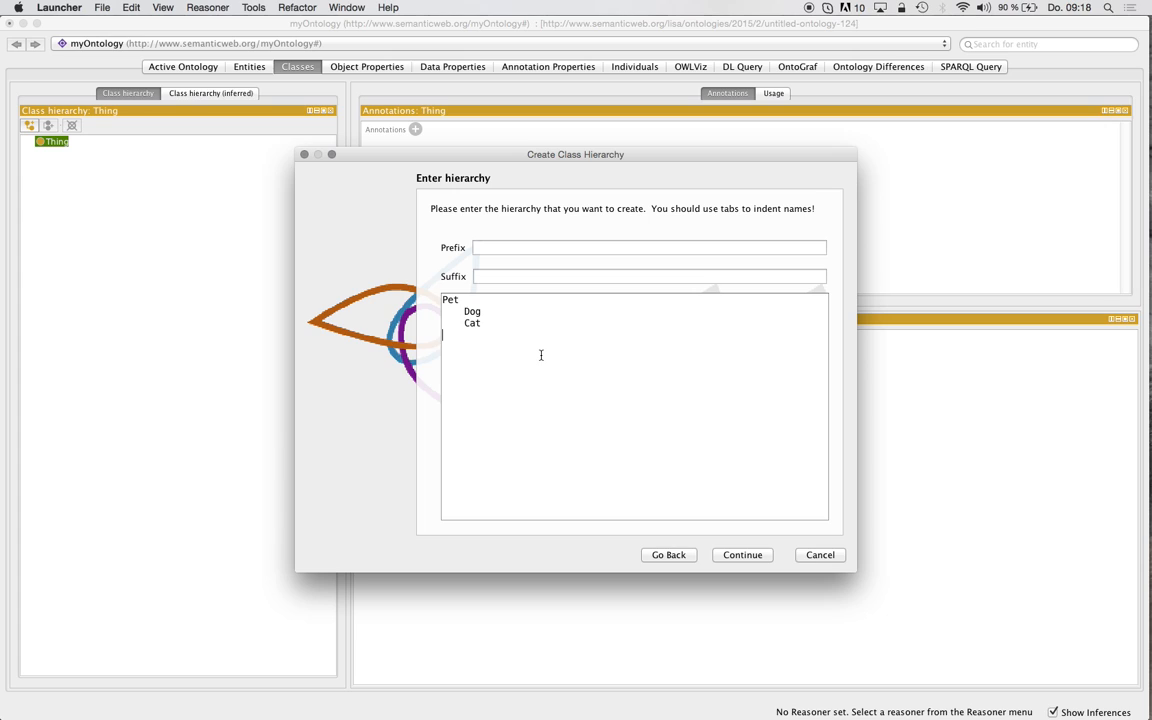
text(Person)
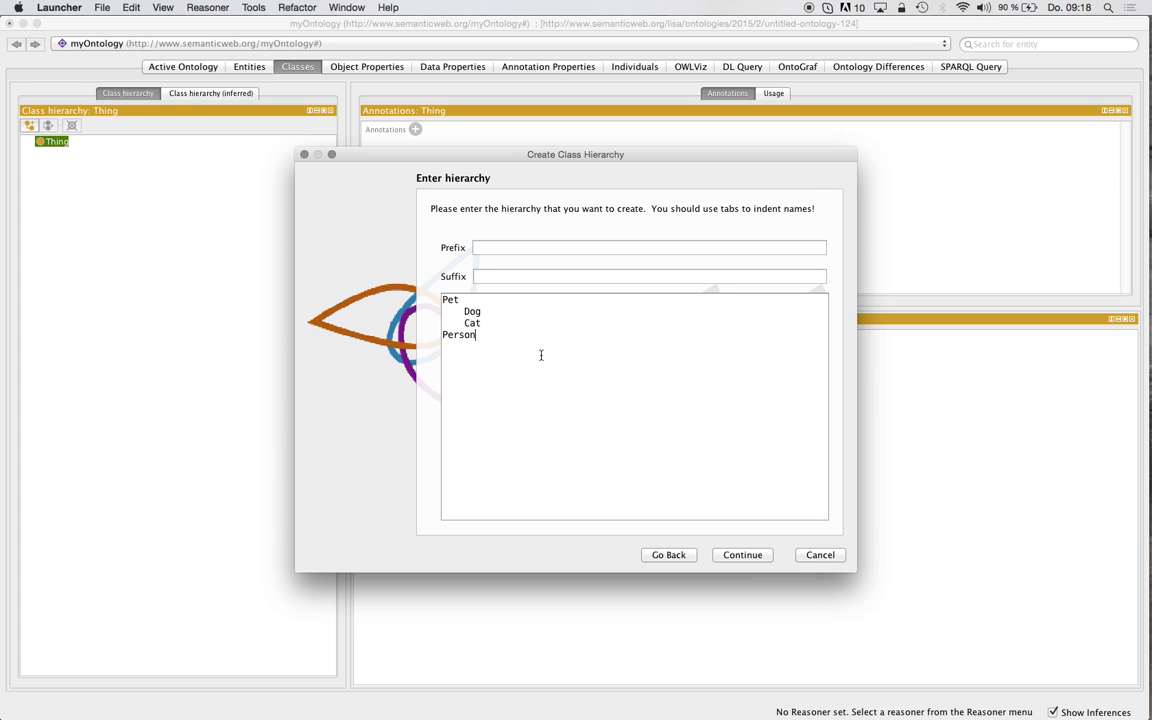
mouse_move(484, 336)
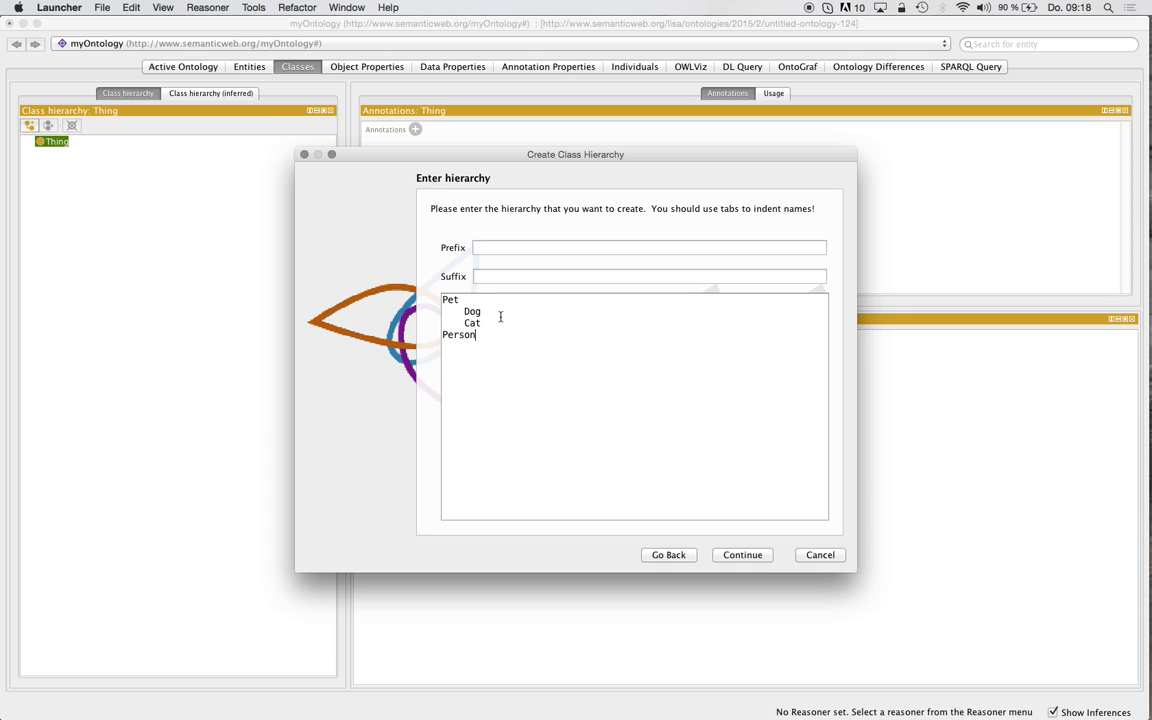
key(Return)
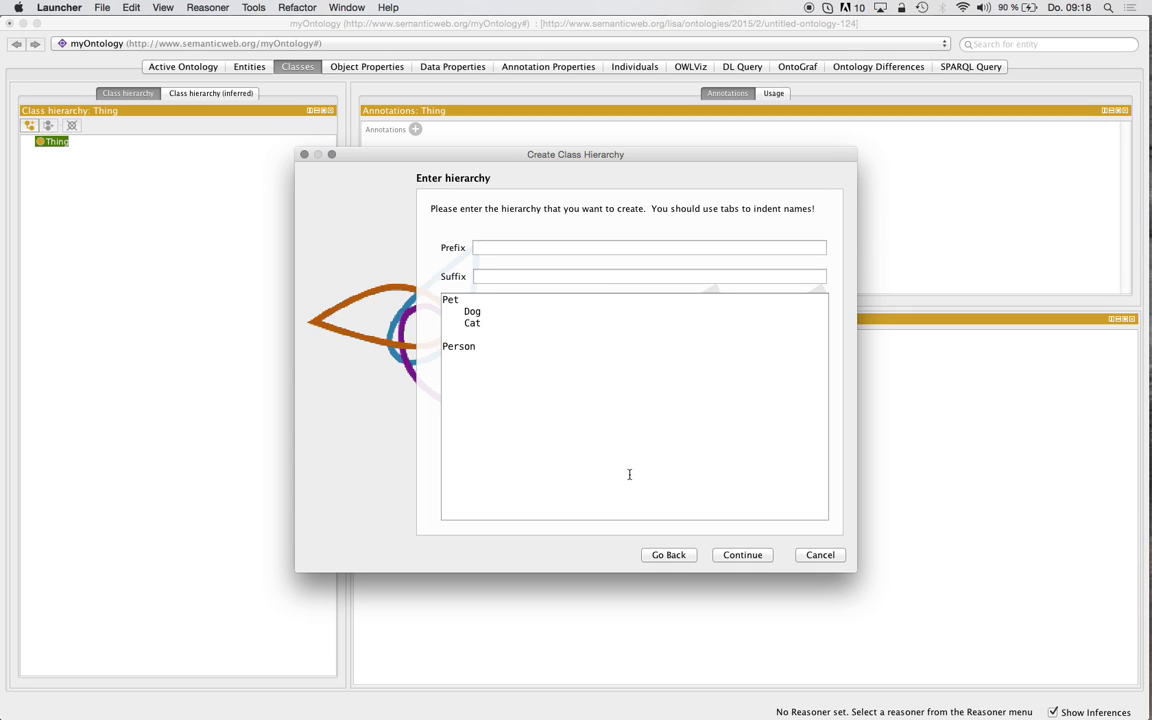
text(M)
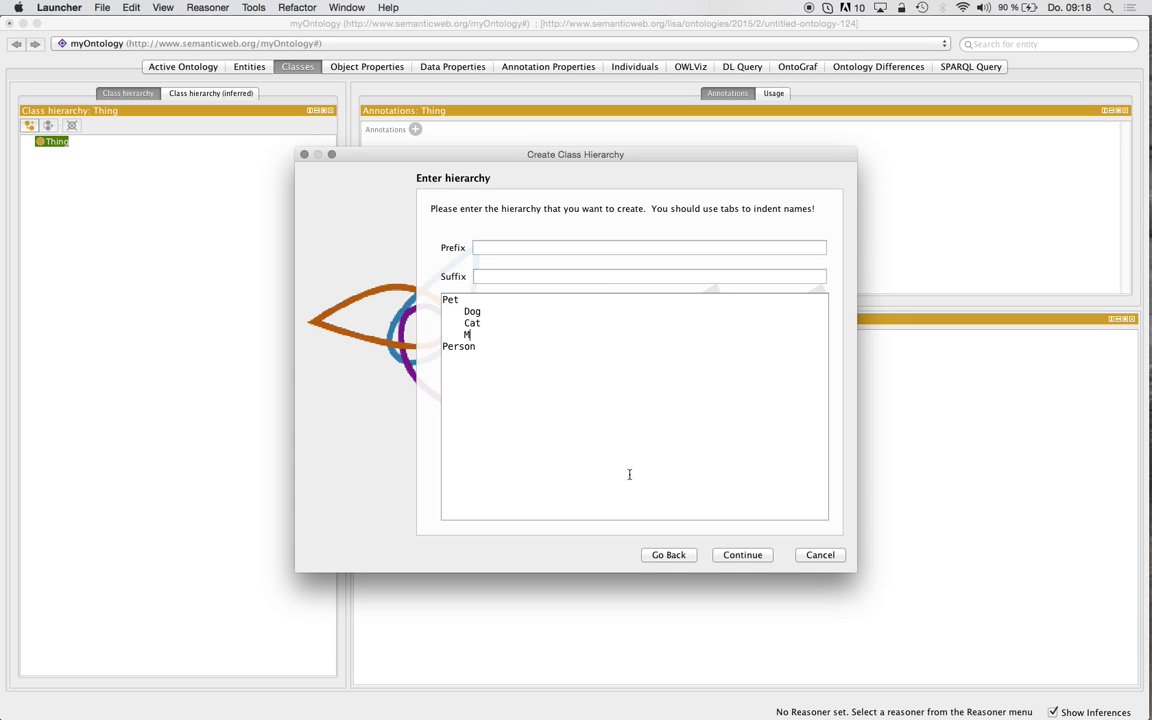
text(ouse)
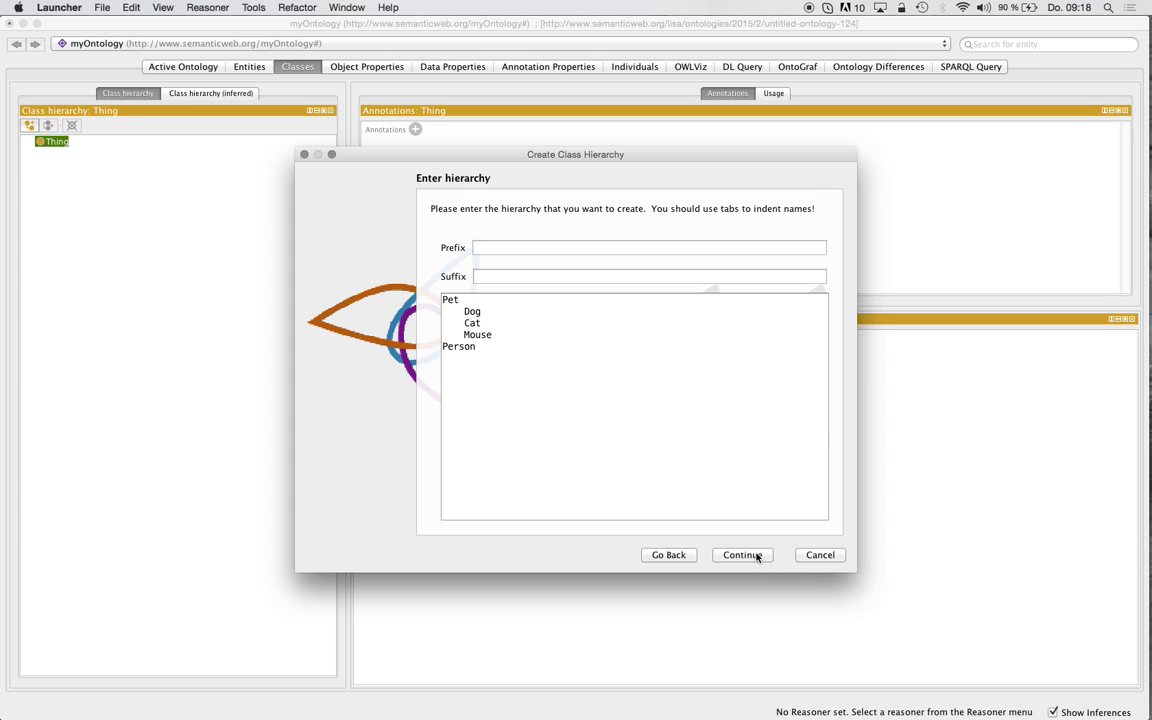
click(742, 556)
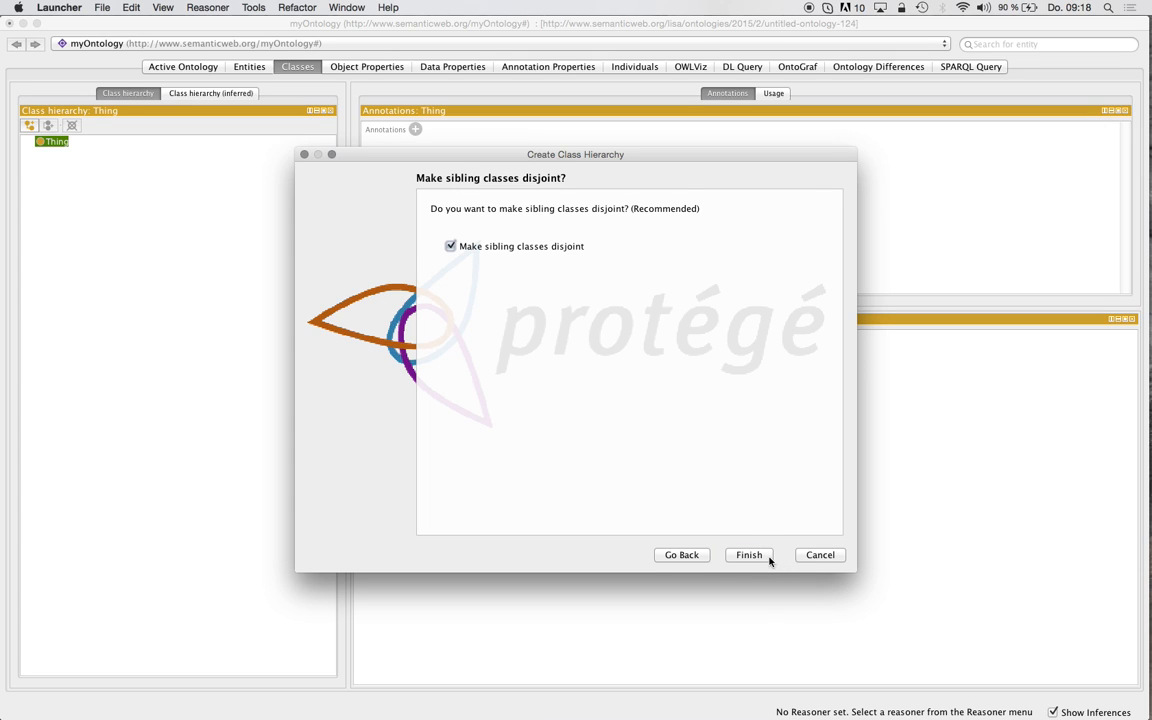
mouse_move(576, 268)
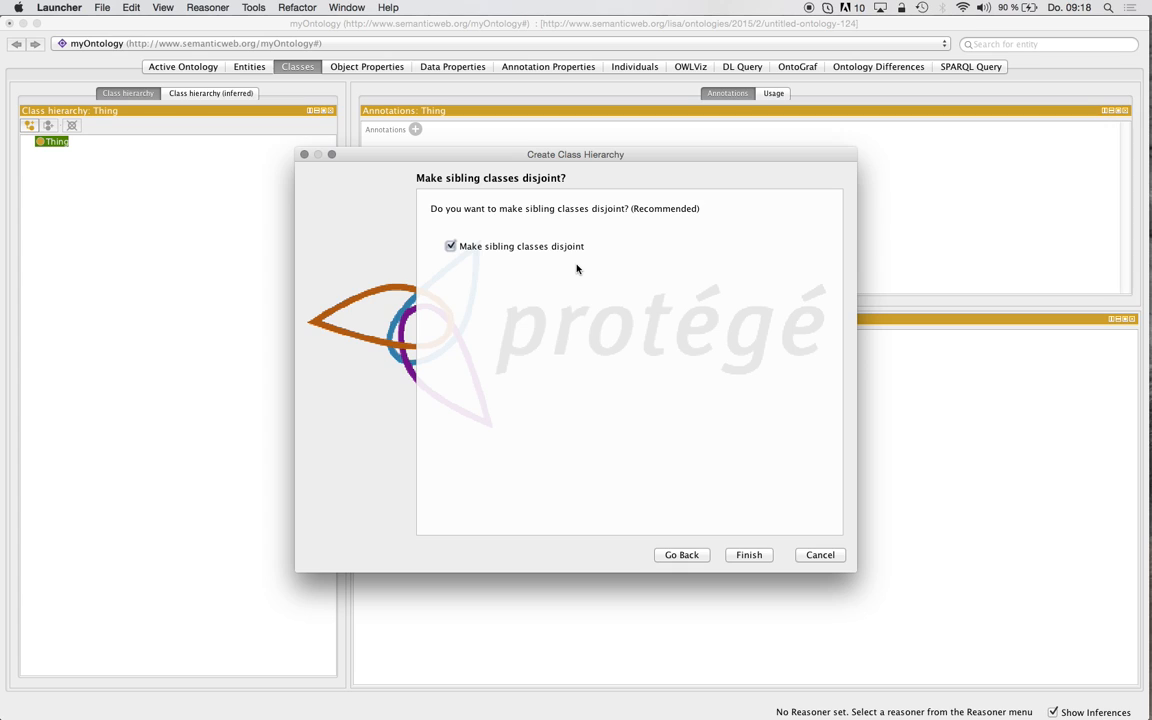
mouse_move(510, 252)
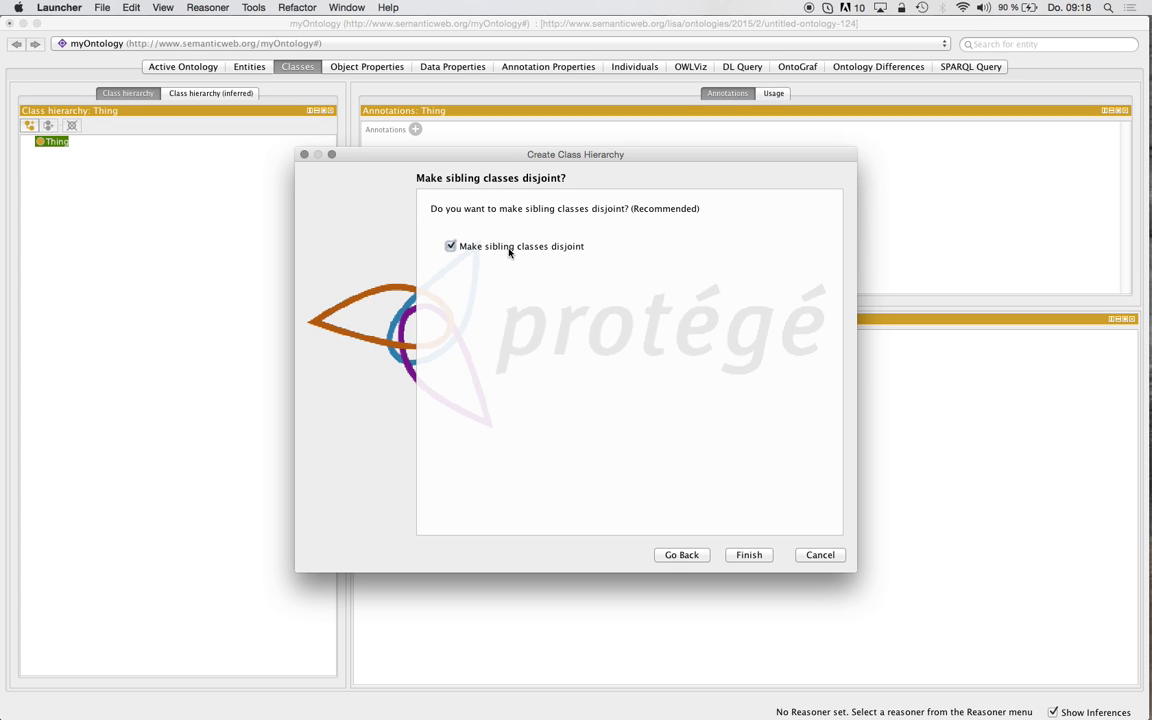
mouse_move(546, 252)
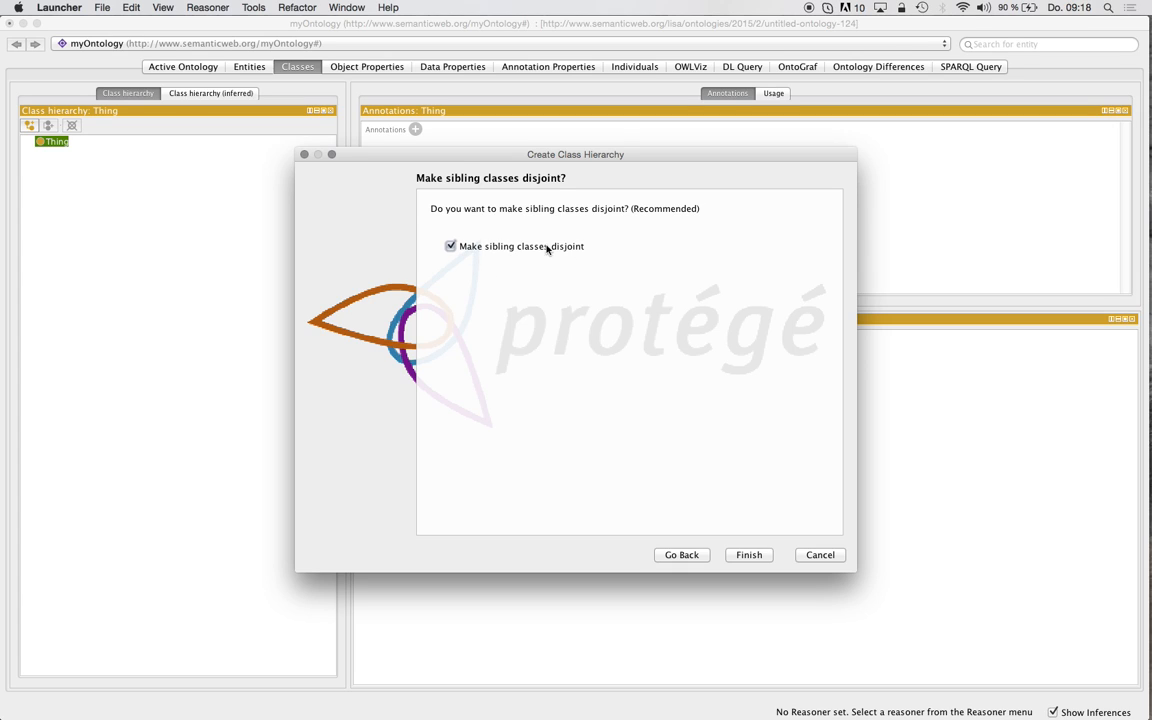
mouse_move(608, 258)
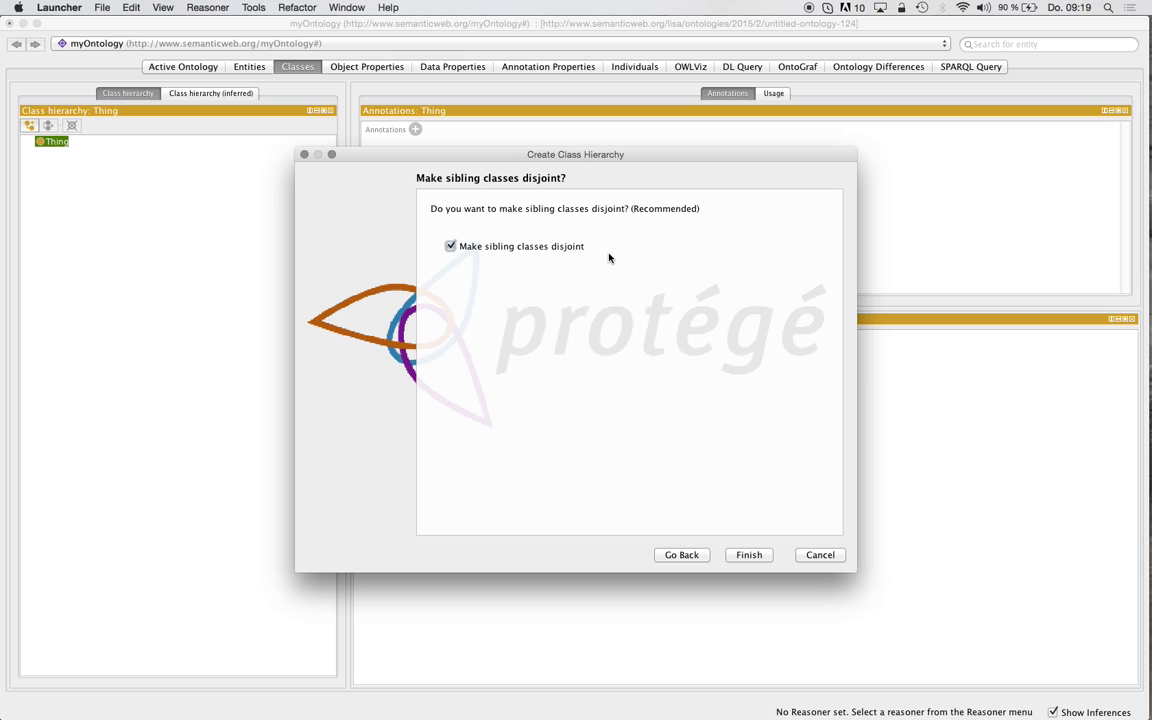
mouse_move(748, 556)
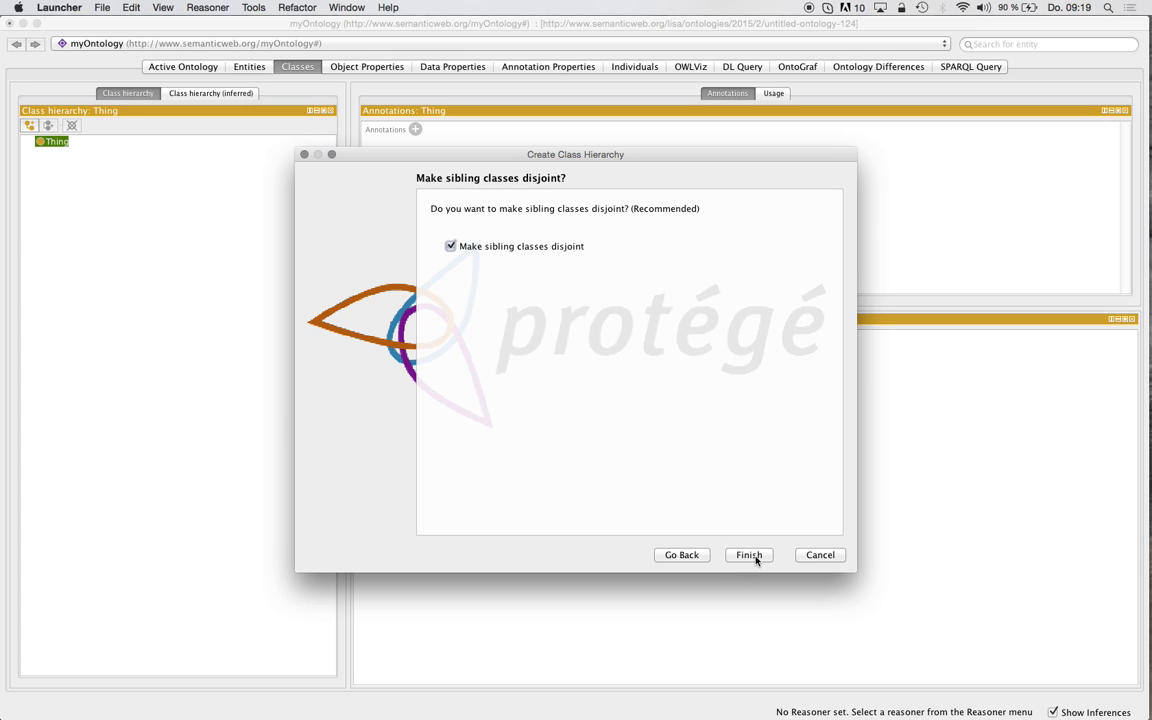
Finish the wizard keeping 'Make sibling classes disjoint' checked.
click(748, 556)
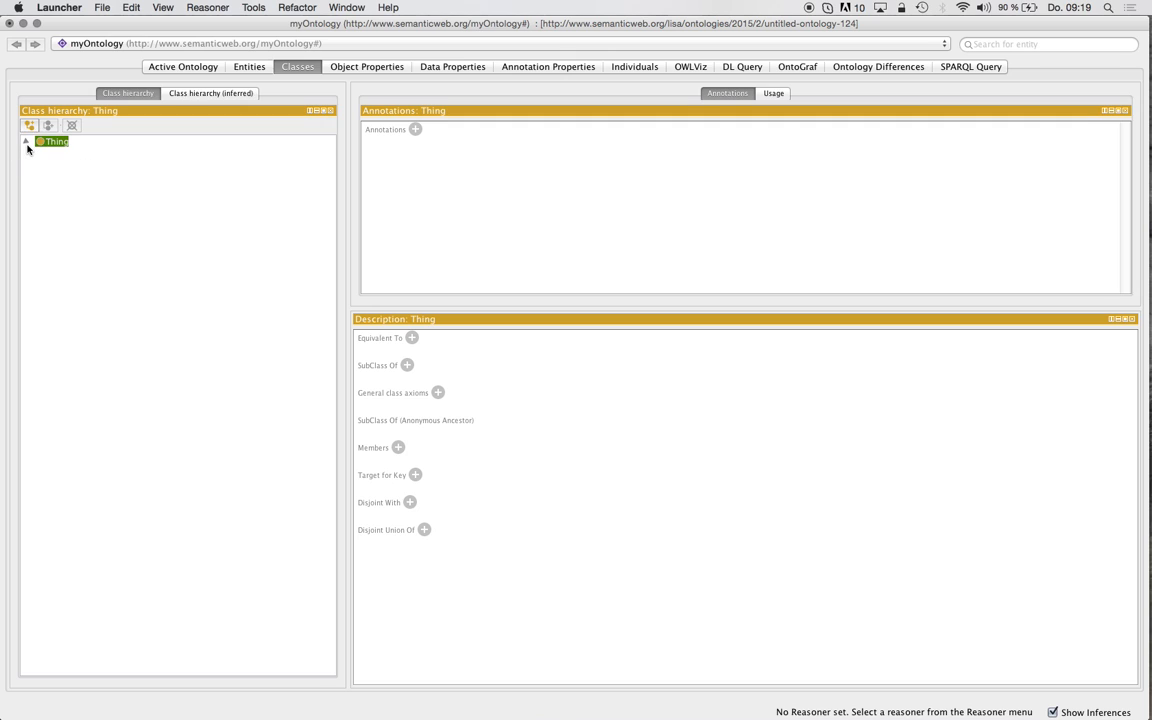
Expand Thing, inspect Cat's description (subclass of Pet, disjoint Dog/Mouse), then go to Object Properties.
click(26, 140)
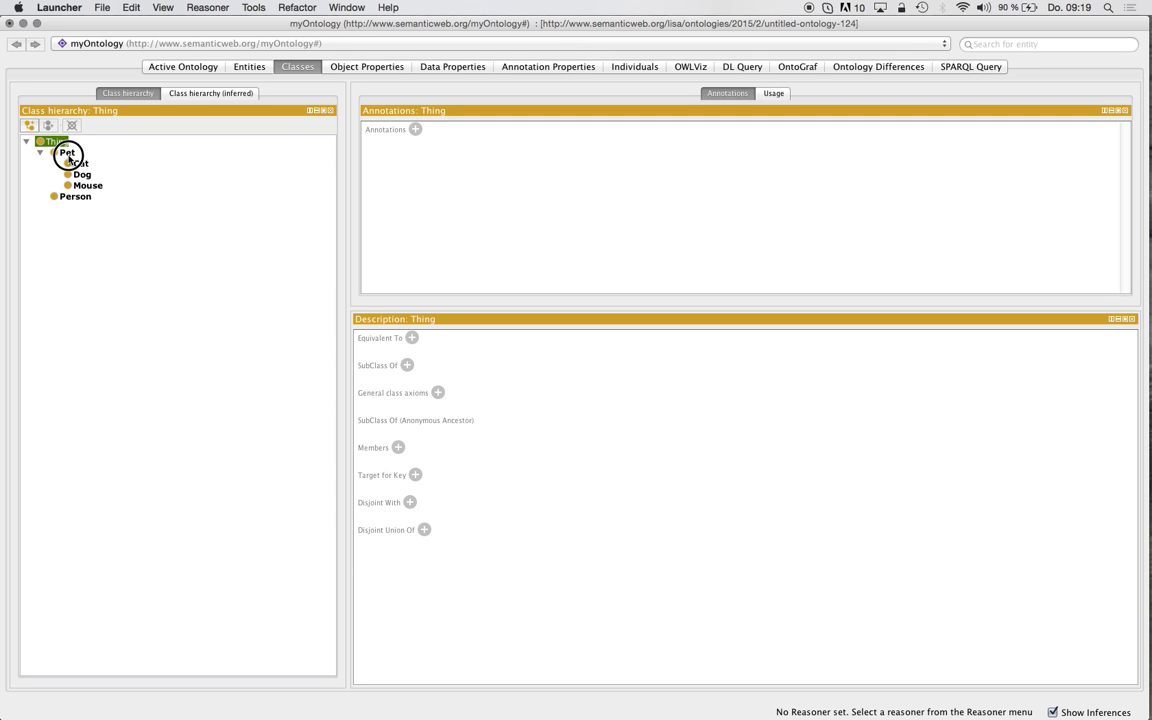
click(76, 164)
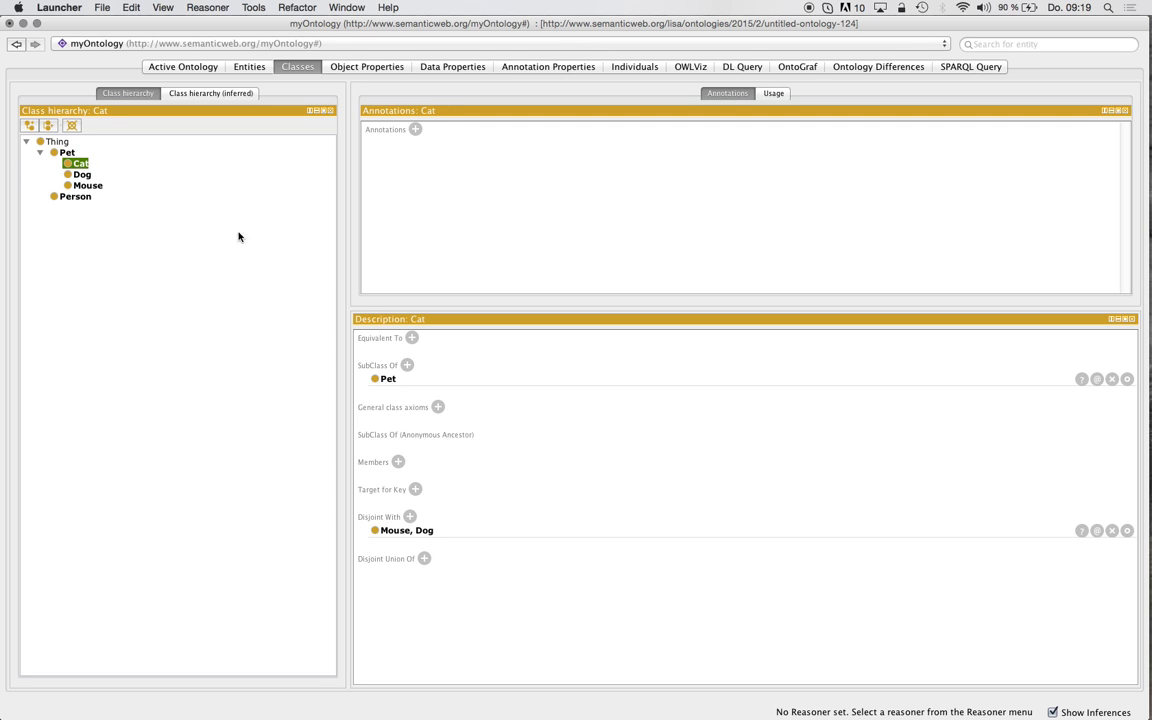
click(366, 66)
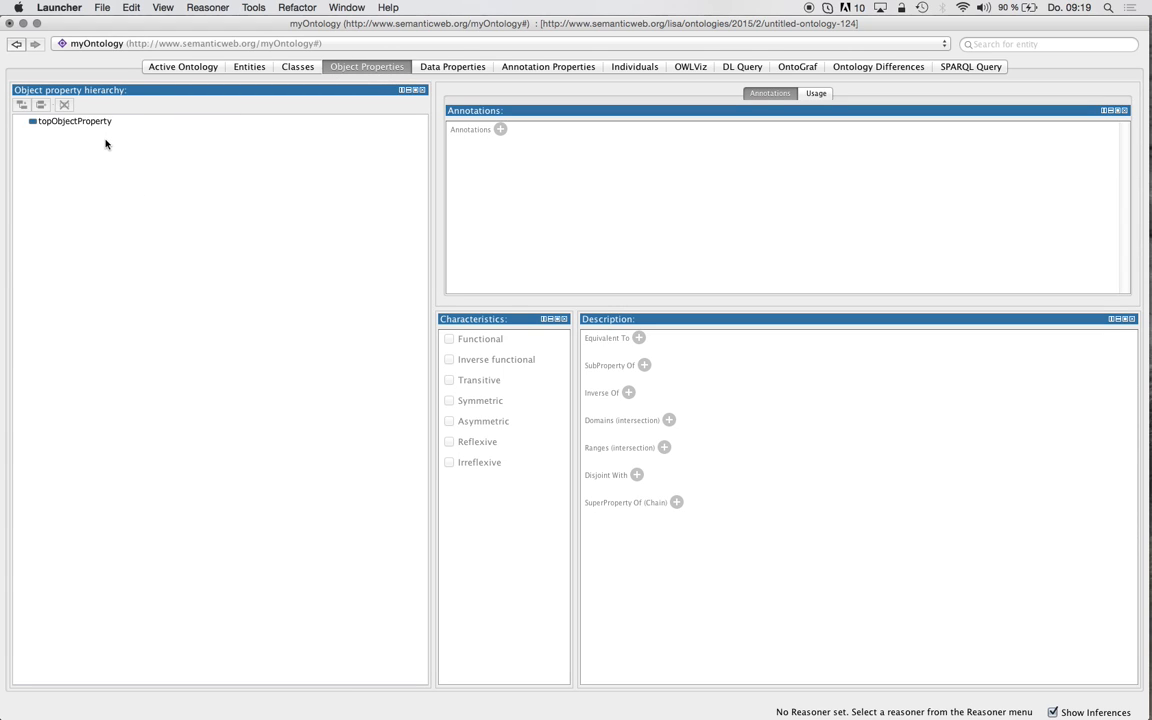
Check Person's description shows it disjoint with Pet, then return to topObjectProperty.
click(74, 120)
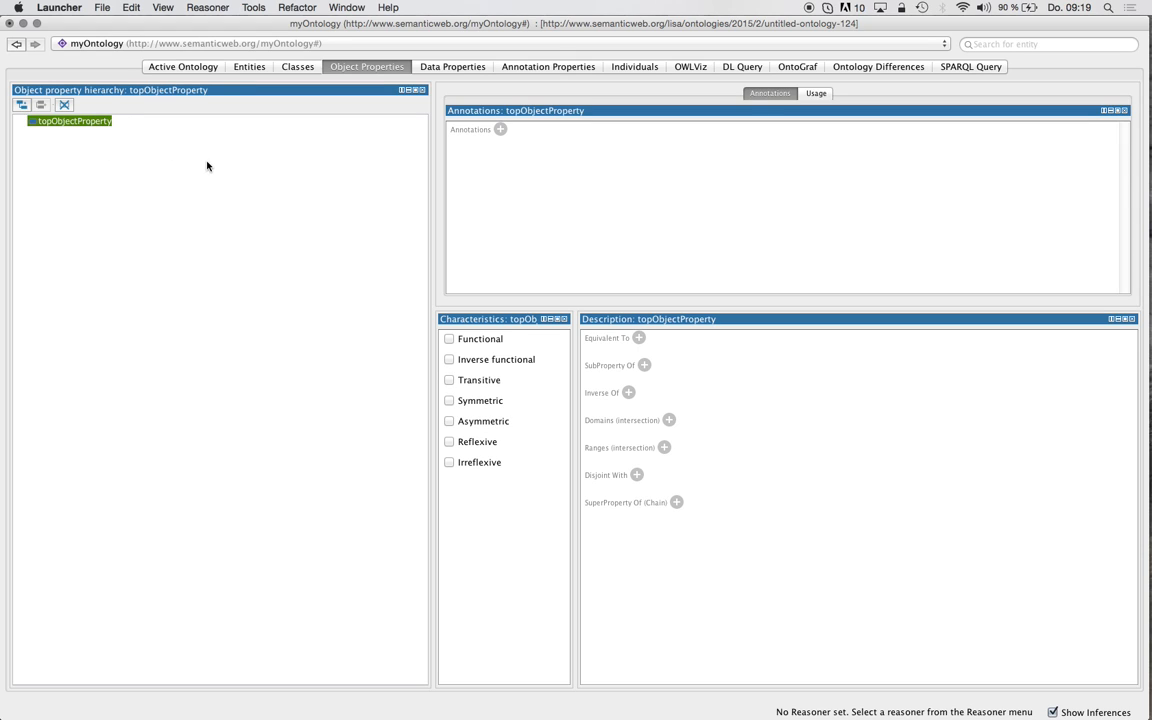
mouse_move(156, 204)
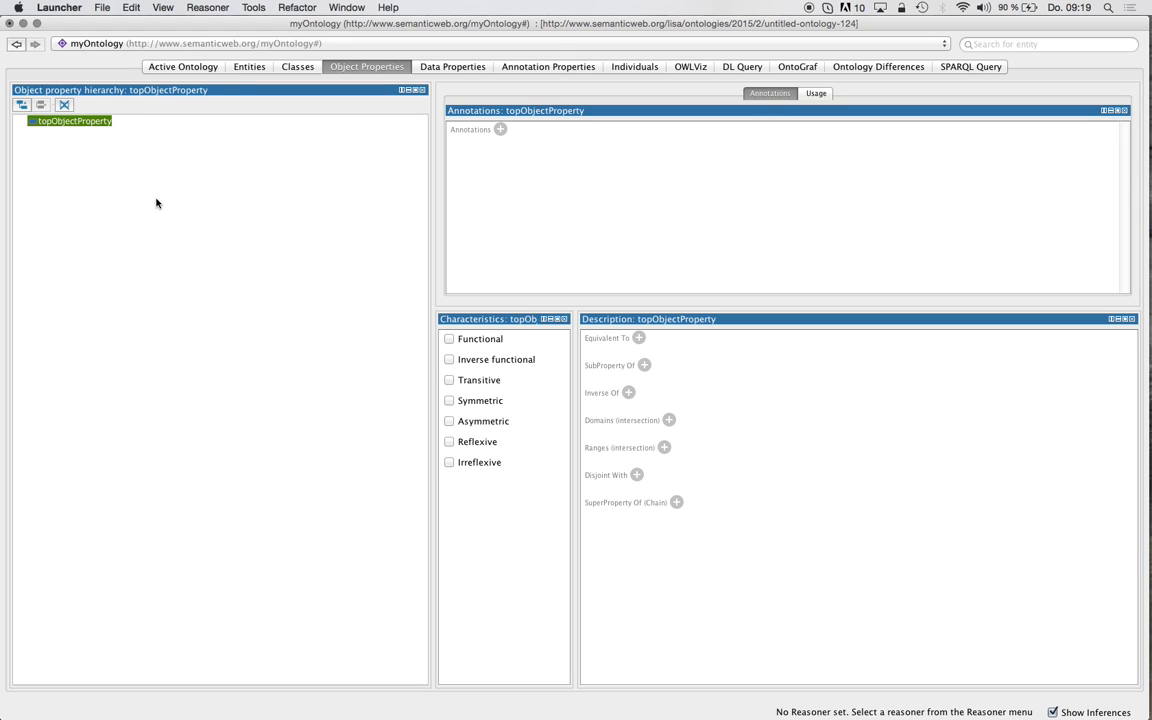
mouse_move(72, 140)
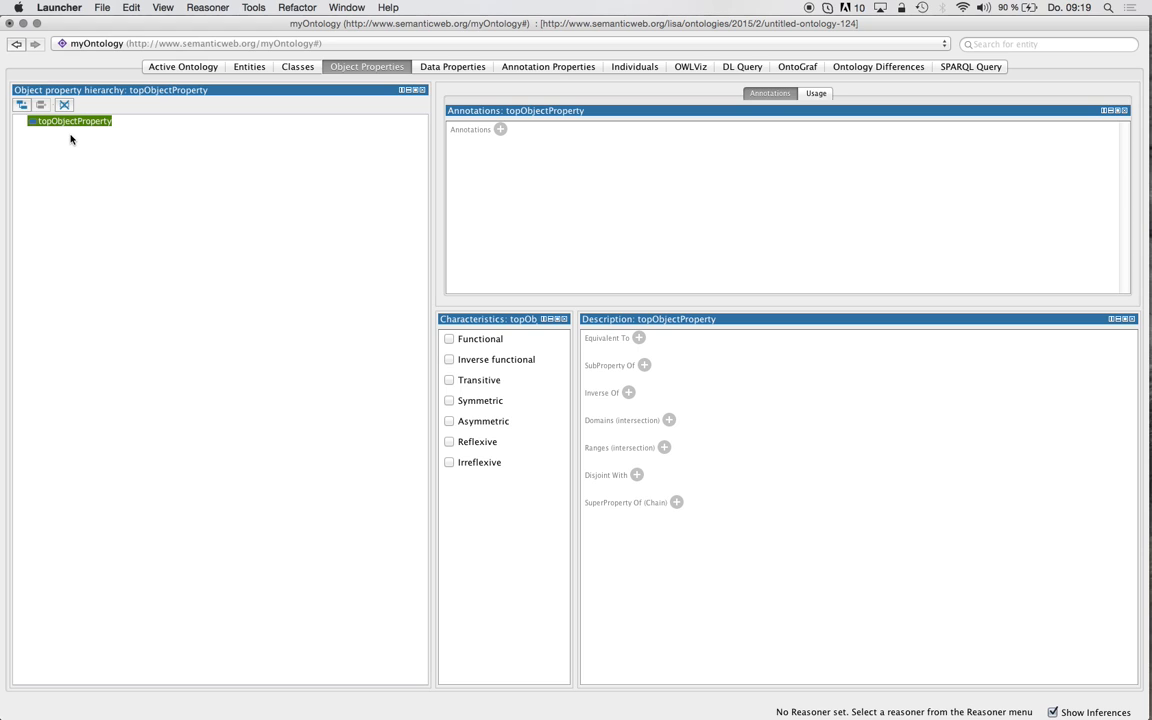
click(296, 66)
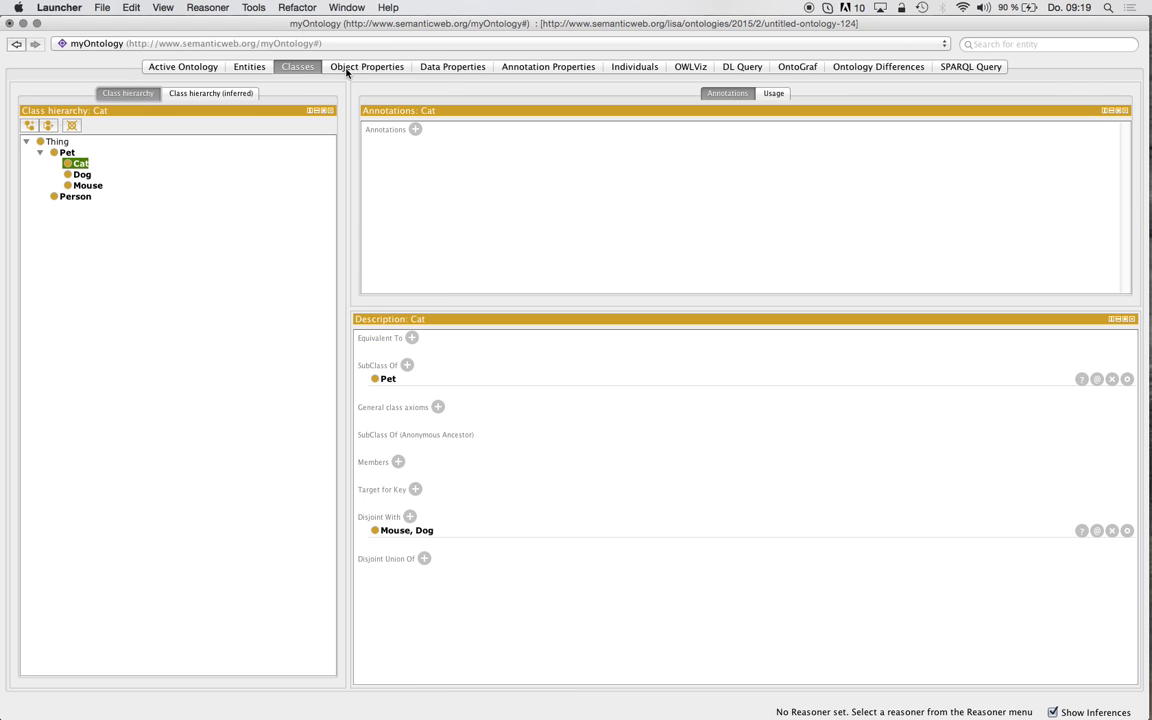
click(76, 196)
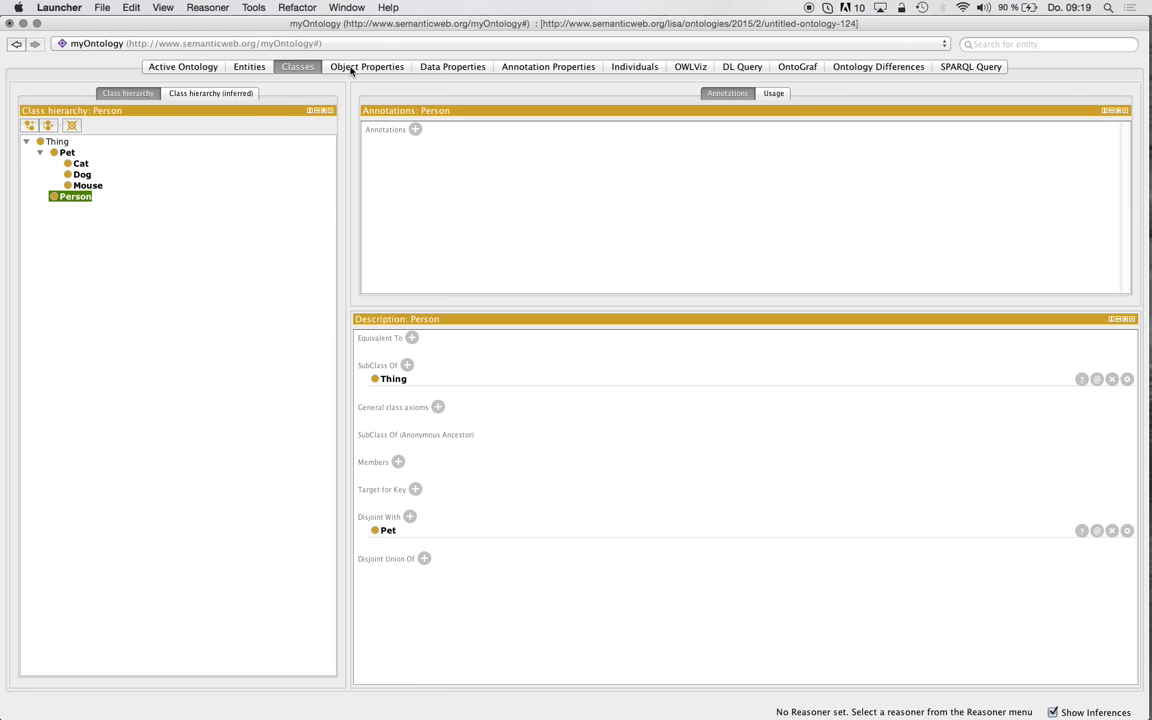
click(366, 66)
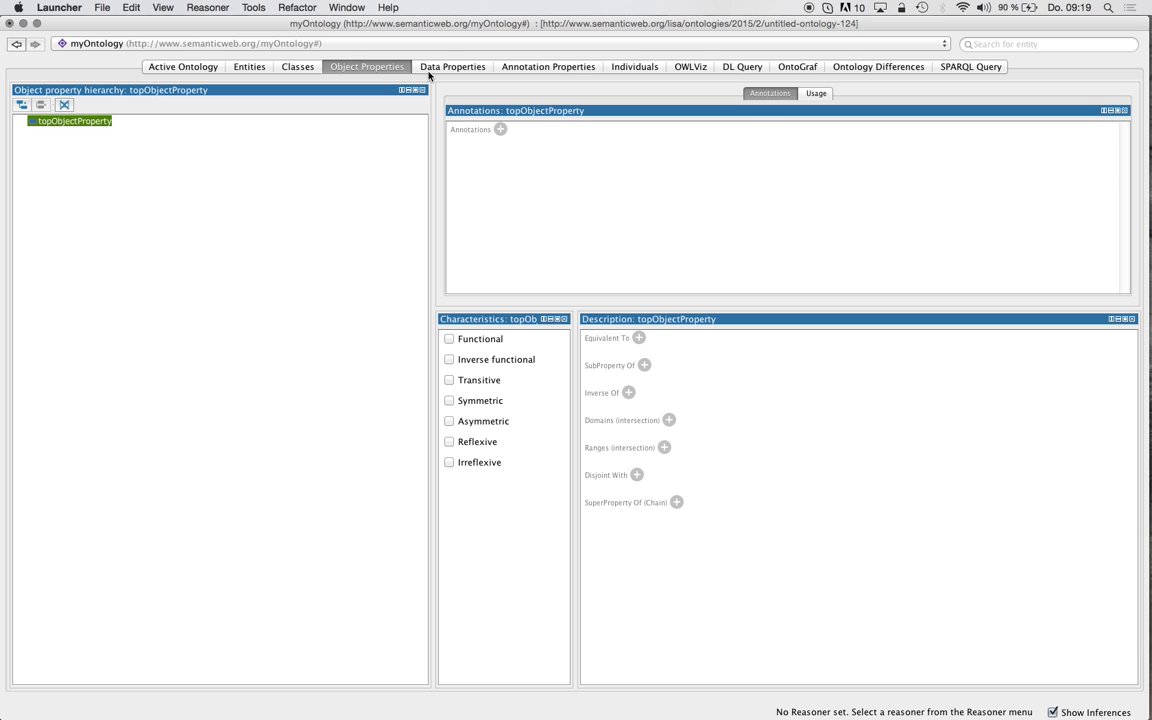
Create object property 'owns' with domain Person and range Pet.
click(20, 104)
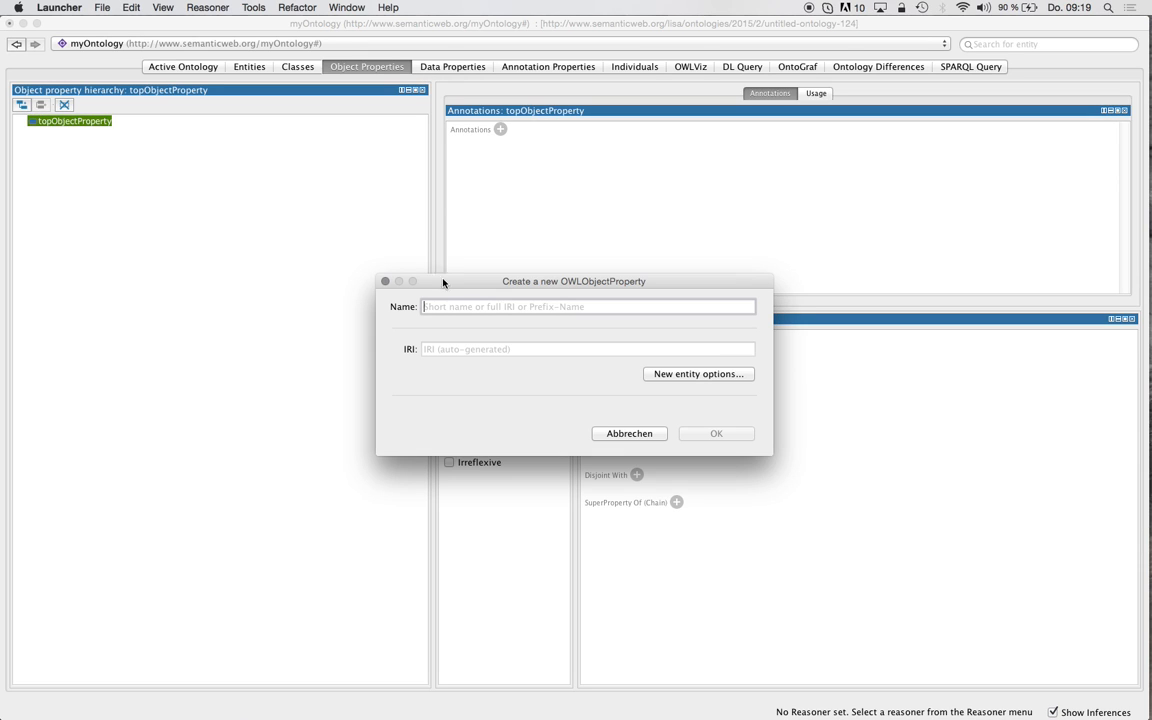
text(owns)
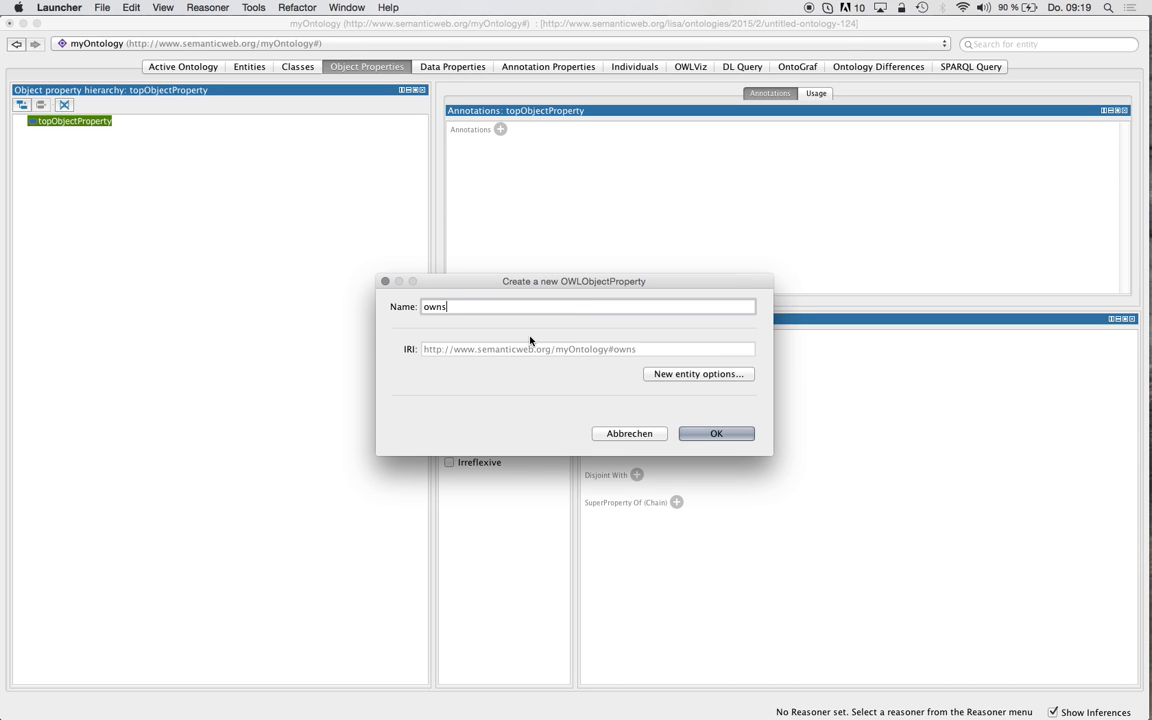
click(716, 432)
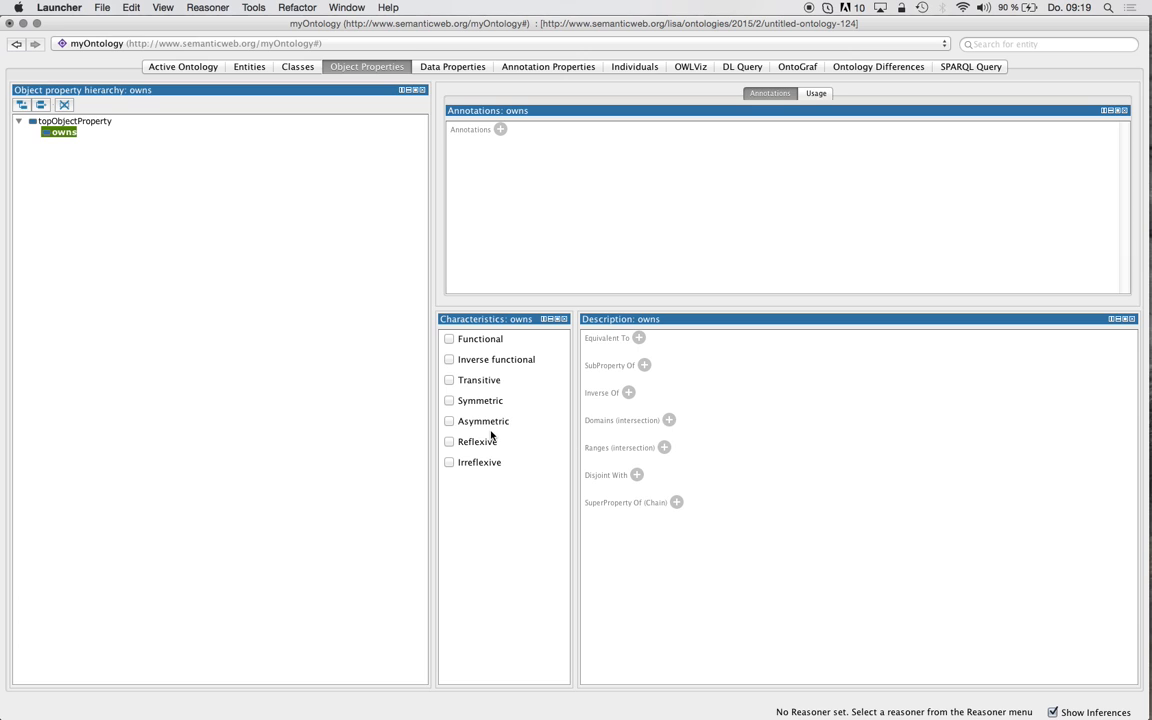
click(668, 420)
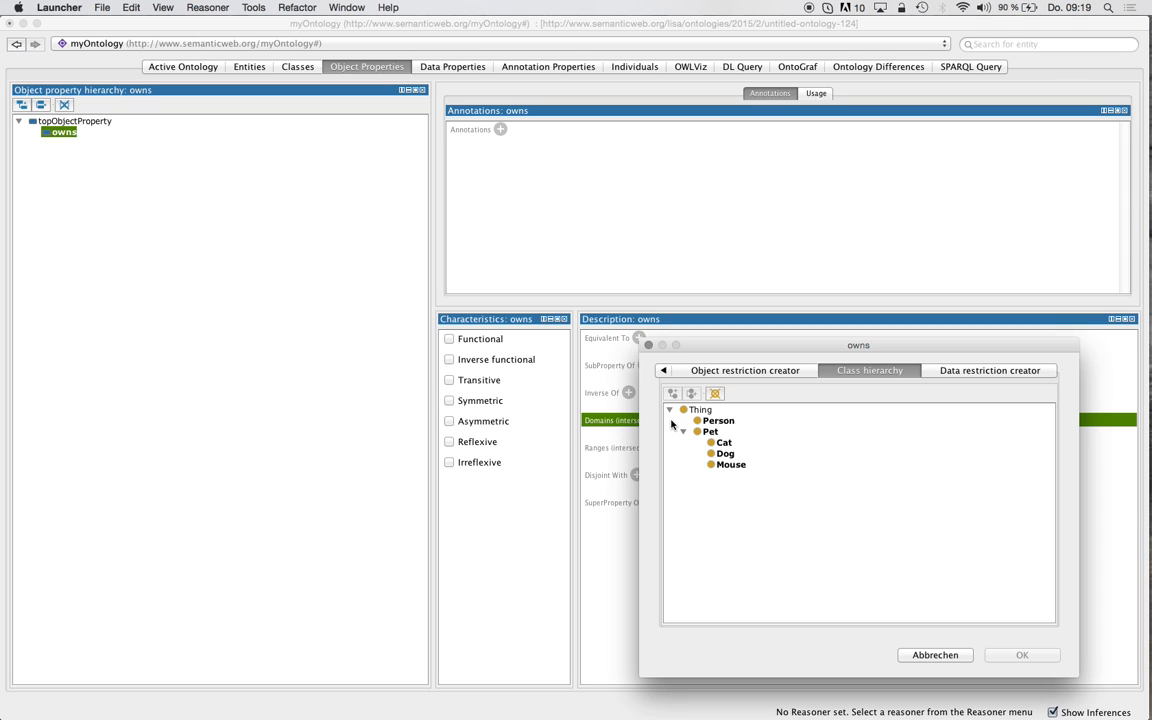
click(716, 420)
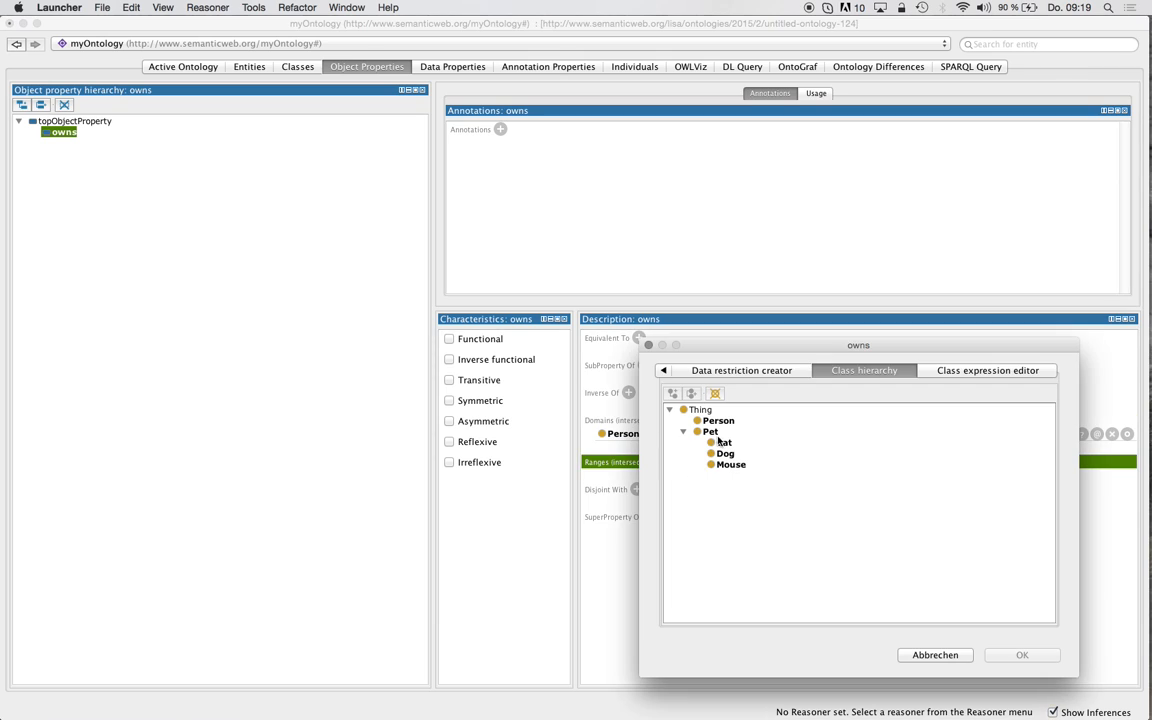
click(1020, 656)
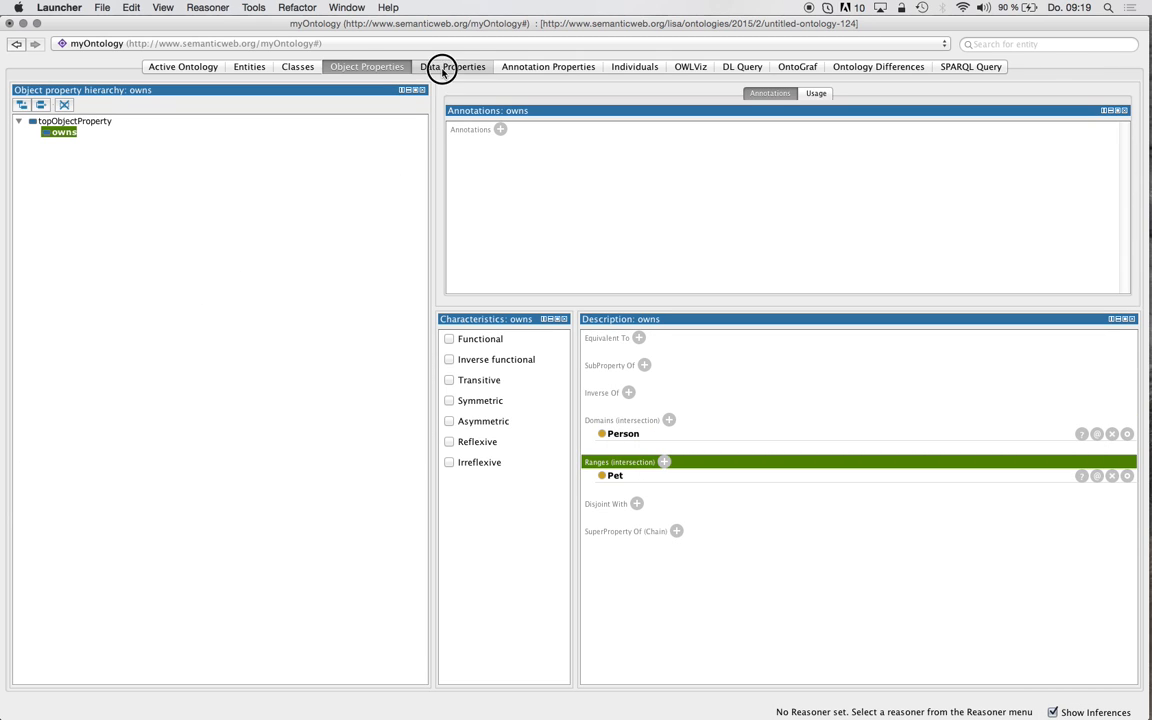
View the empty Data Properties hierarchy, then the Annotation Properties (comment, label, seeAlso).
click(452, 66)
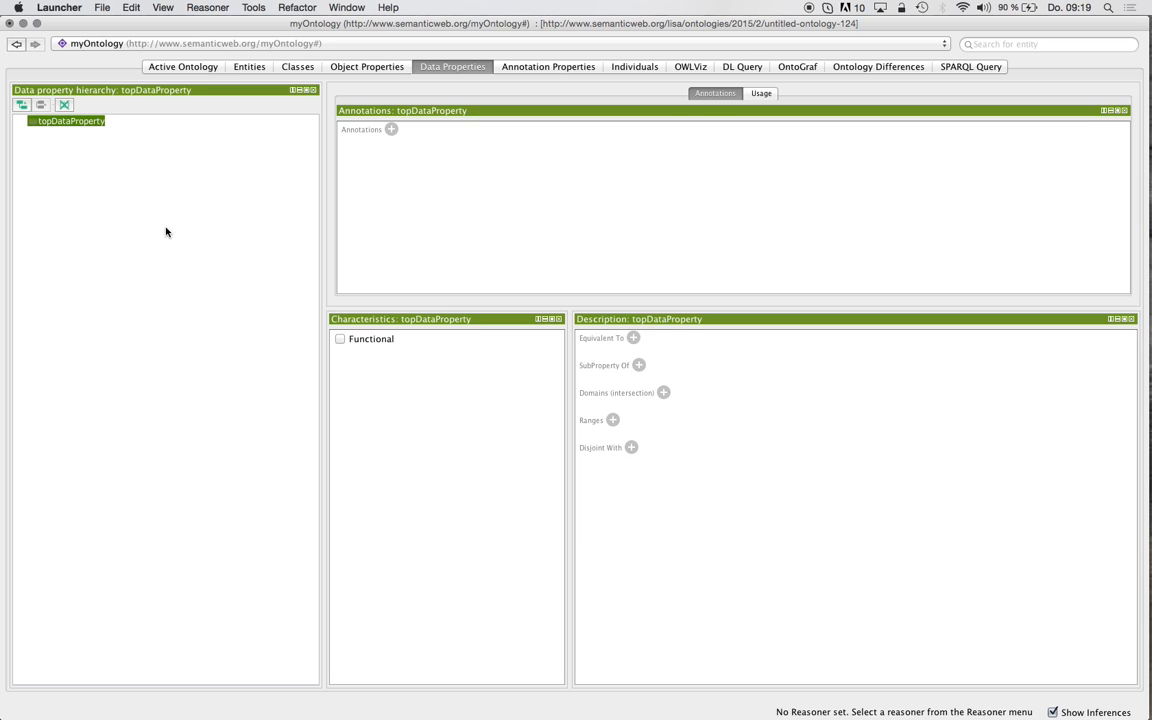
mouse_move(150, 184)
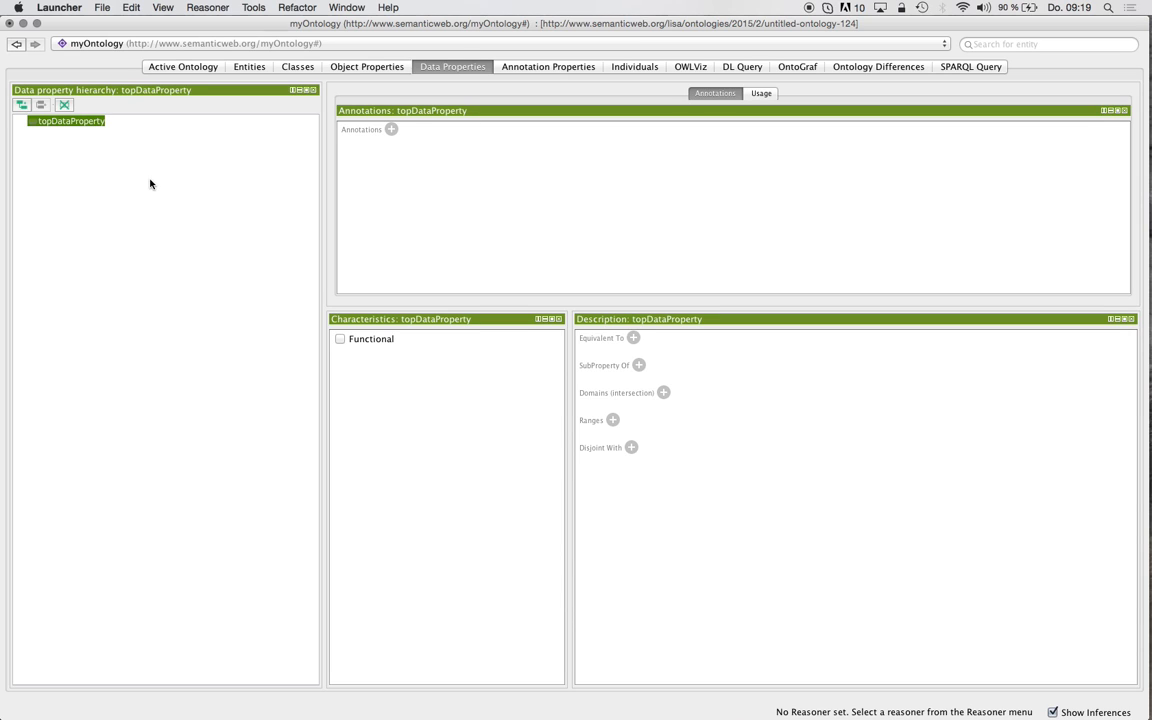
mouse_move(108, 132)
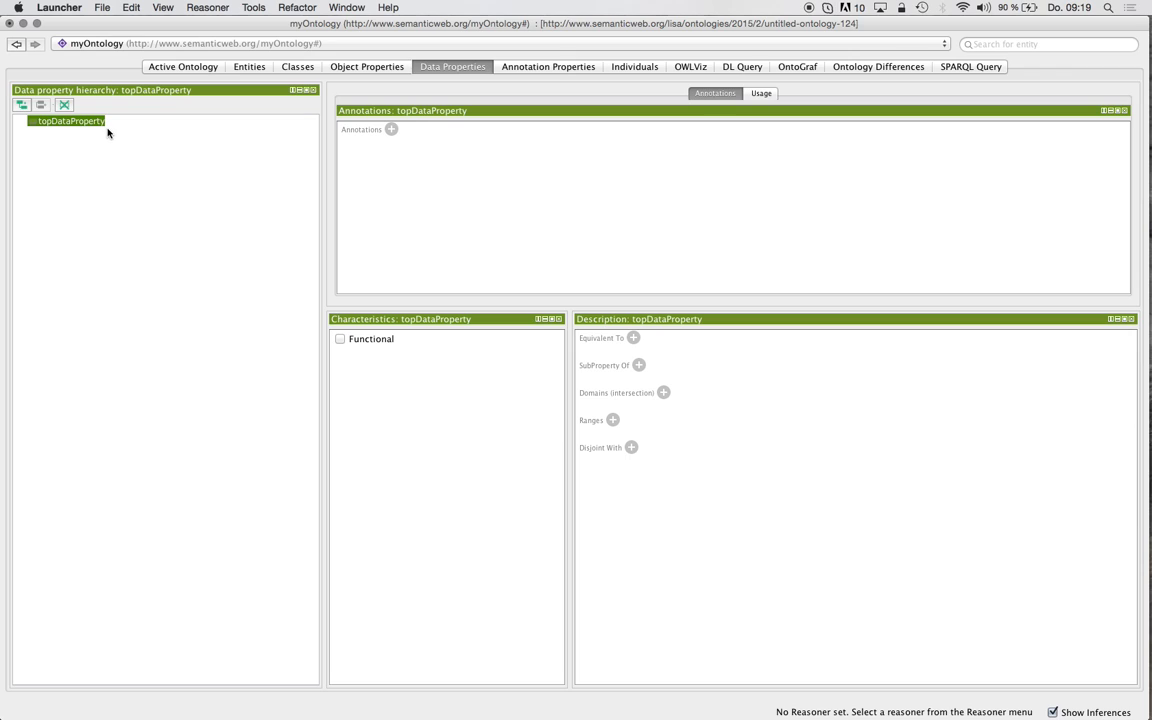
mouse_move(216, 106)
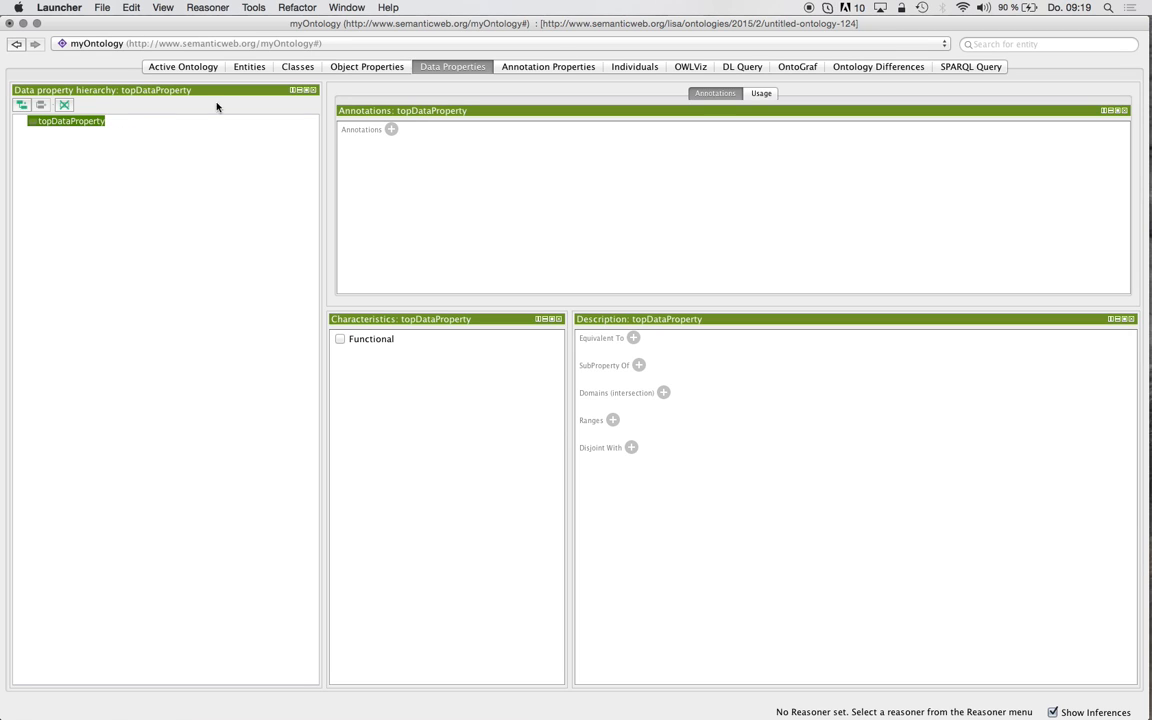
mouse_move(194, 236)
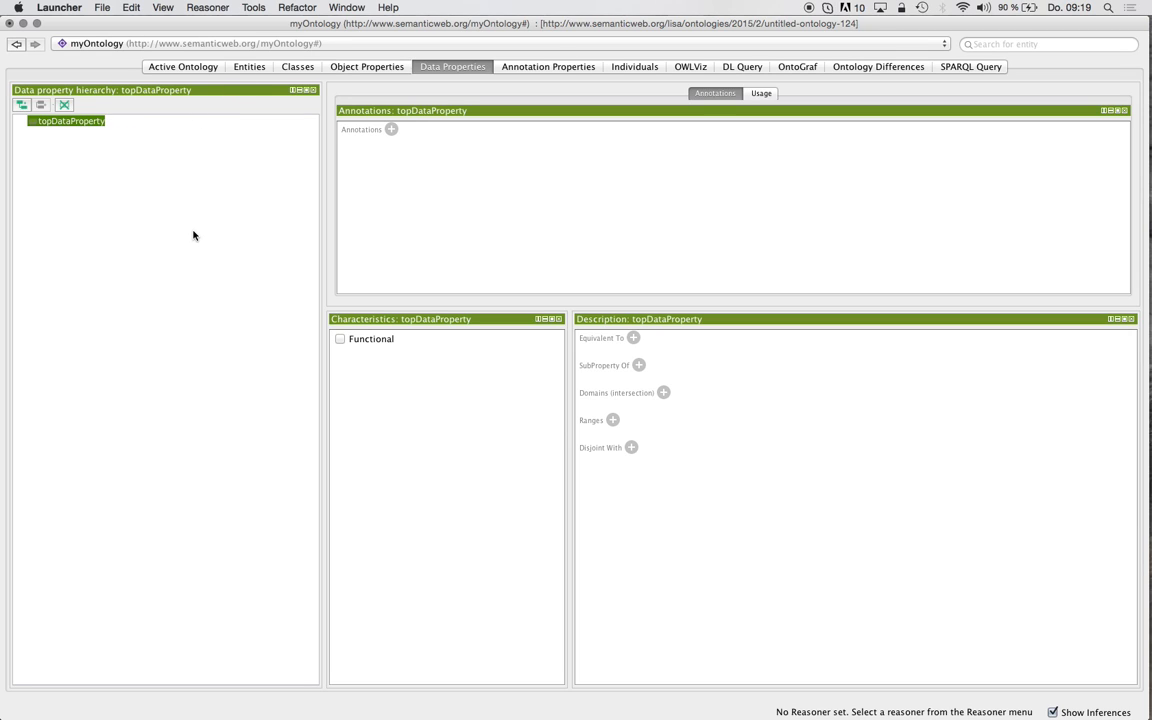
mouse_move(160, 192)
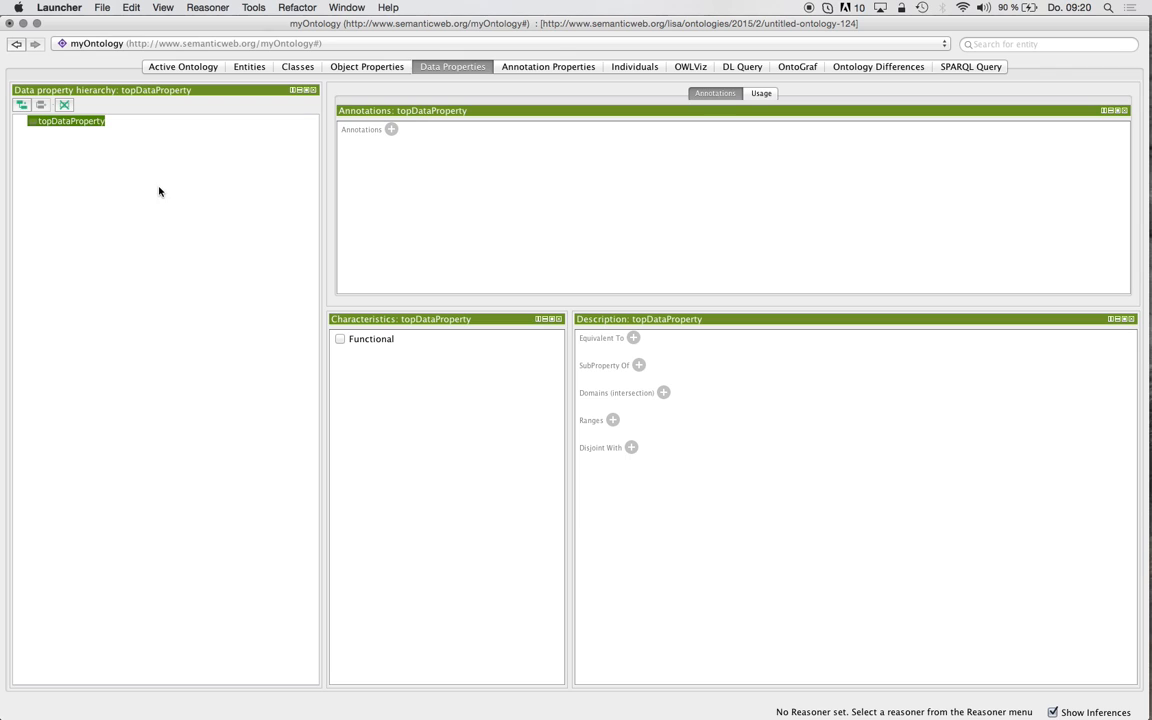
mouse_move(588, 72)
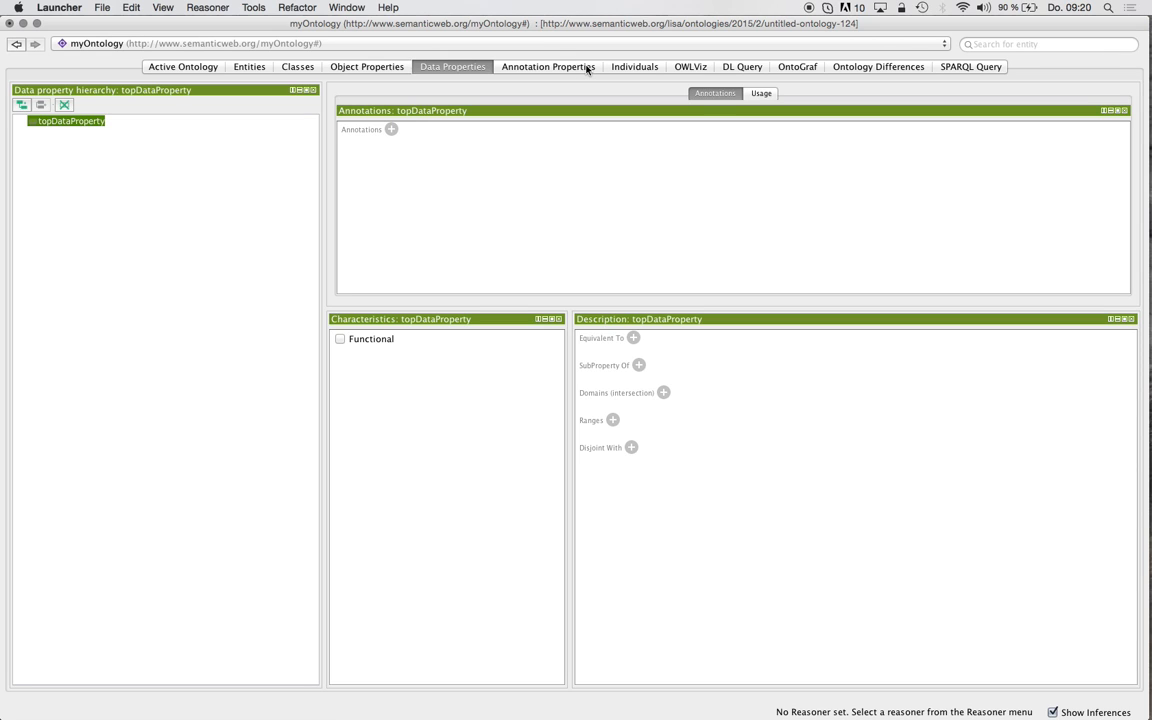
click(548, 66)
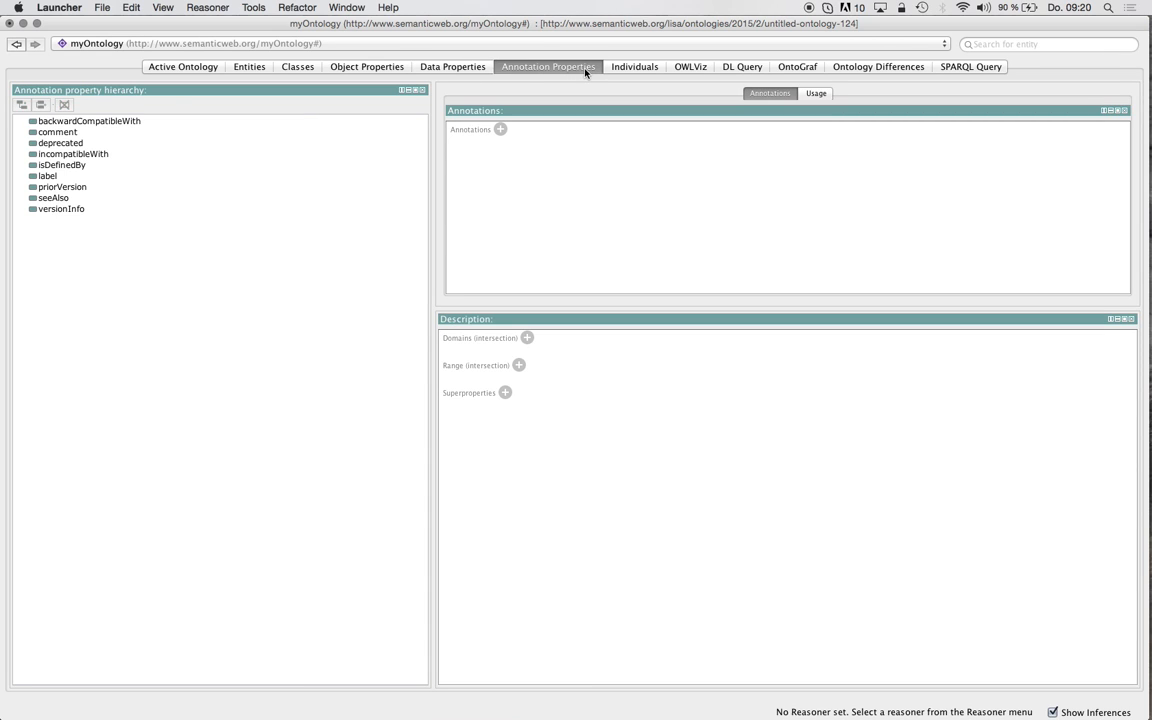
mouse_move(108, 152)
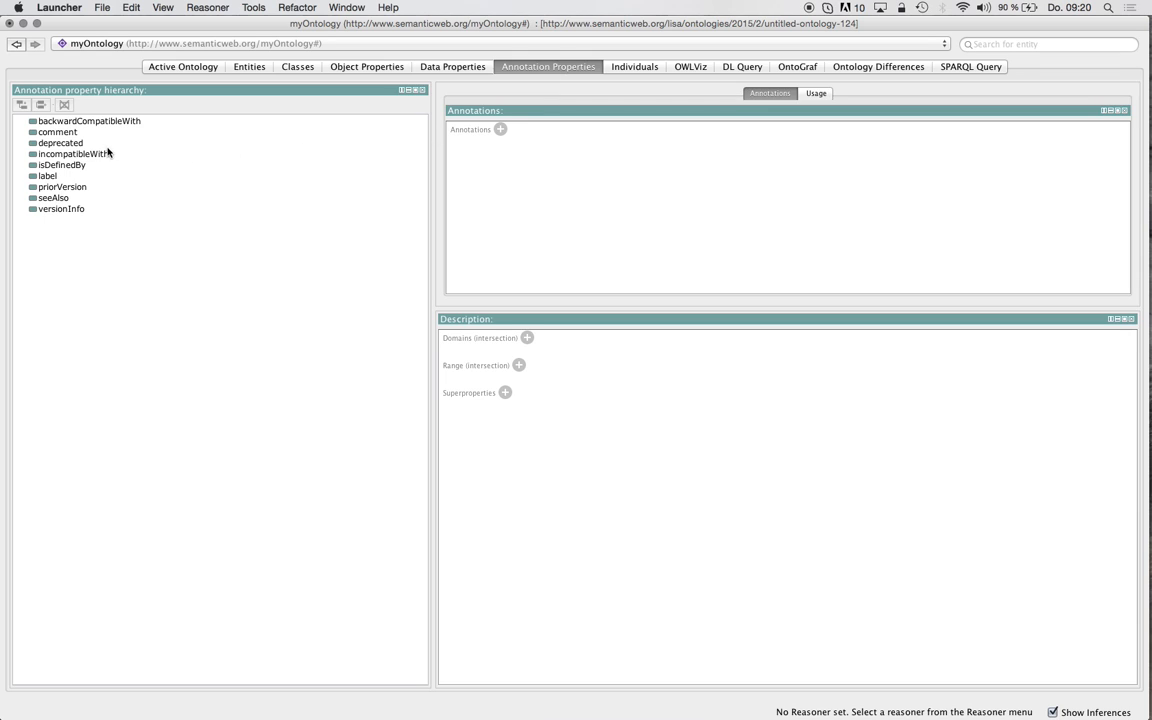
mouse_move(552, 100)
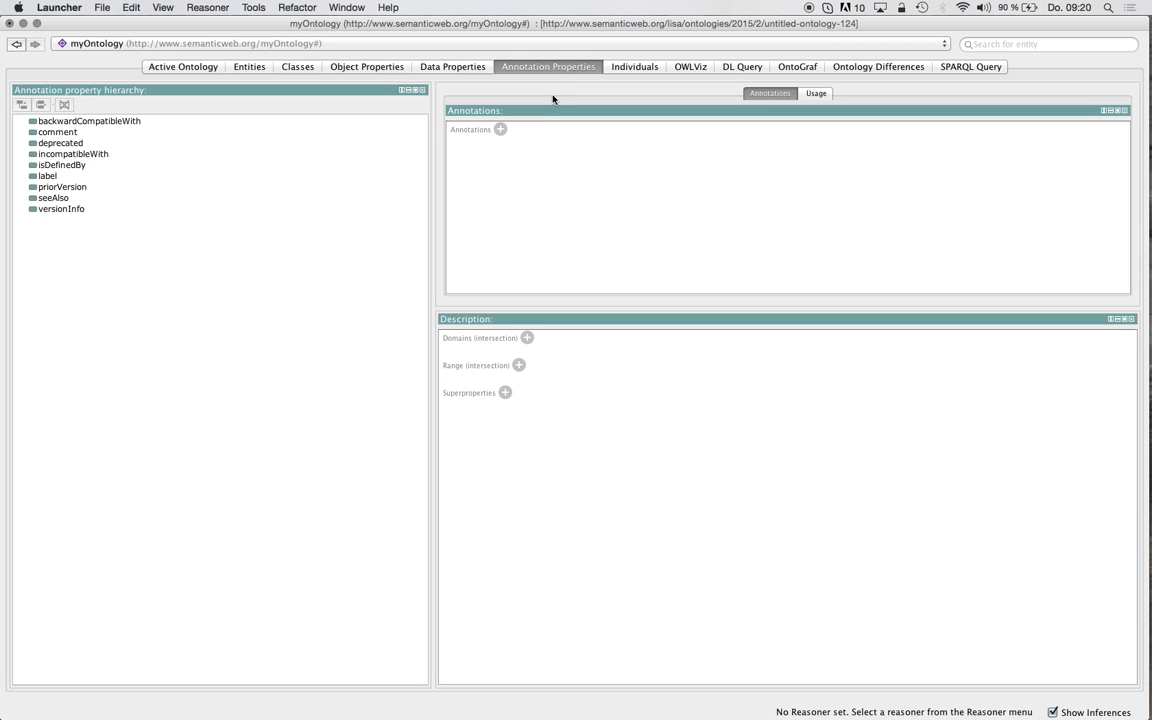
mouse_move(622, 72)
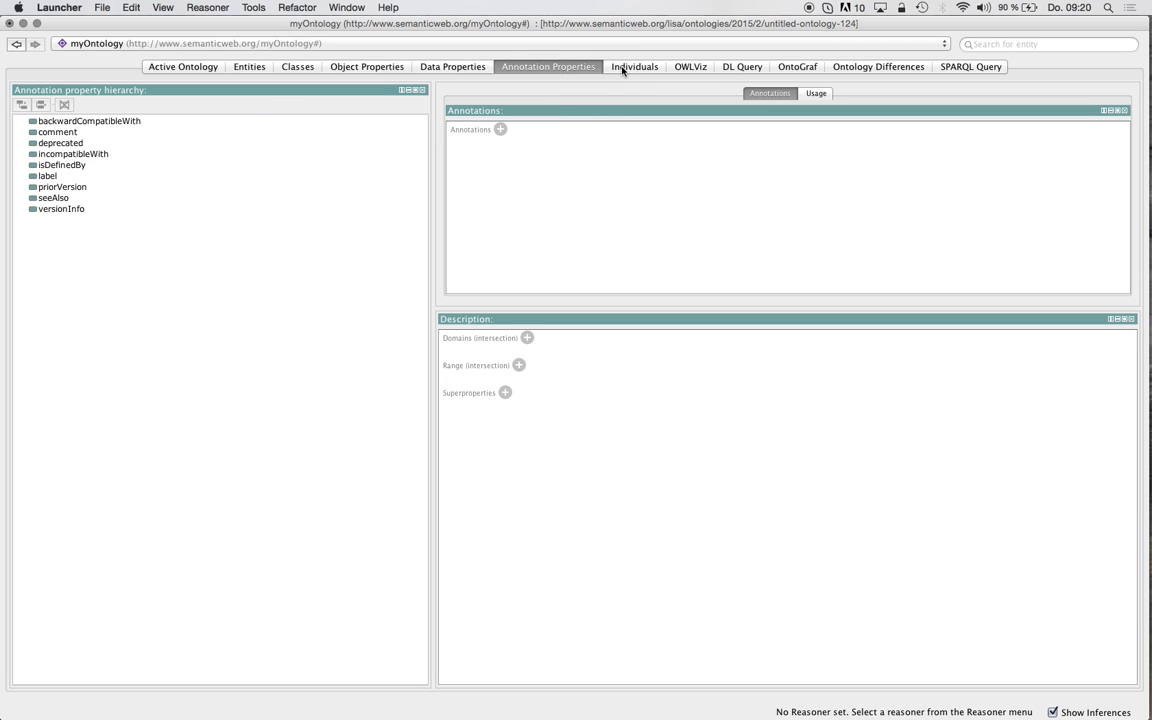
In Individuals, create the individual Miu as a member of Cat.
click(634, 66)
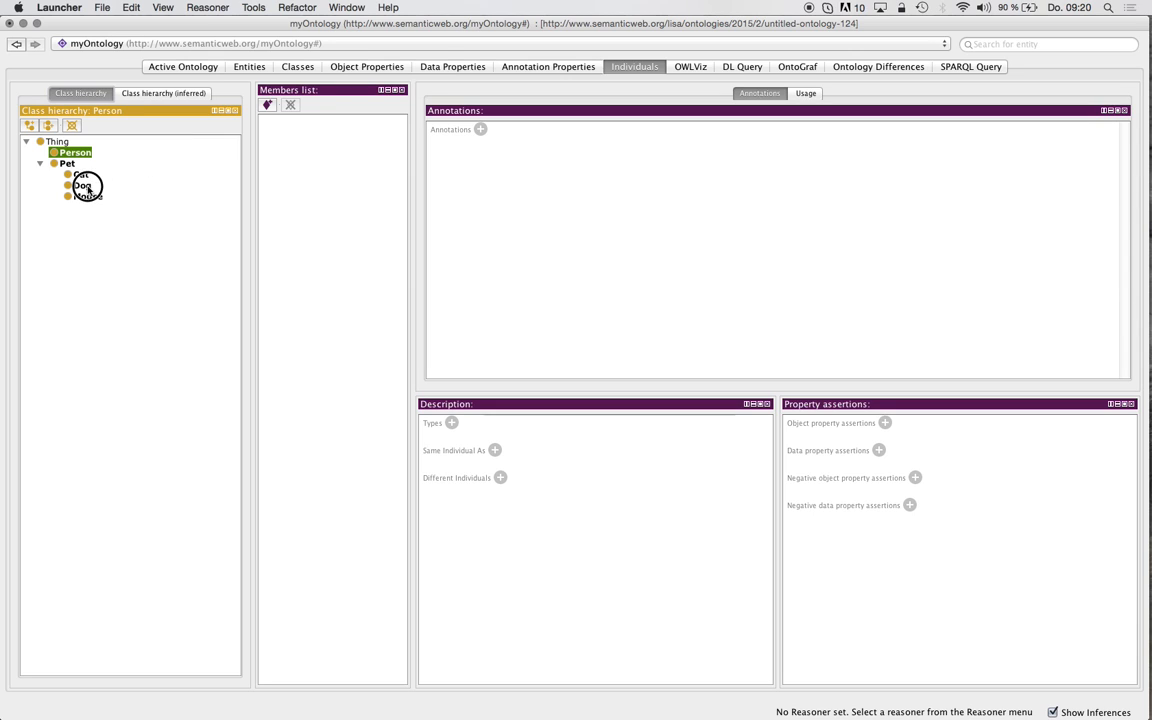
click(82, 184)
text(M)
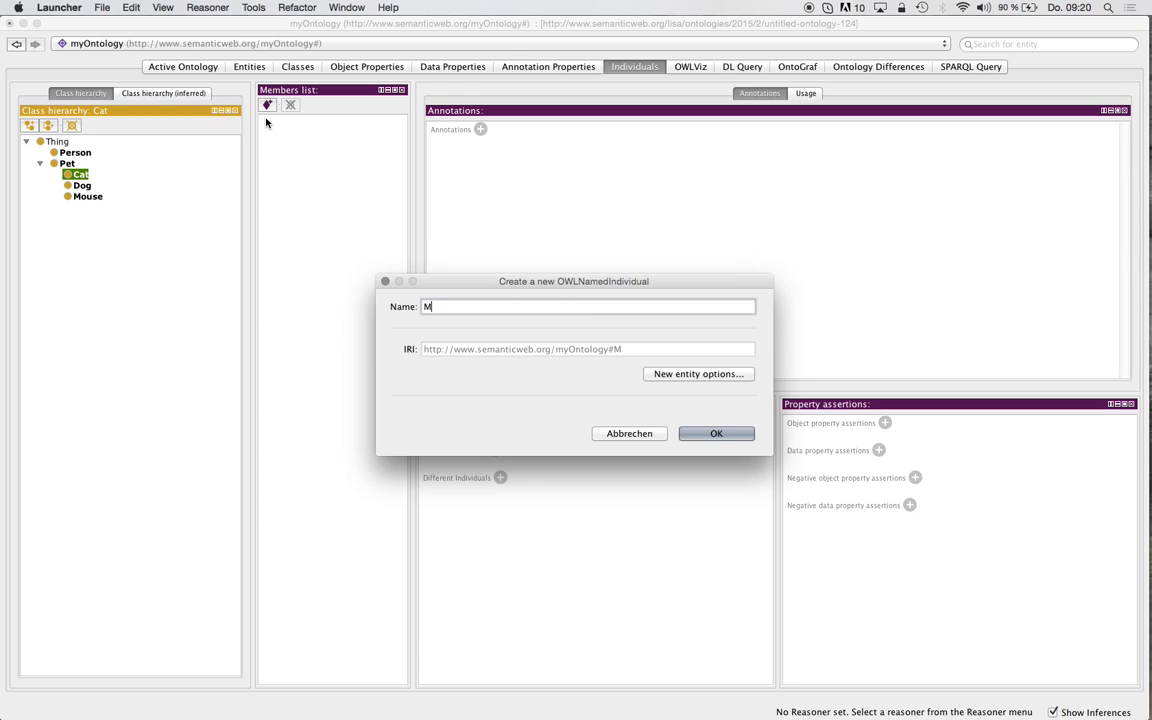
click(716, 432)
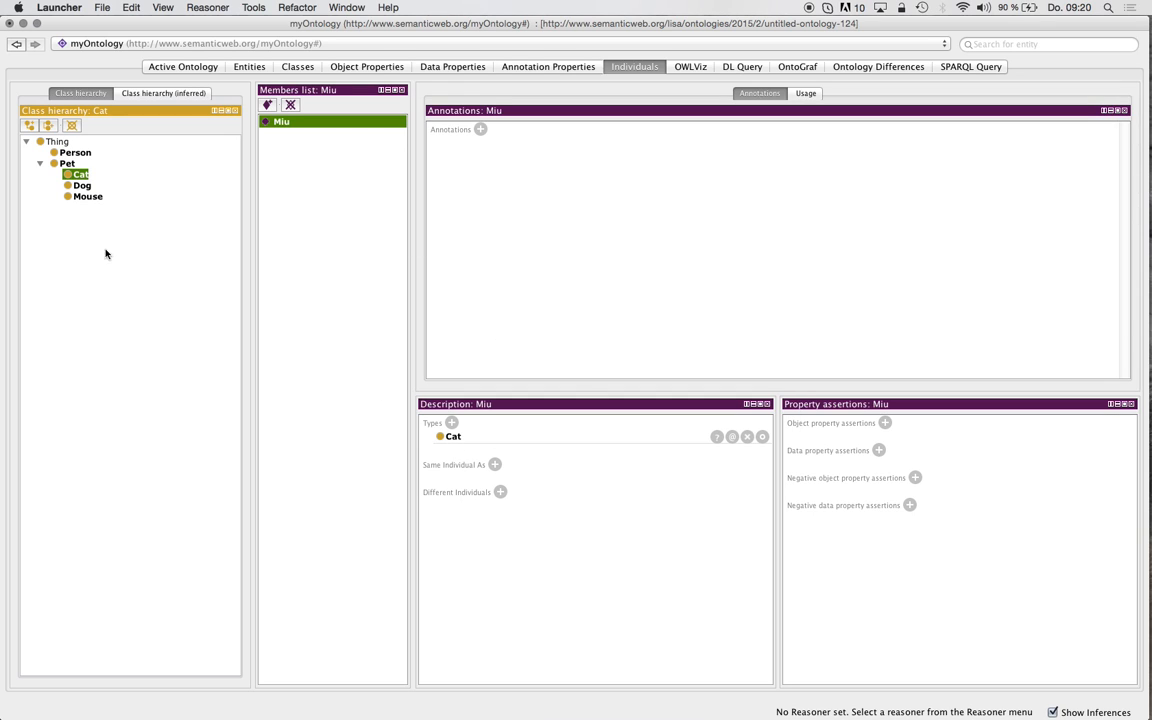
mouse_move(70, 180)
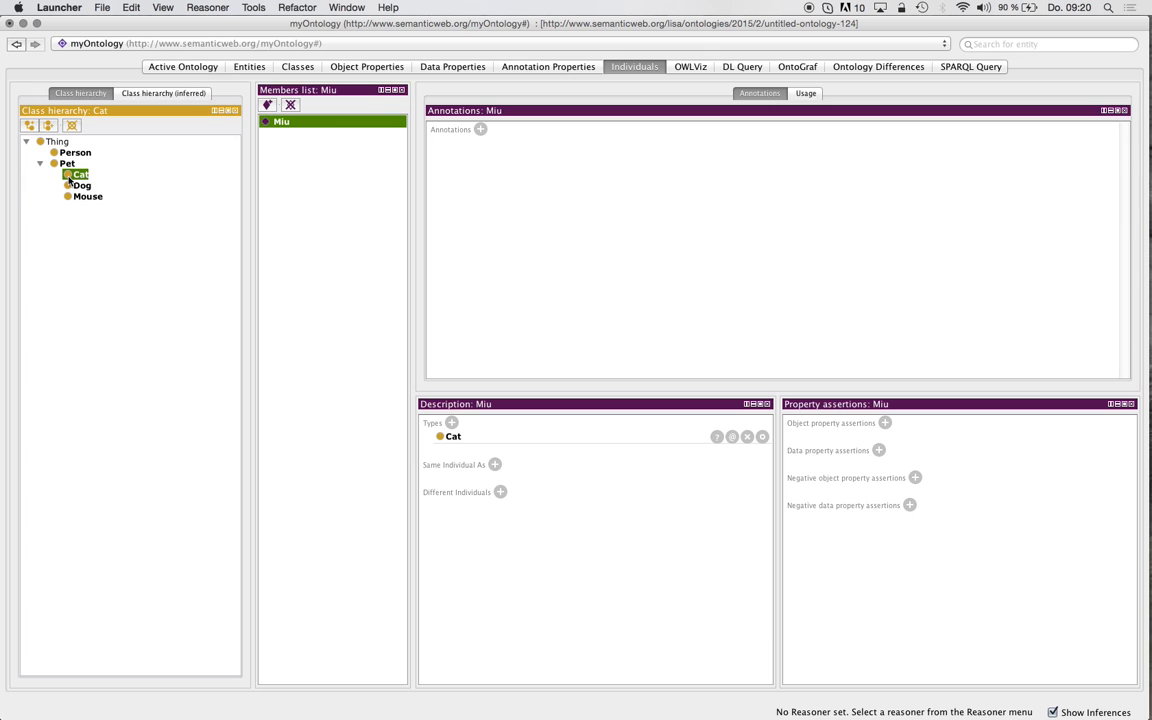
mouse_move(696, 74)
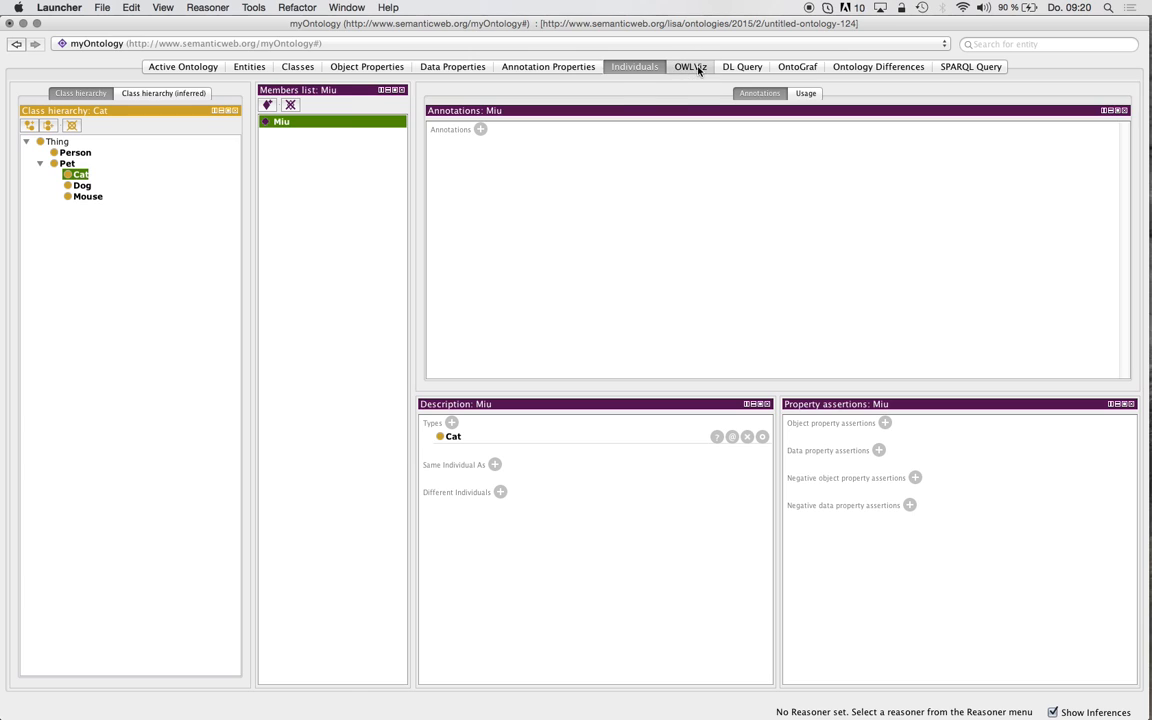
View Pet's OWLViz graph with Dog, Cat and Mouse, then switch to the DL Query view.
click(690, 66)
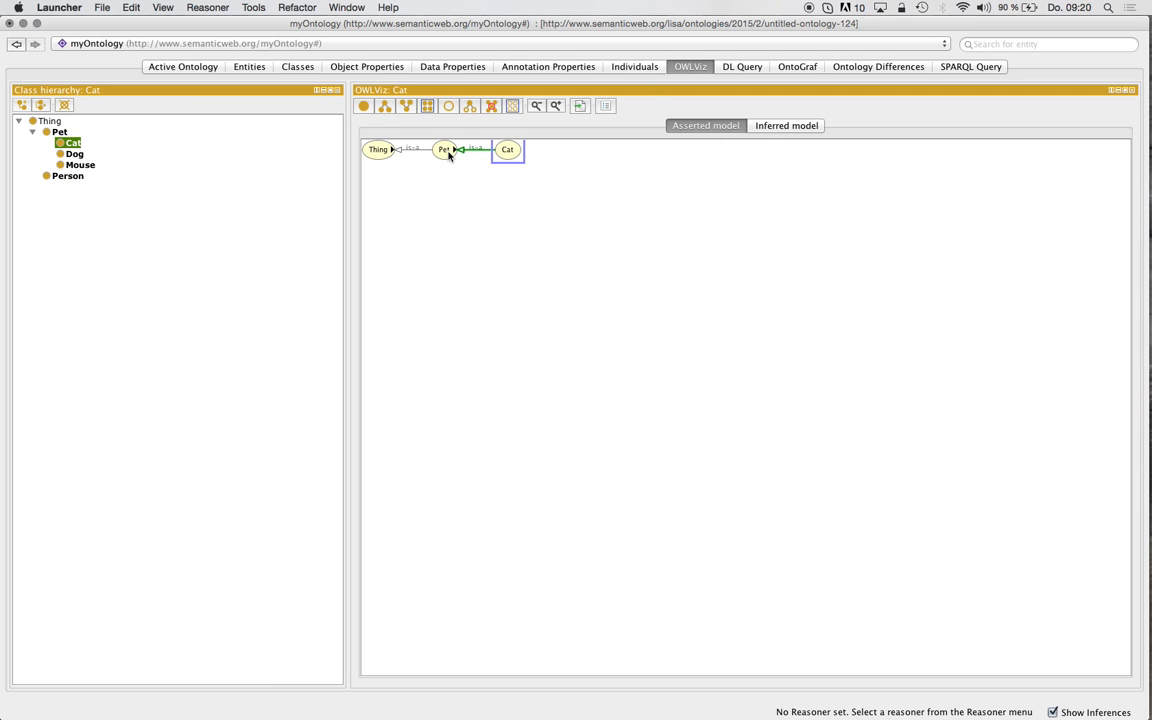
mouse_move(448, 156)
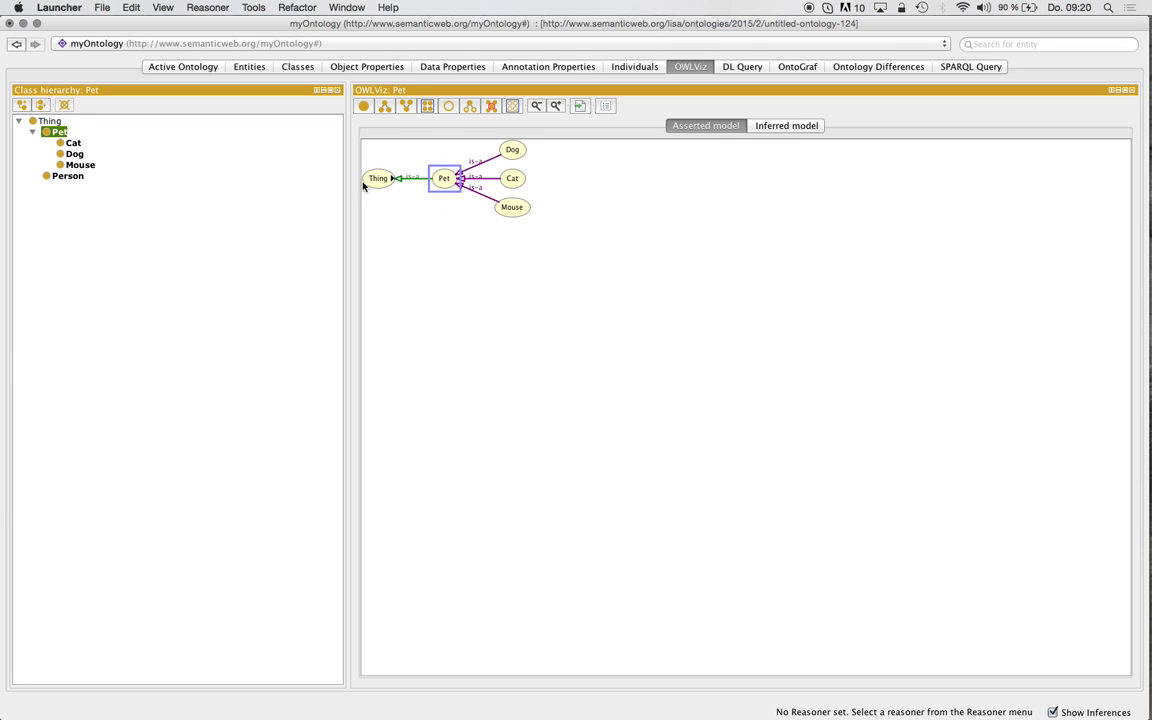
mouse_move(456, 190)
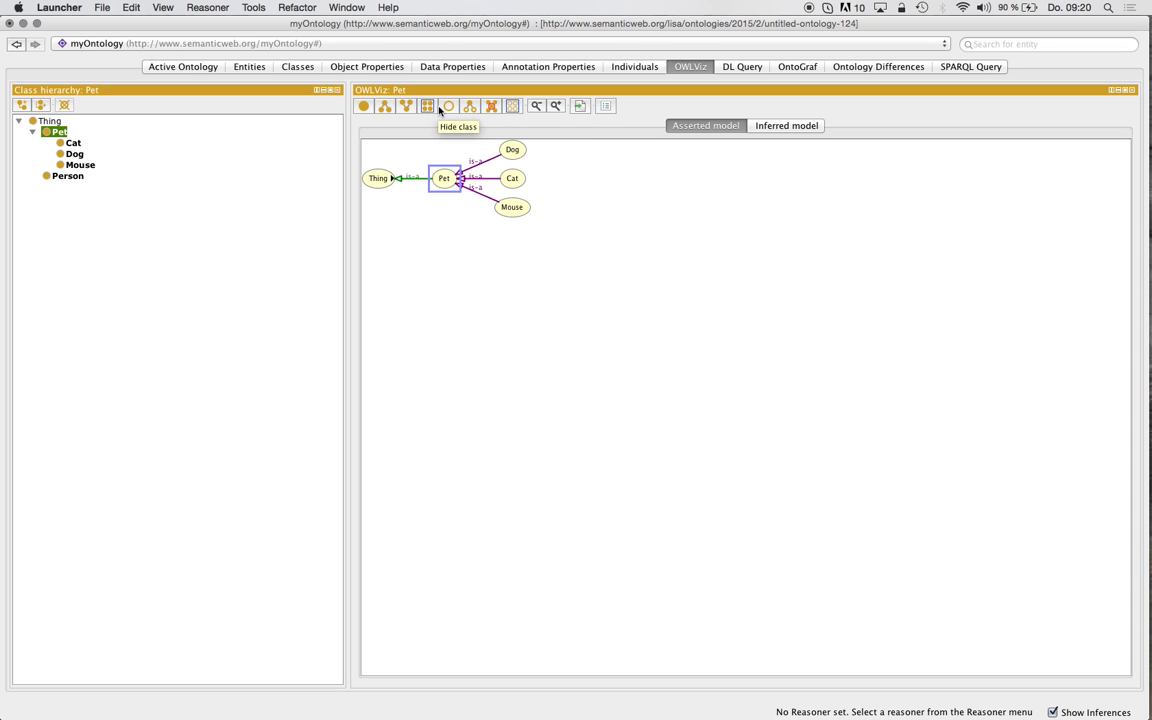
mouse_move(512, 106)
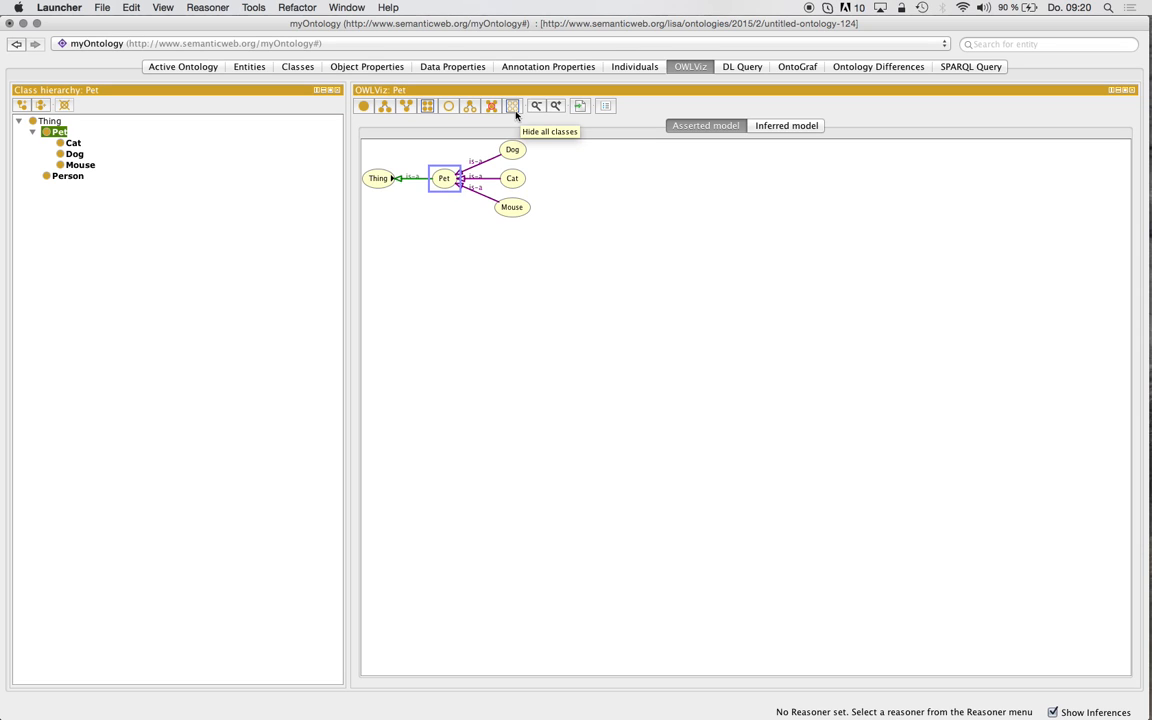
mouse_move(690, 94)
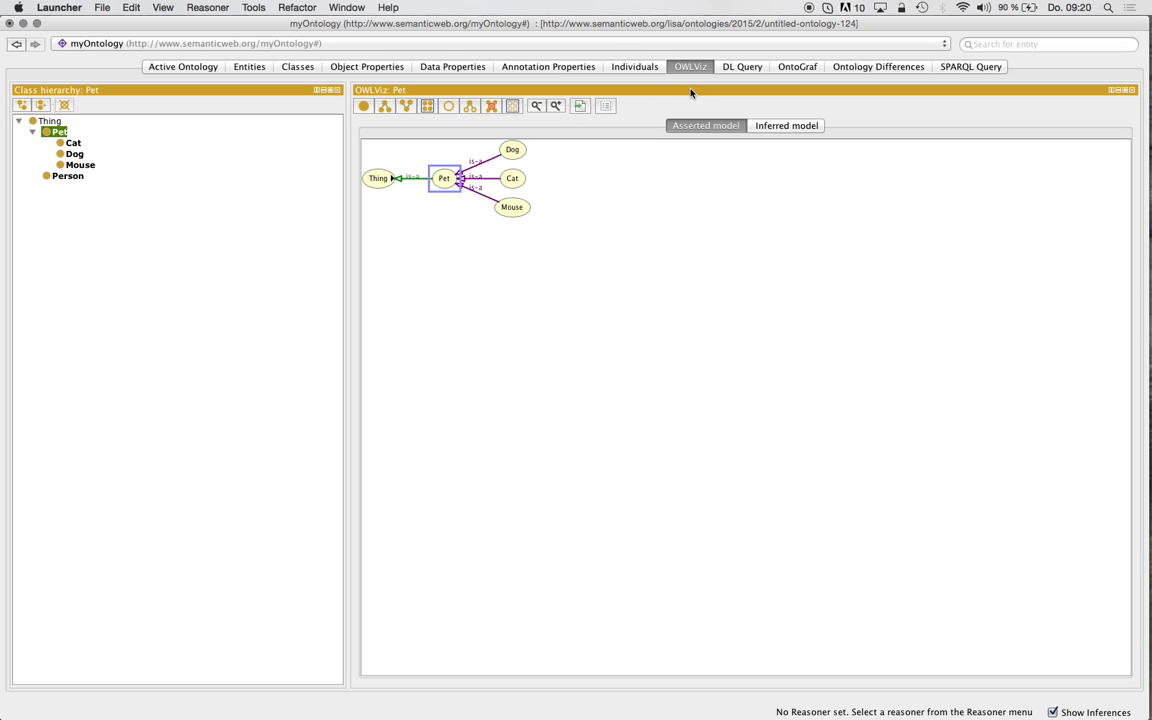
mouse_move(768, 118)
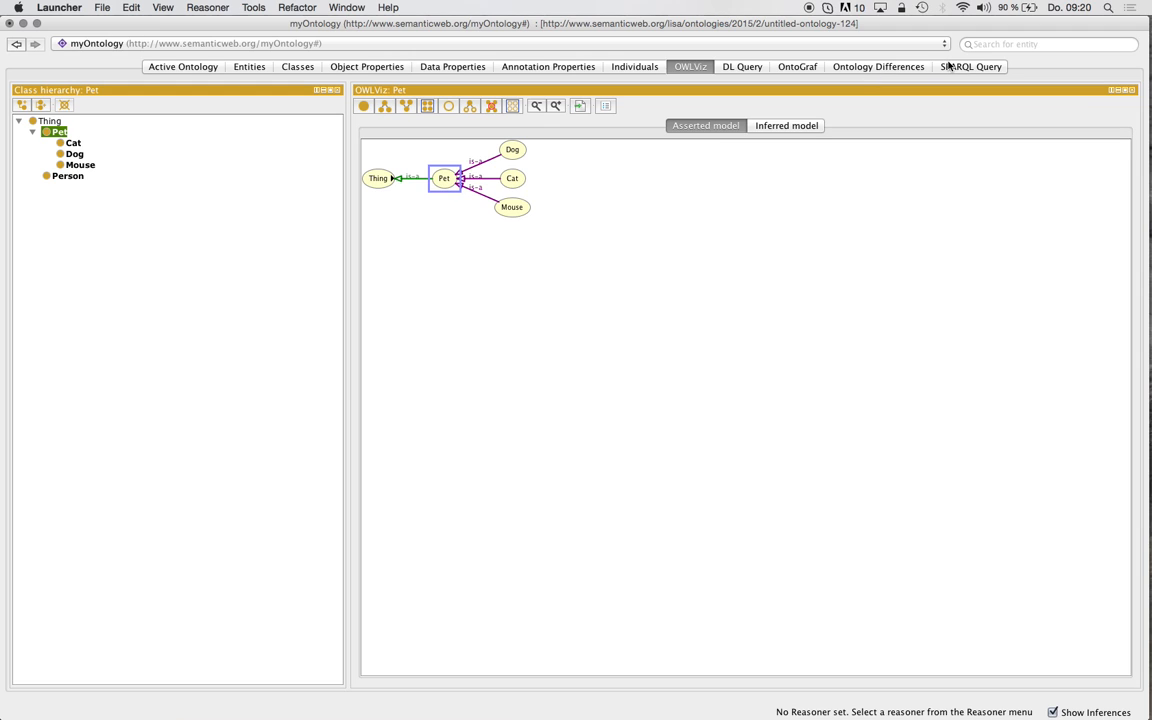
click(740, 66)
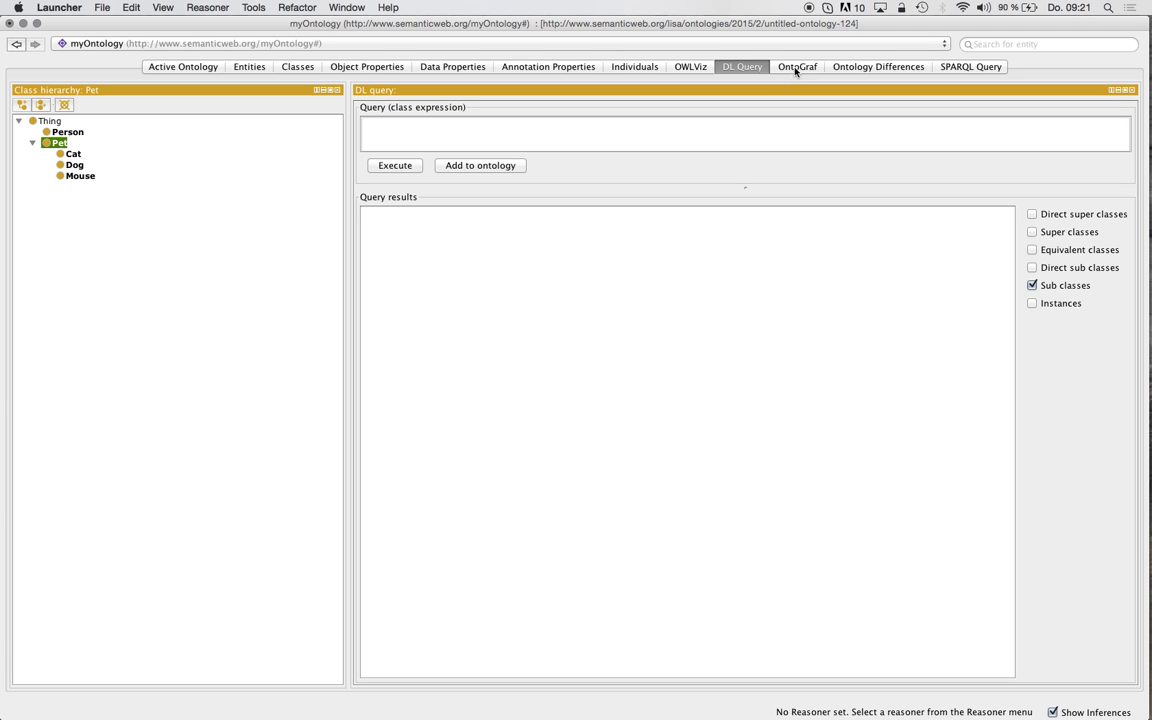
Browse the OntoGraf graph and Ontology Differences, landing on the SPARQL Query editor.
click(796, 66)
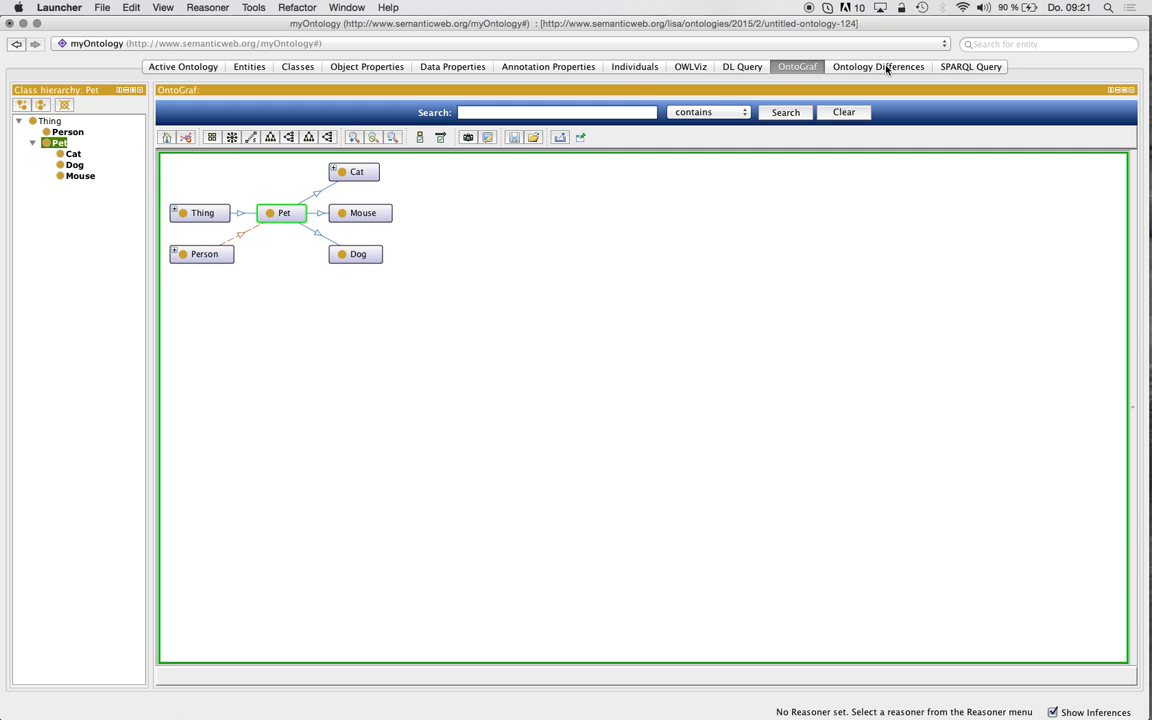
click(878, 66)
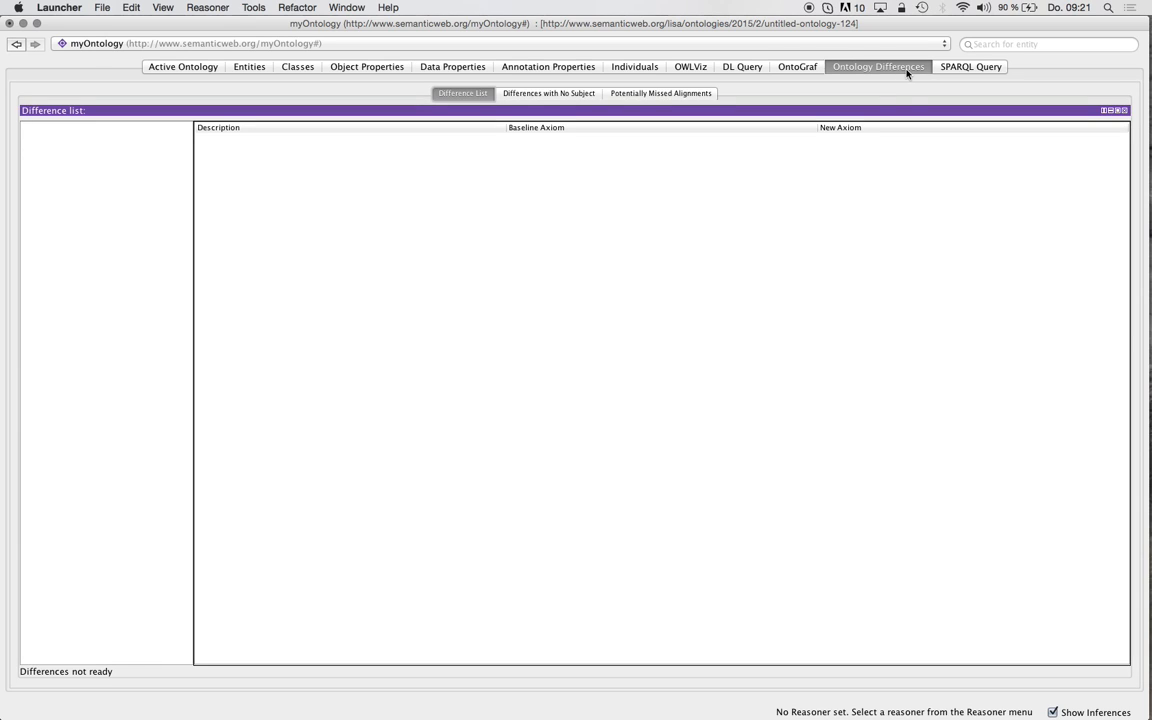
mouse_move(894, 164)
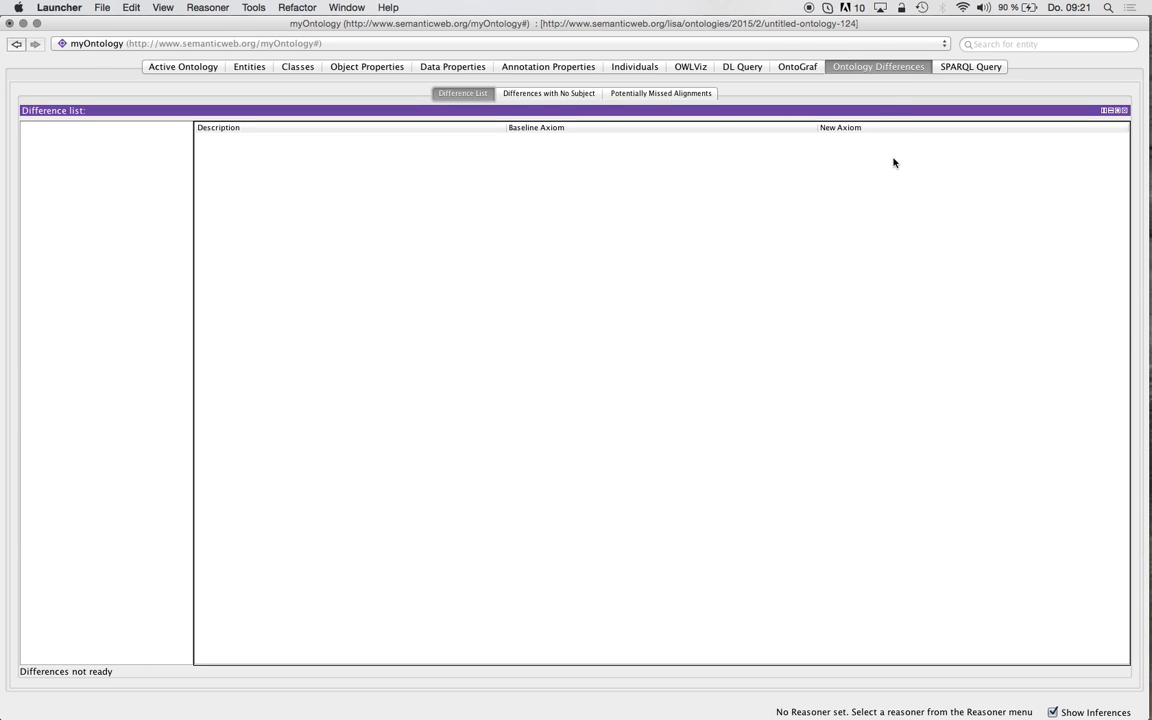
click(970, 66)
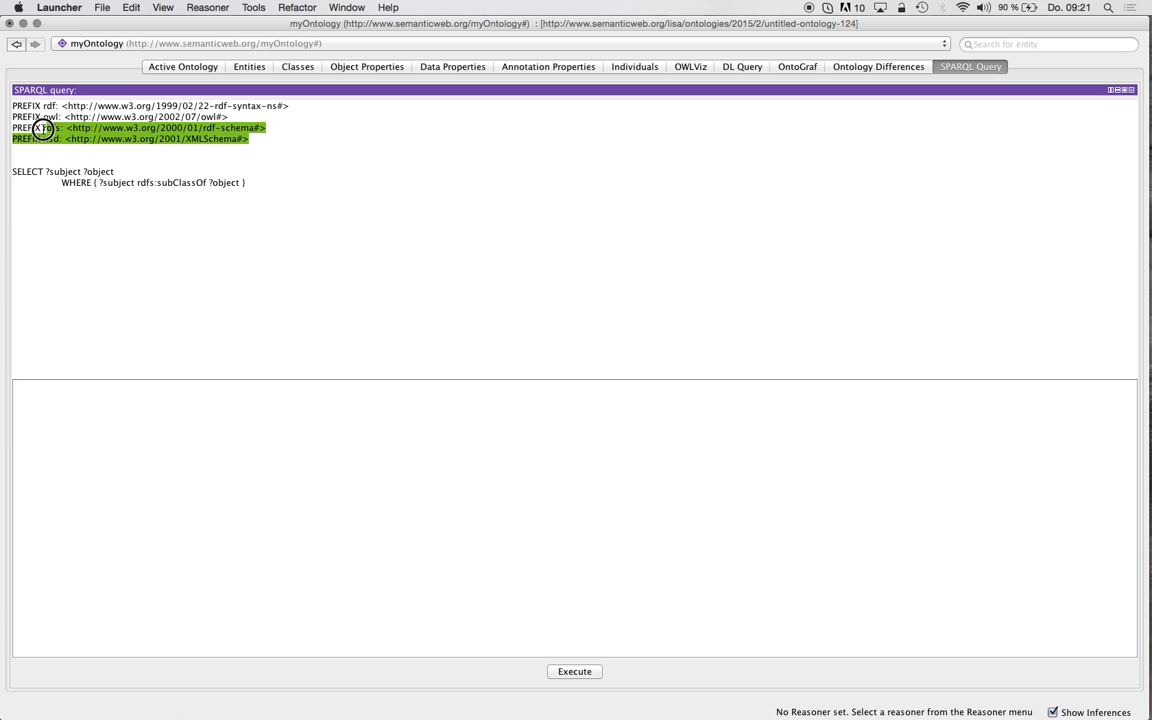
click(268, 140)
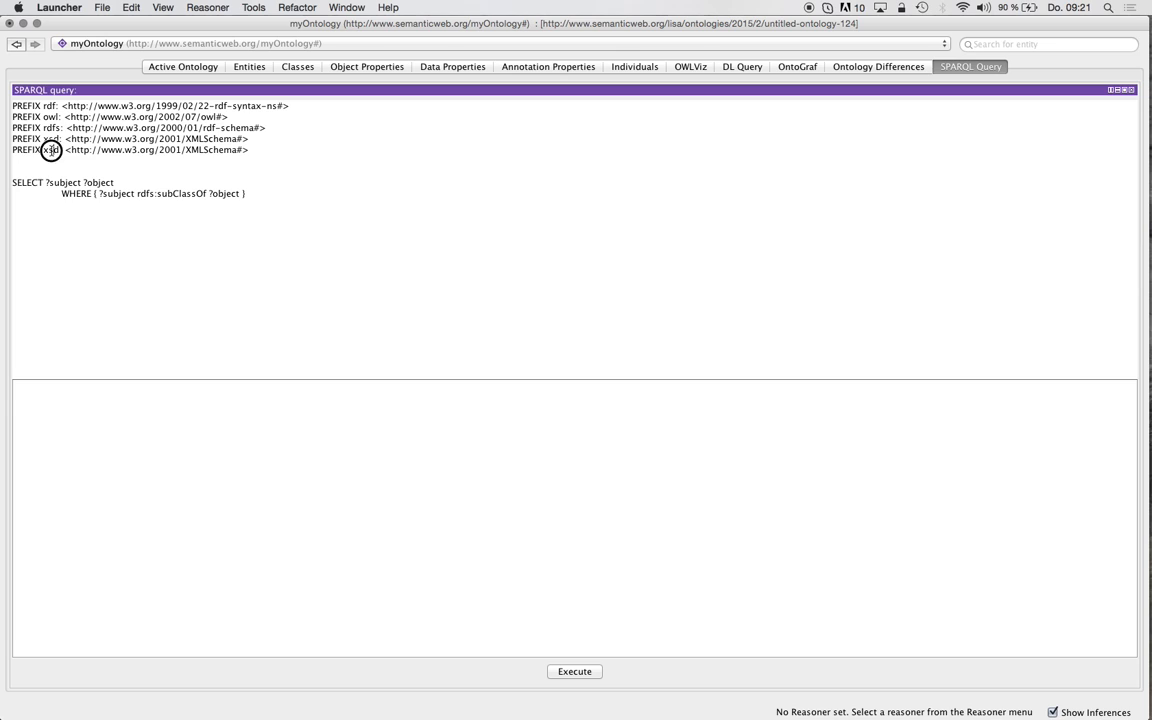
double_click(52, 148)
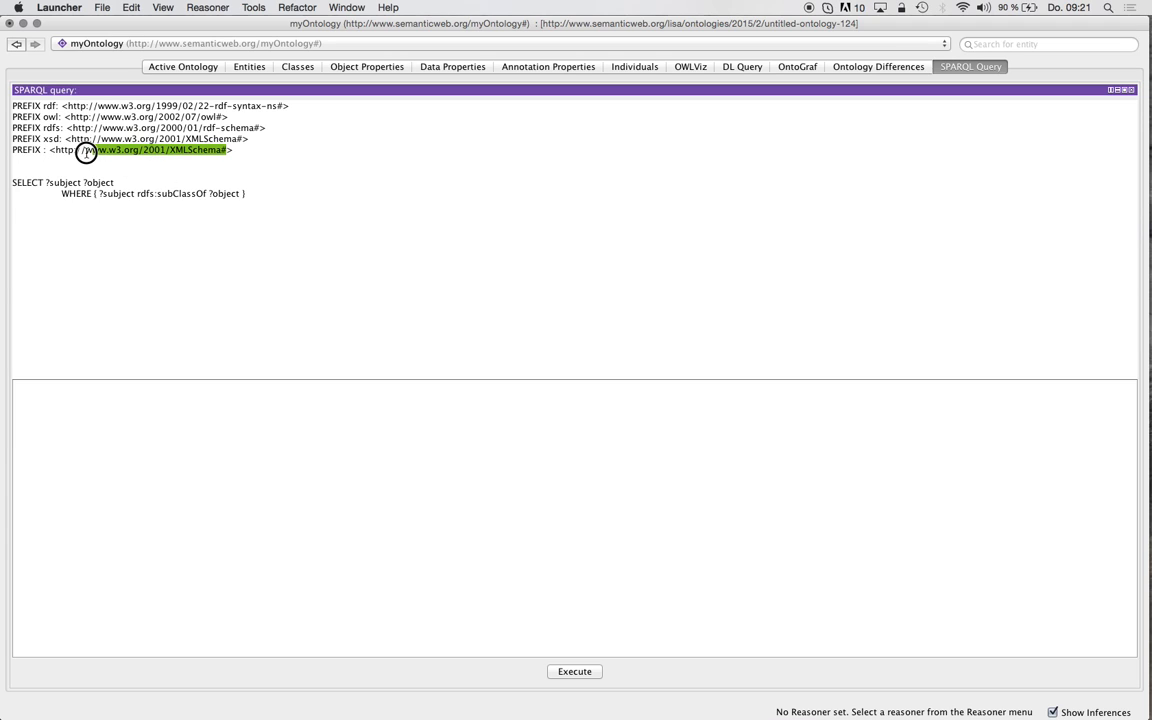
click(184, 66)
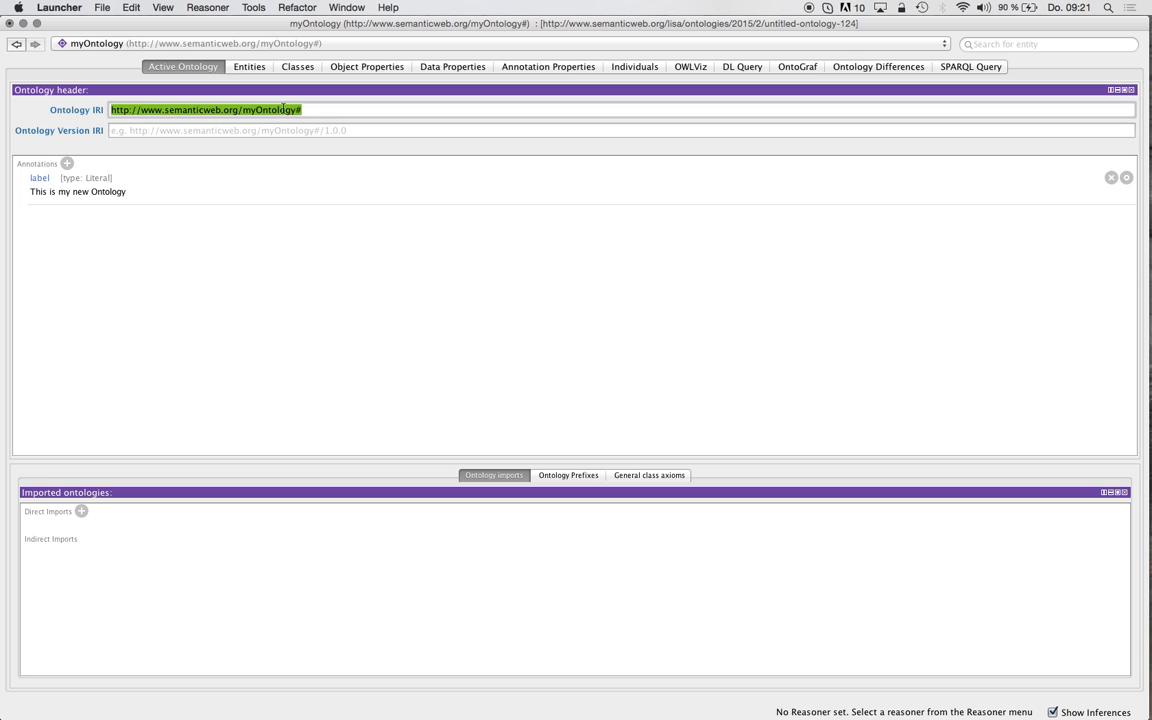
click(968, 66)
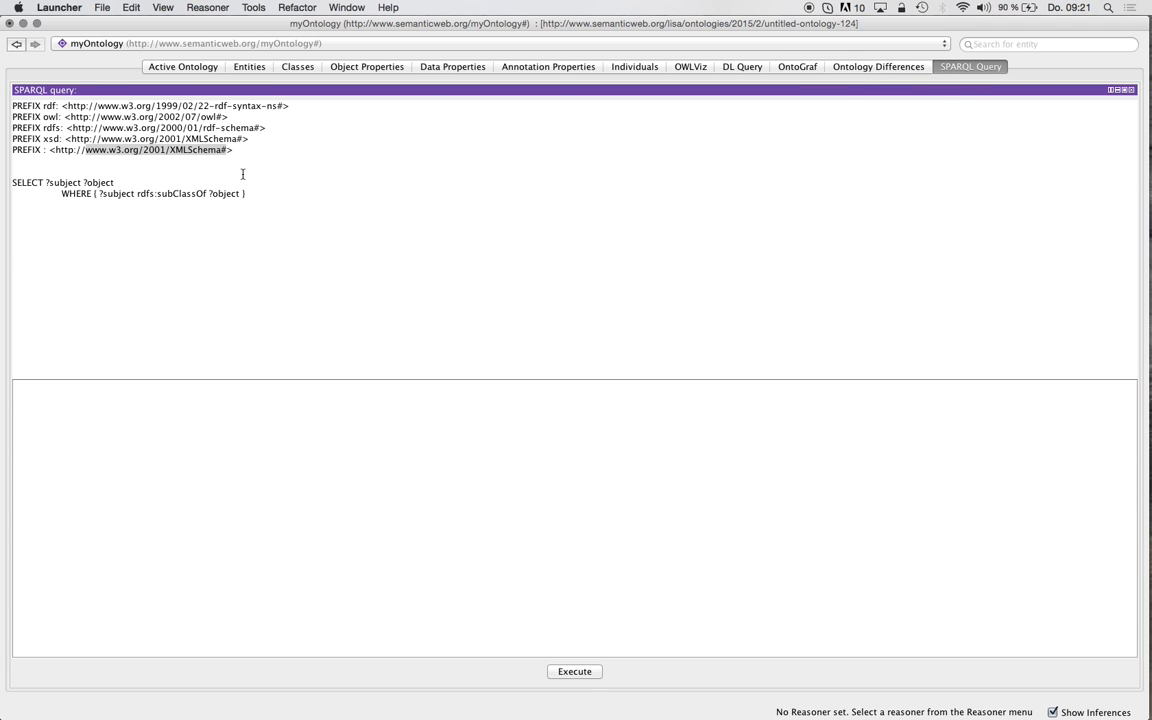
double_click(150, 150)
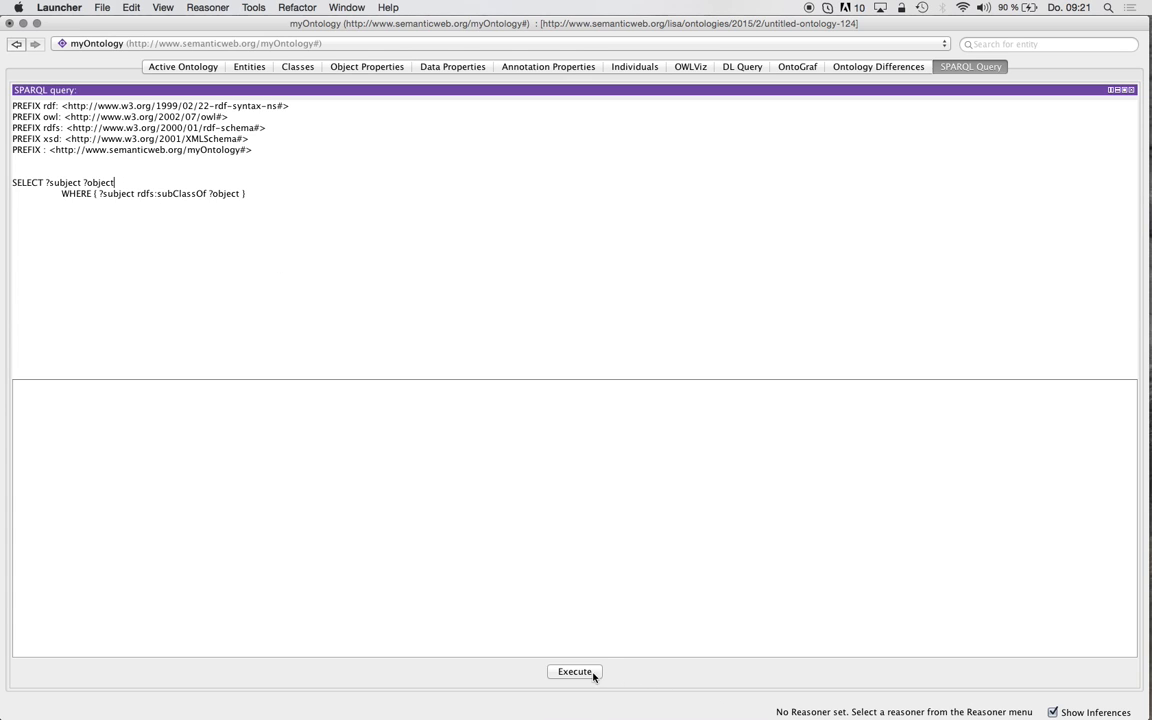
Execute the subClassOf query, listing Cat, Dog, Mouse under Pet and Pet, Person under Thing.
click(574, 672)
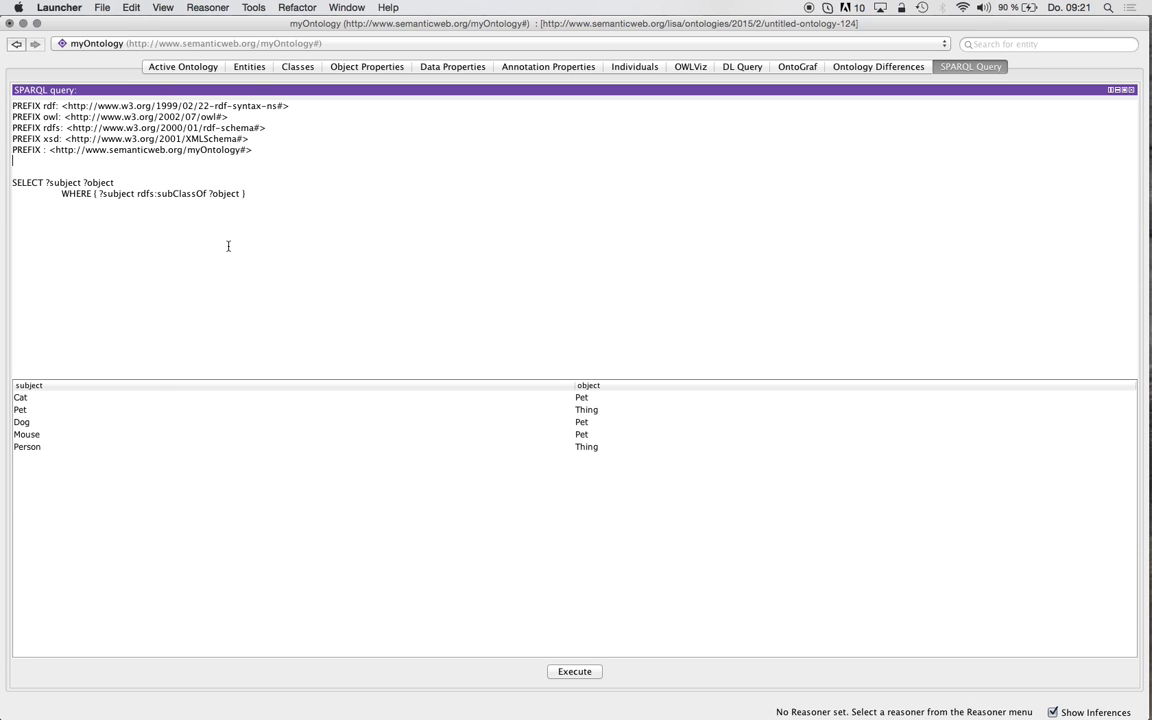
double_click(180, 192)
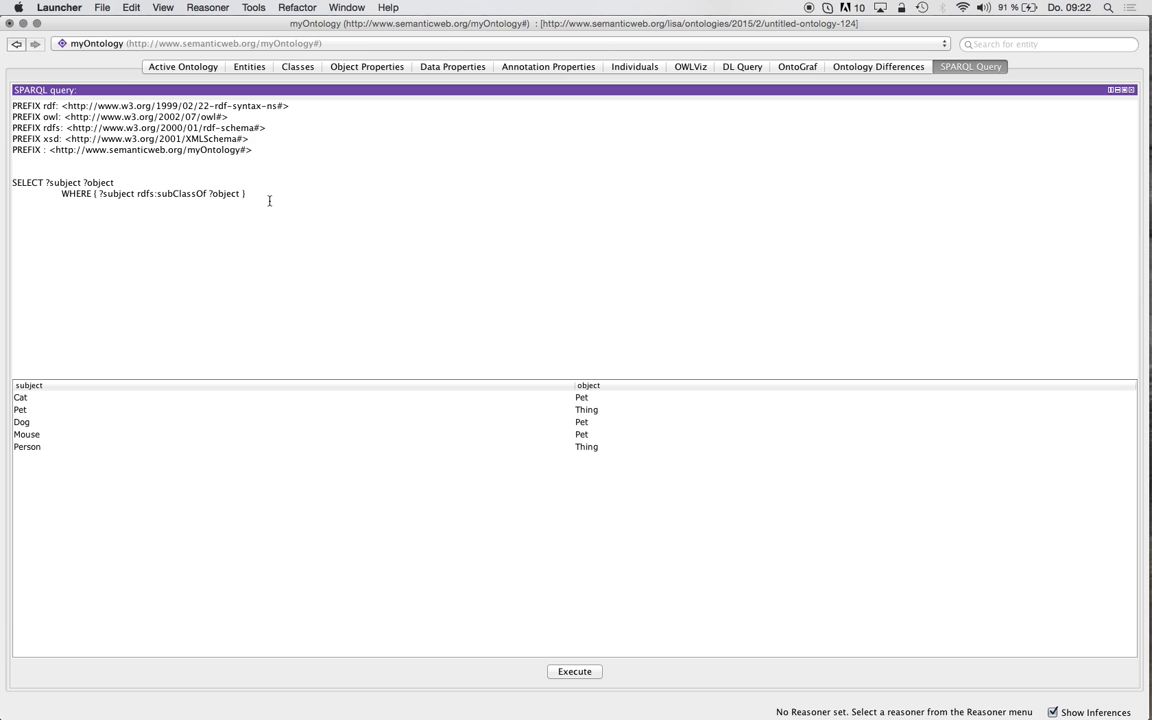
click(244, 192)
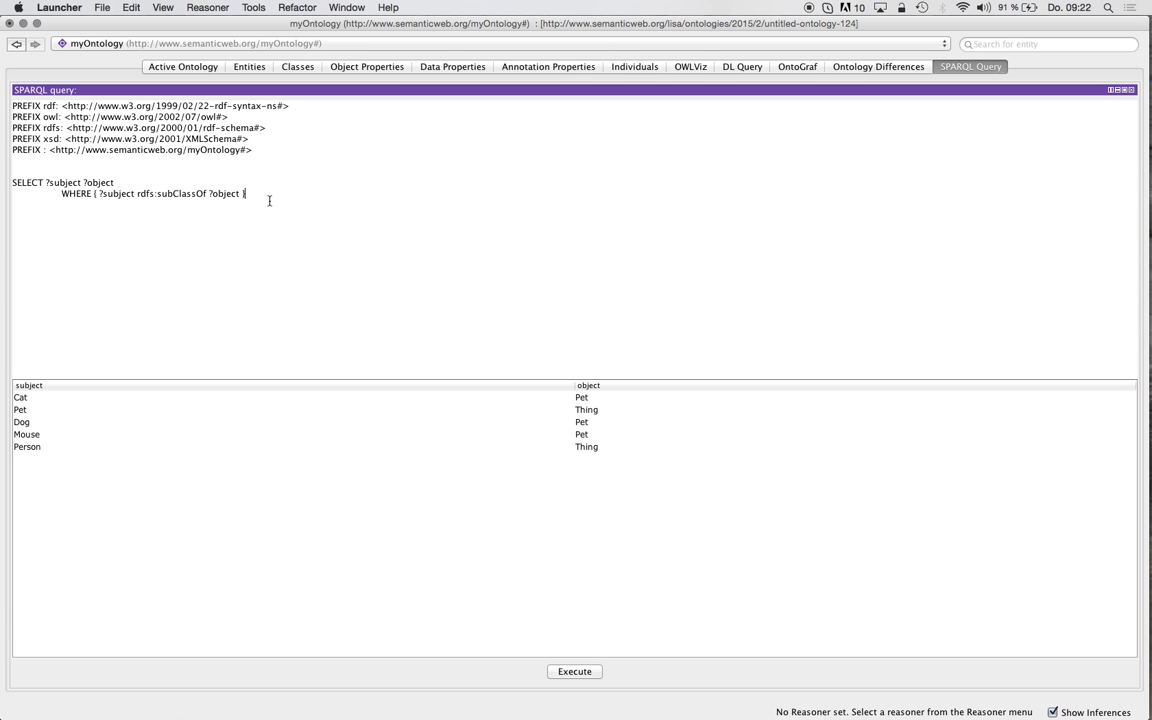